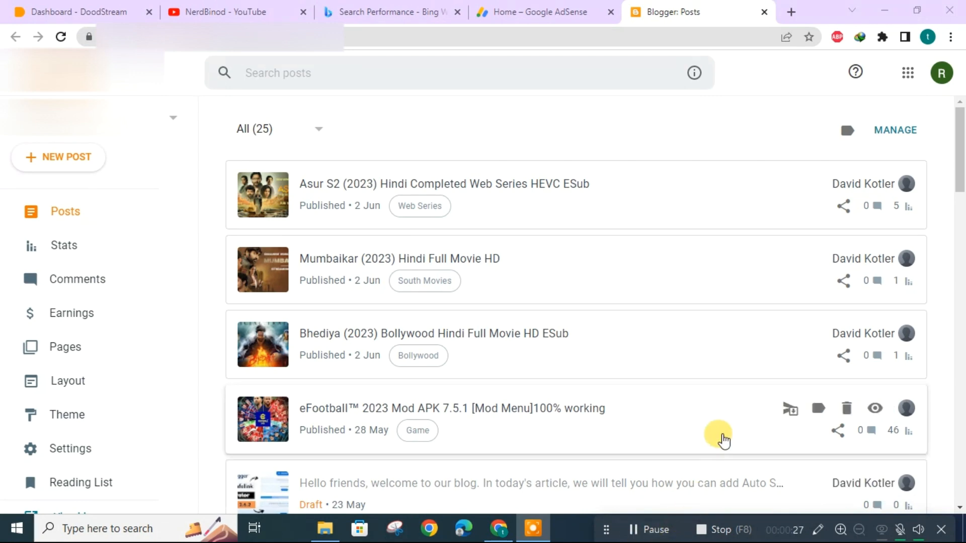
mouse_move(727, 416)
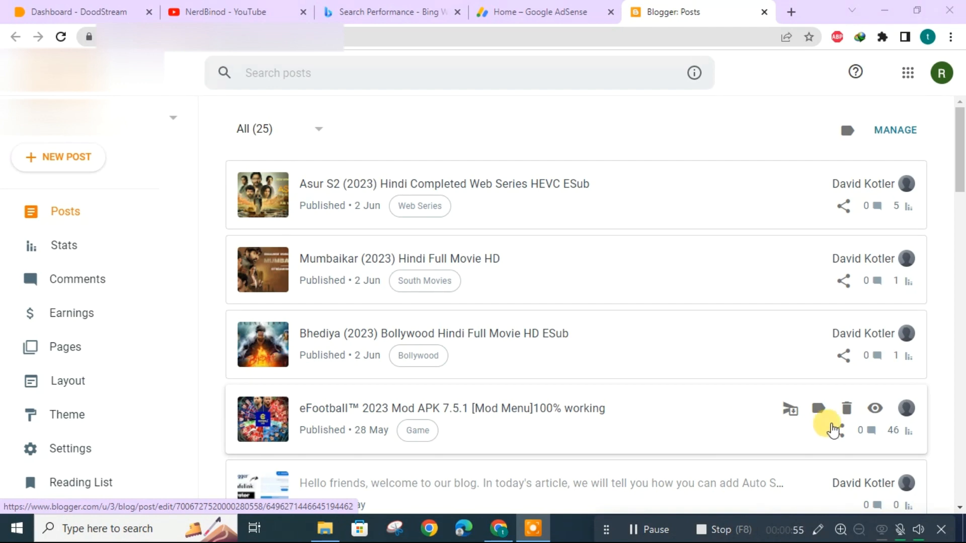
mouse_move(873, 183)
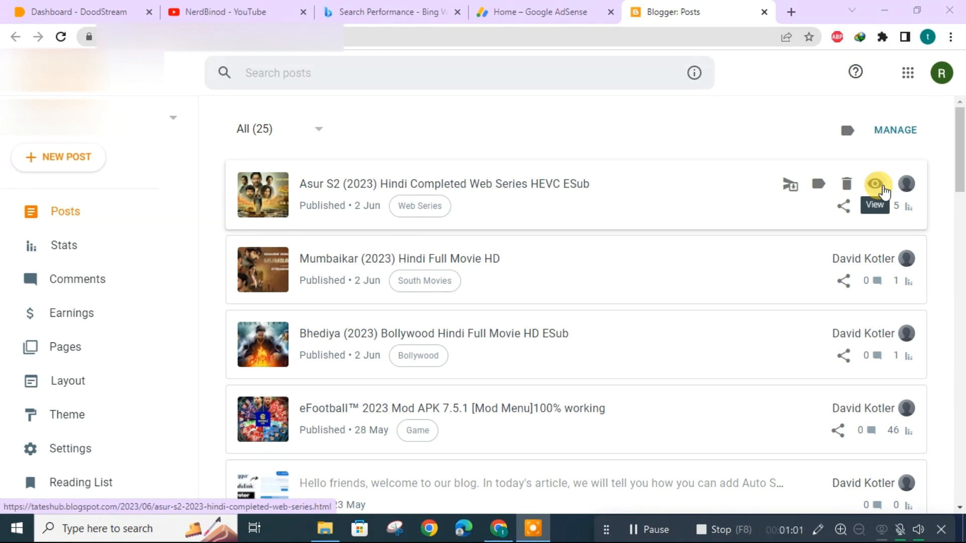
View the live Asur S2 post and scroll down to its Download Now link.
left_click(875, 183)
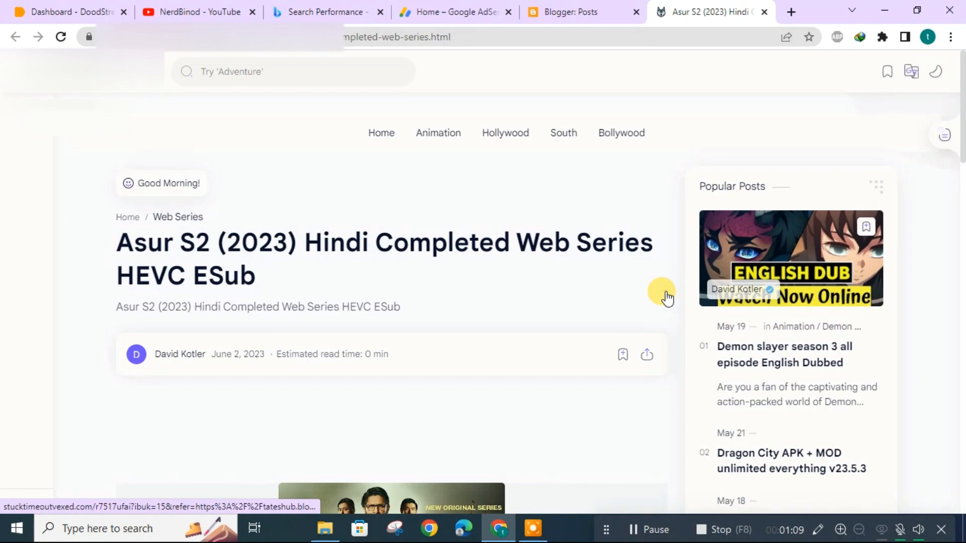
scroll("down", 3)
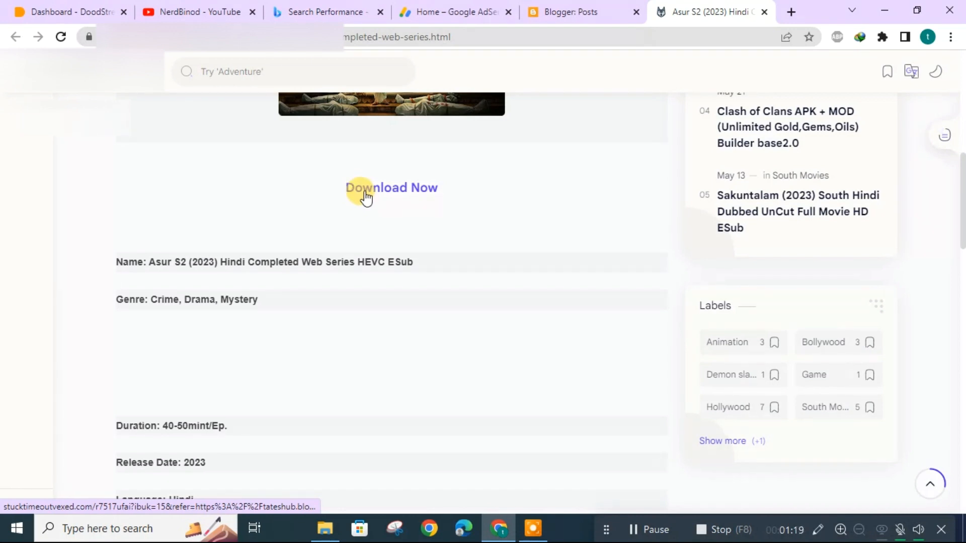
mouse_move(563, 189)
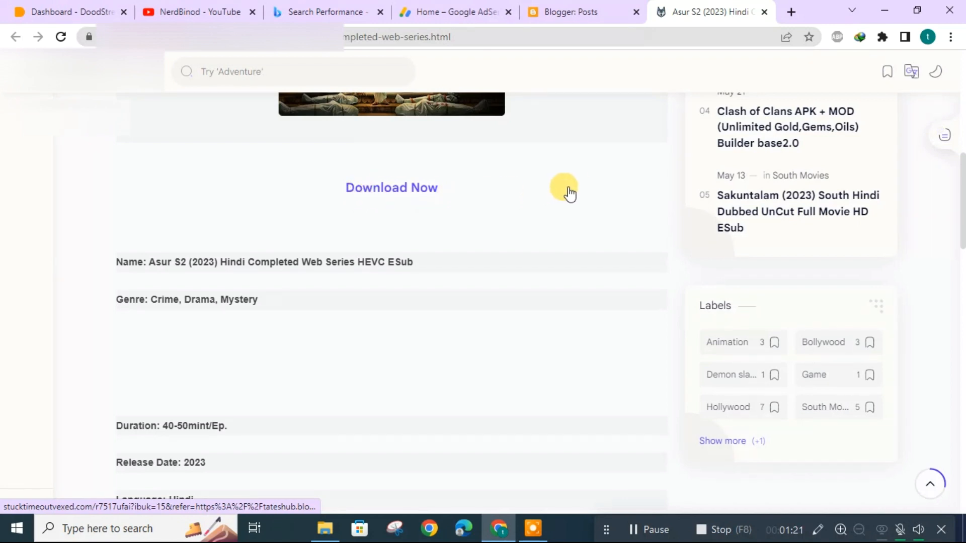
mouse_move(575, 189)
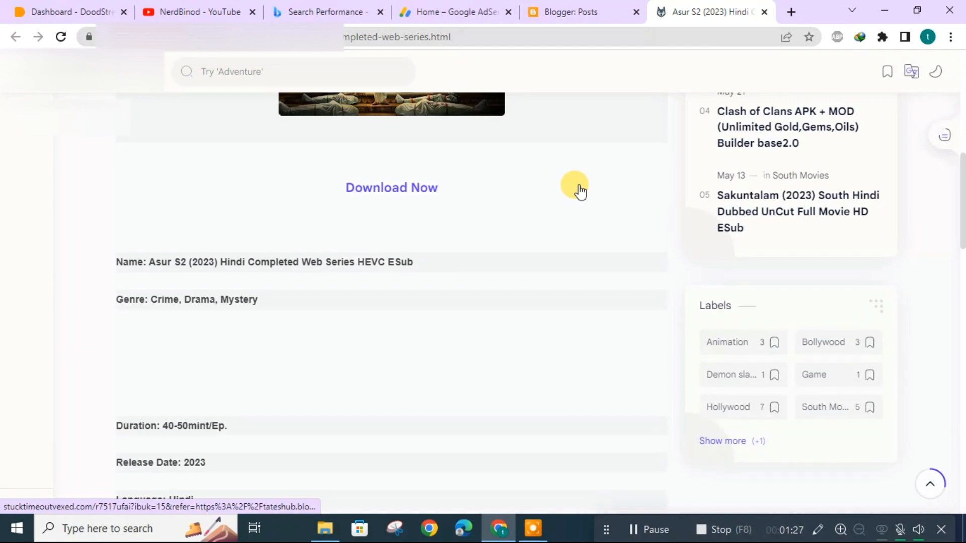
mouse_move(585, 204)
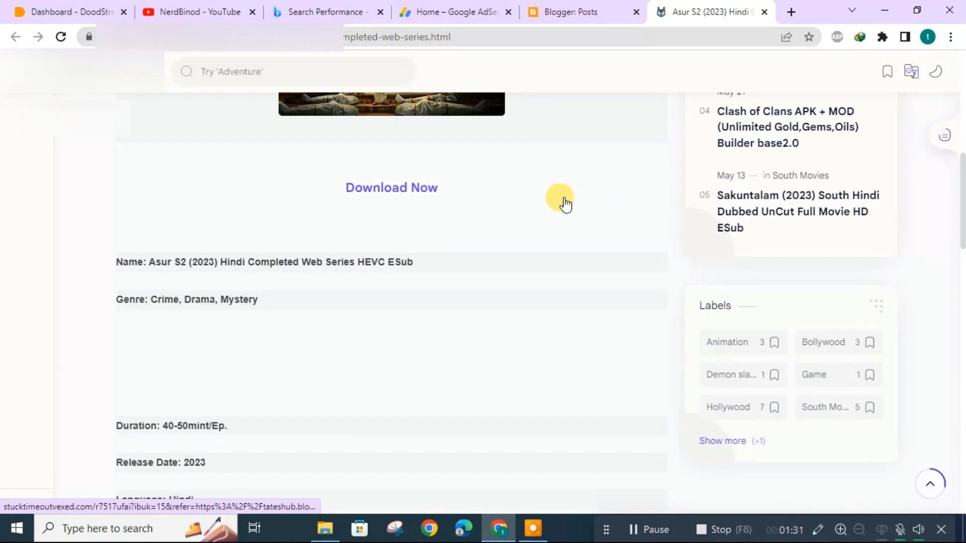
mouse_move(579, 204)
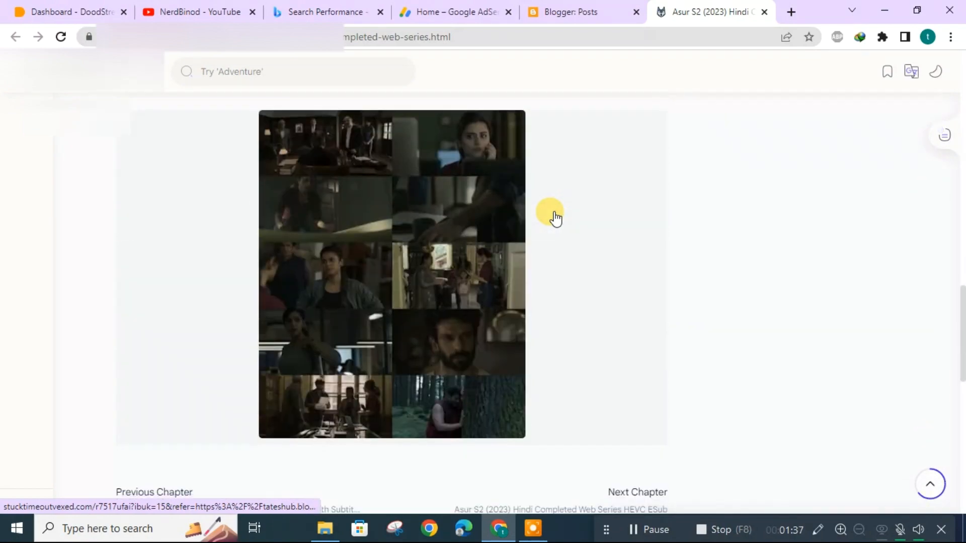
scroll("down", 3)
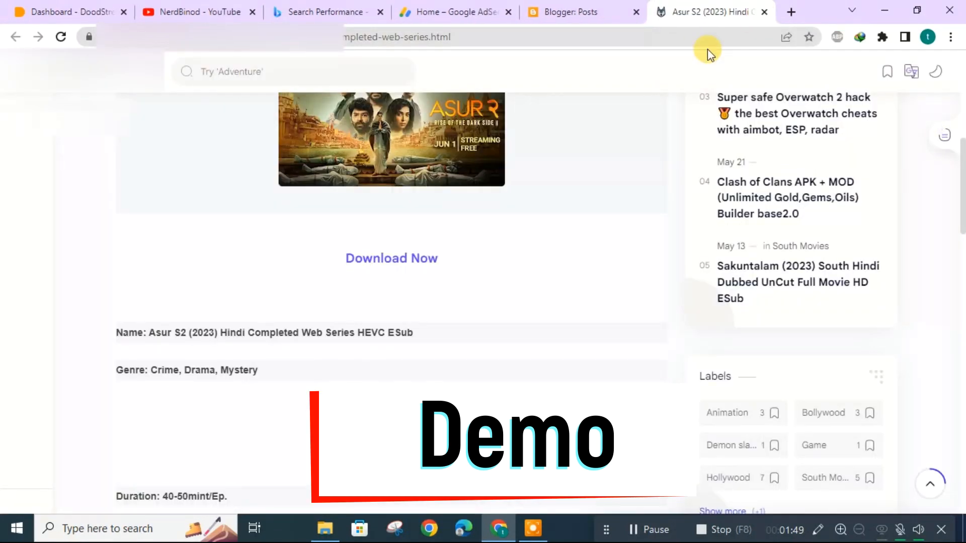
mouse_move(391, 258)
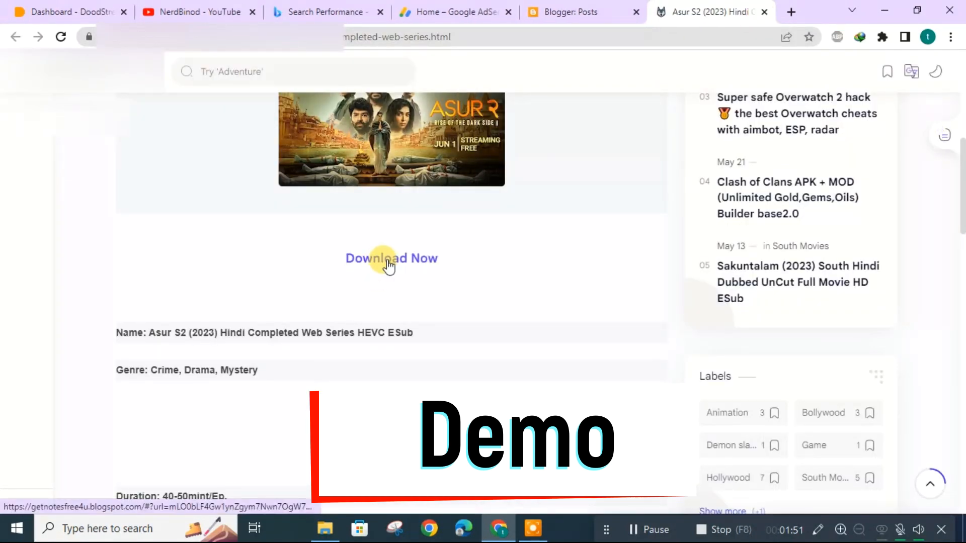
Follow Download Now to the safelink page and pass the 'I am not a Robot' check.
left_click(391, 258)
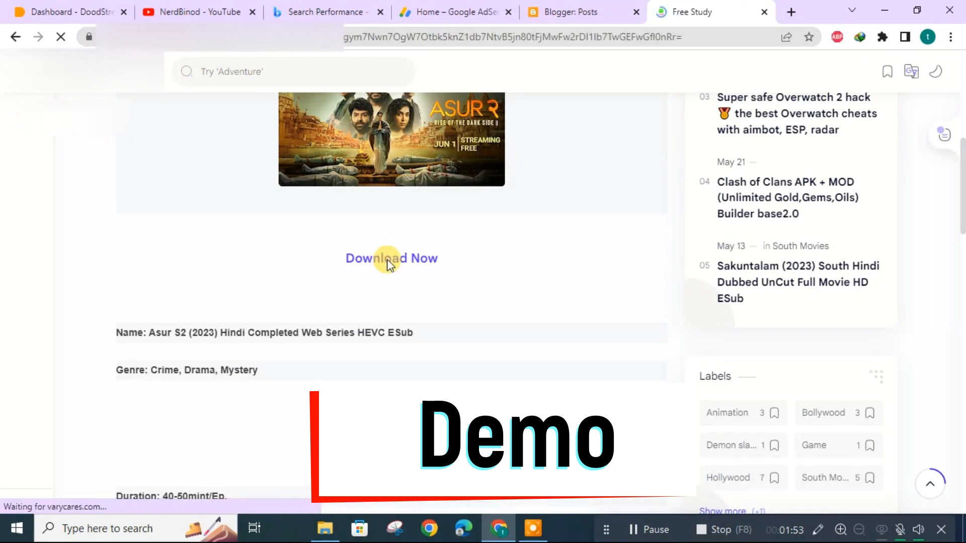
left_click(392, 259)
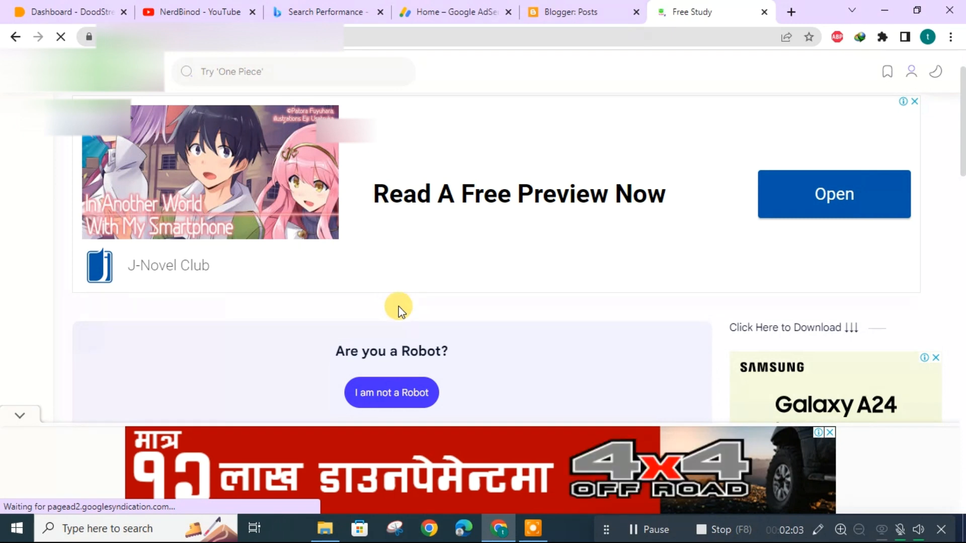
scroll("down", 3)
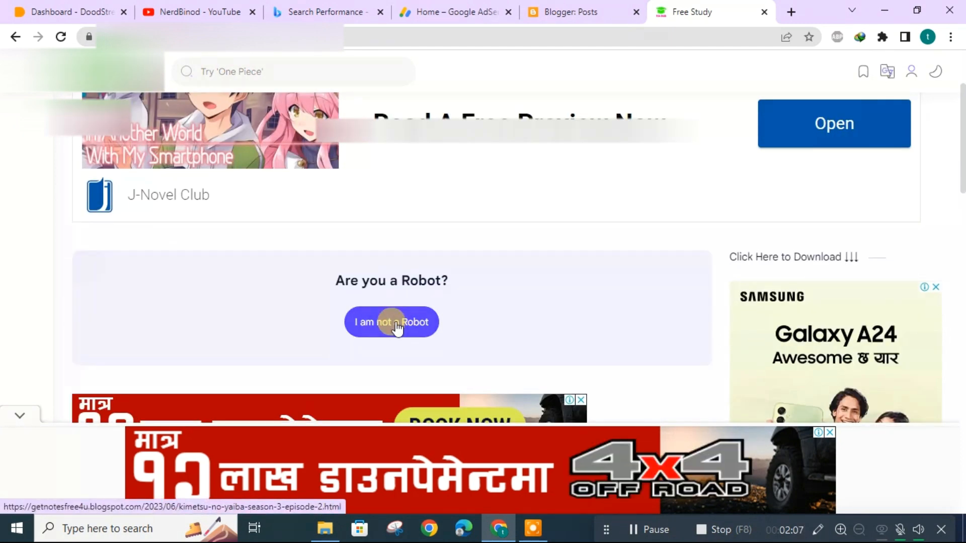
left_click(390, 322)
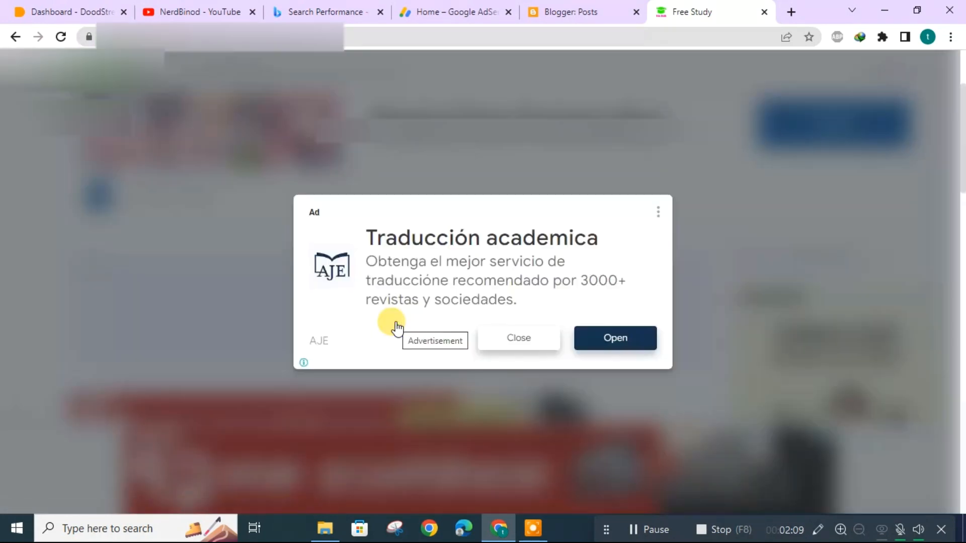
mouse_move(560, 362)
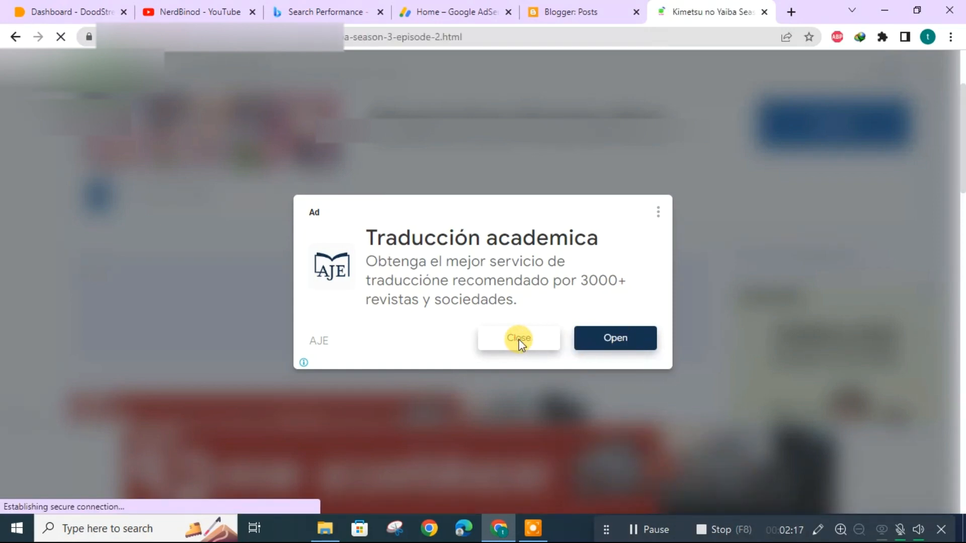
Dismiss the full-screen advert and continue down to the Go to Link step.
left_click(518, 338)
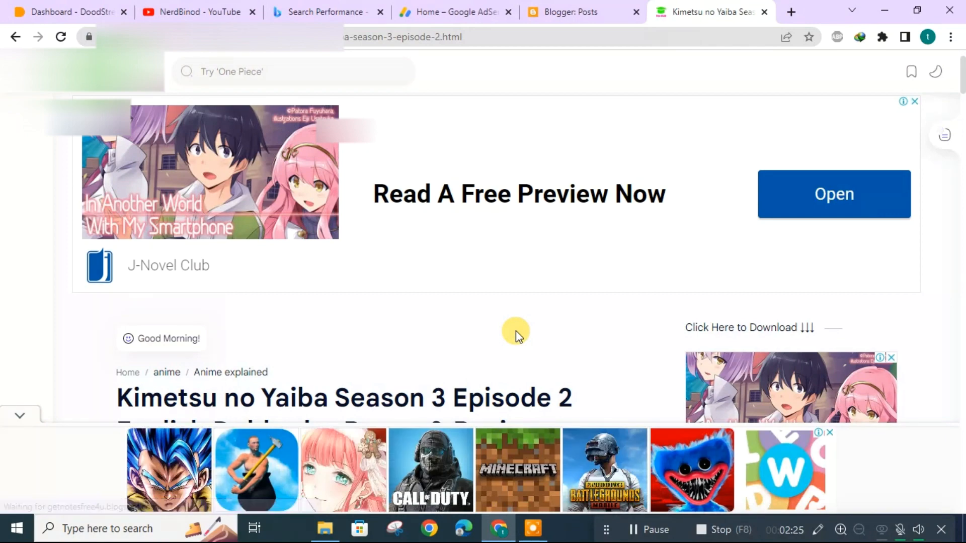
scroll("down", 3)
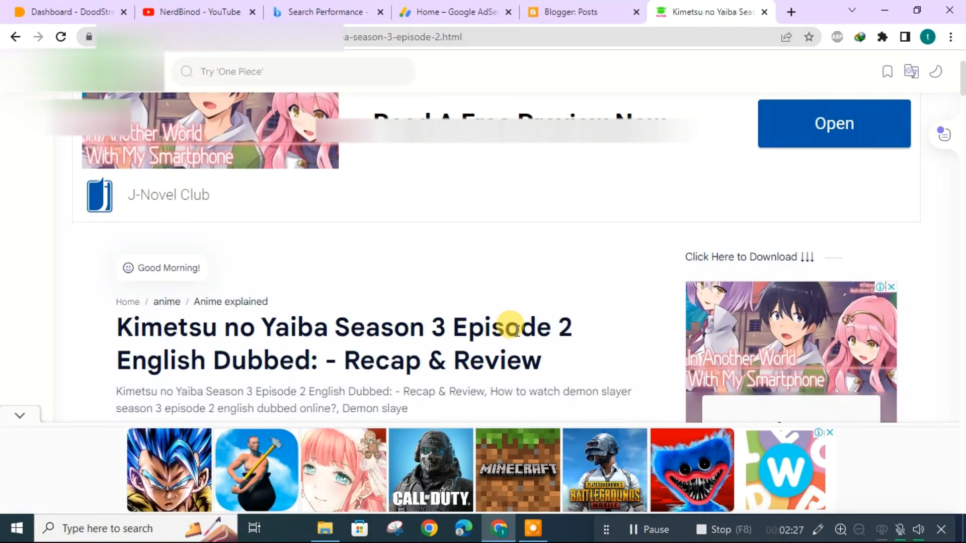
scroll("down", 3)
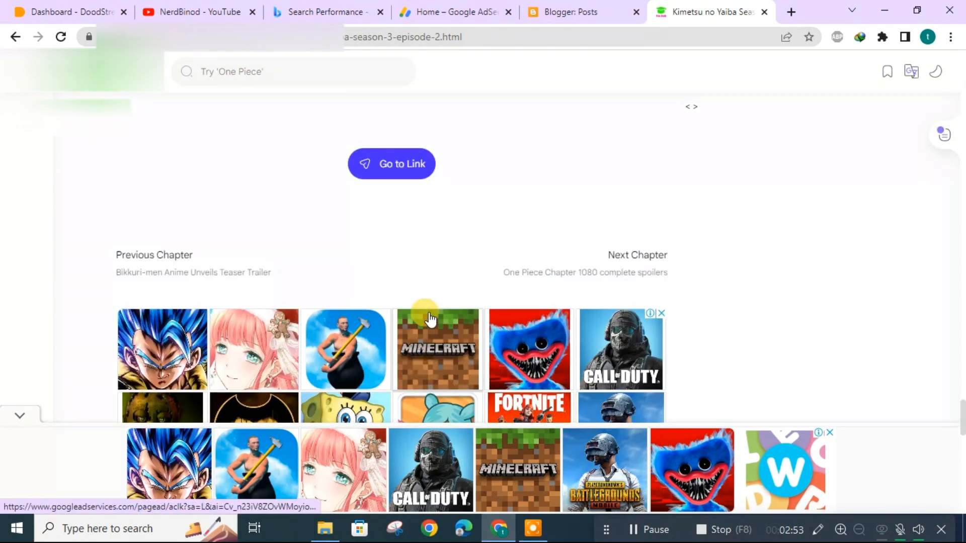
left_click(392, 163)
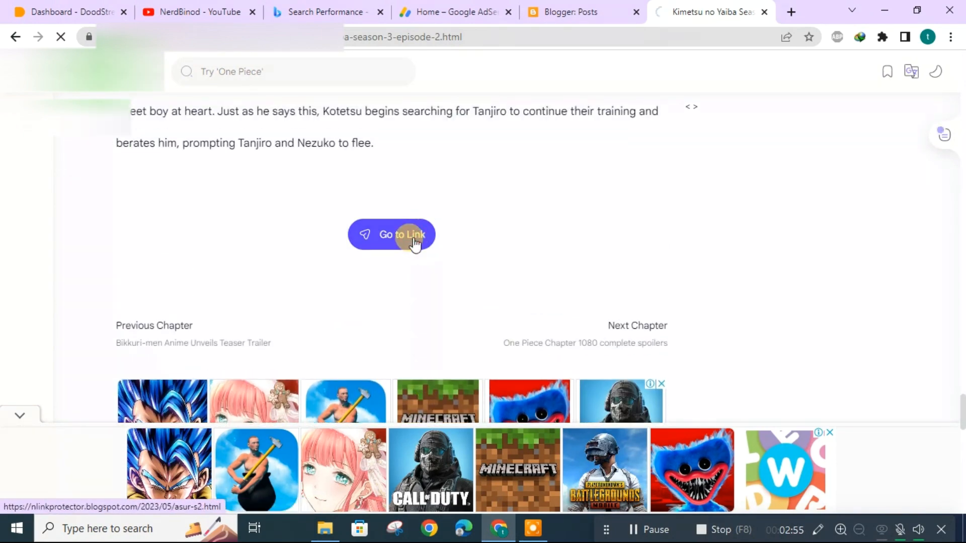
Follow Go to Link to the N-Link Protector 'Asur S2 Full' page with 480p, 720p and 1080p options.
left_click(392, 234)
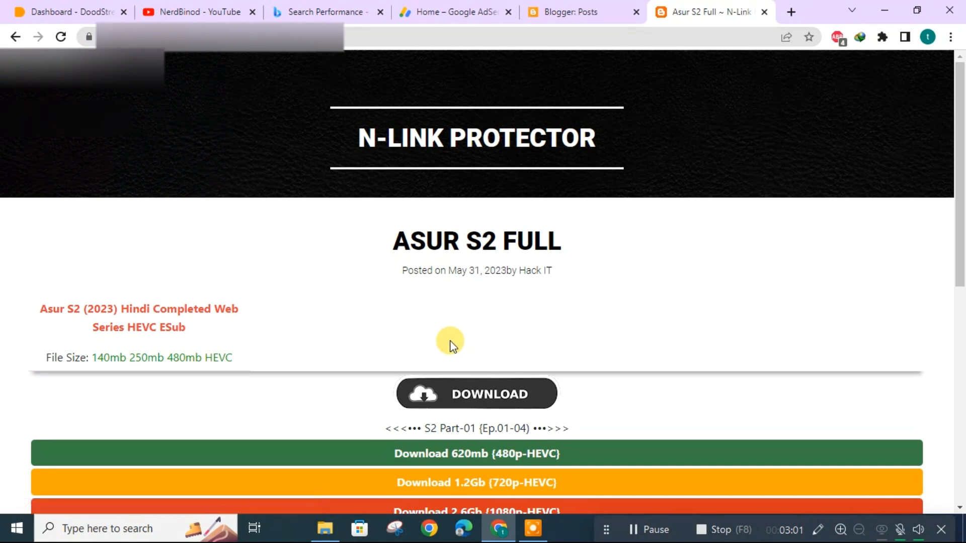
mouse_move(506, 67)
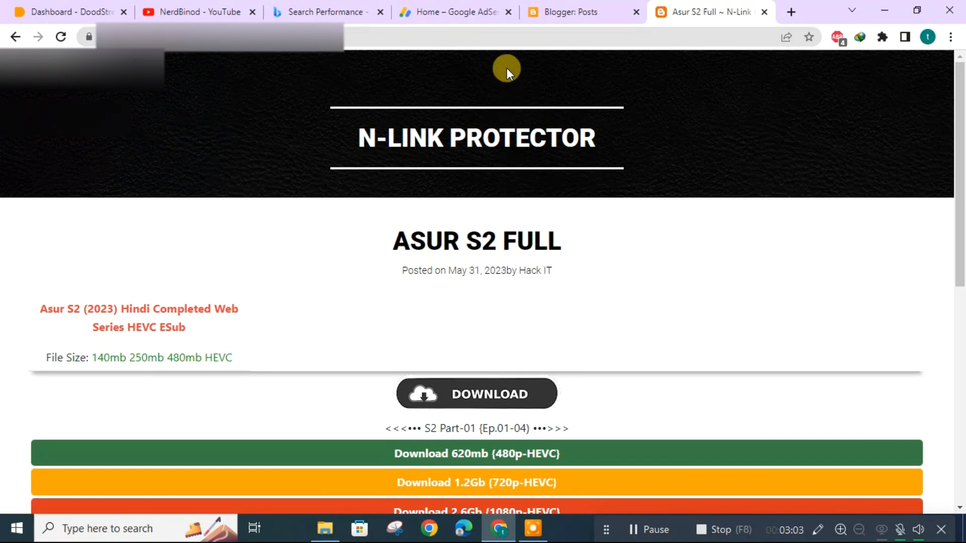
mouse_move(580, 12)
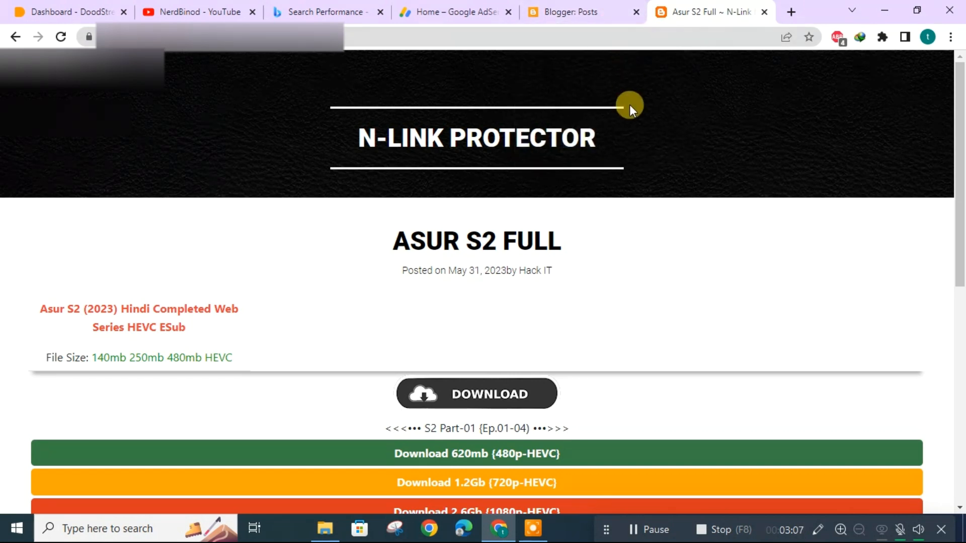
mouse_move(590, 153)
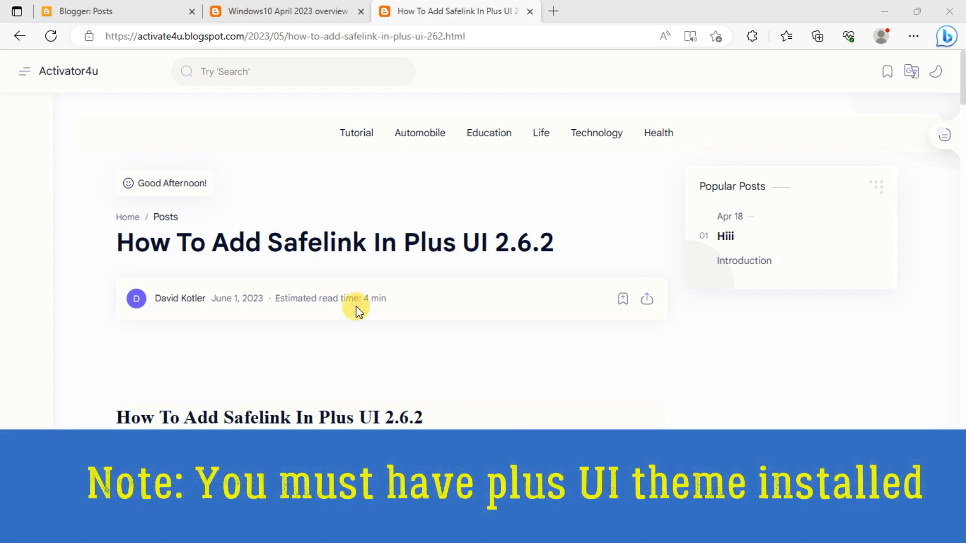
Review the 'How To Add Safelink In Plus UI 2.6.2' tutorial's steps and script code blocks.
left_click(93, 11)
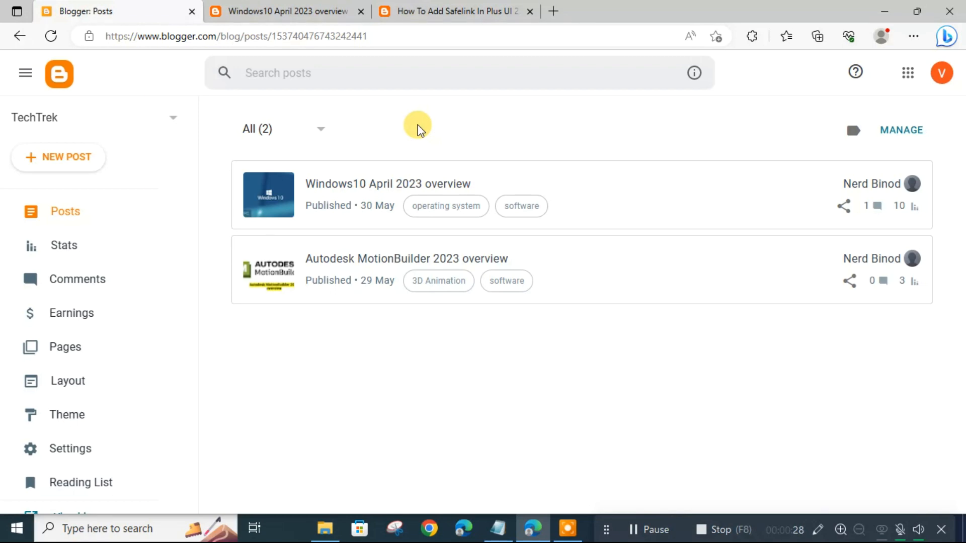
left_click(454, 11)
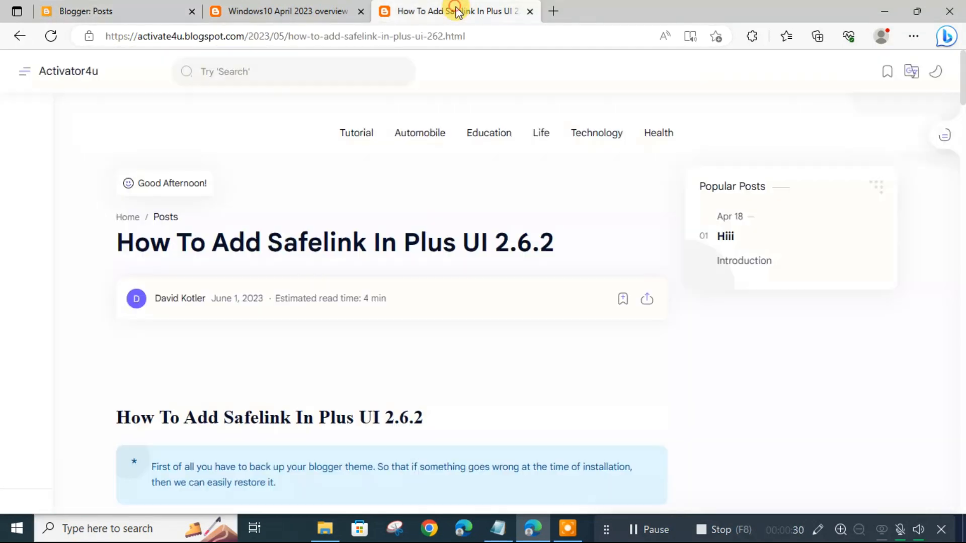
scroll("down", 3)
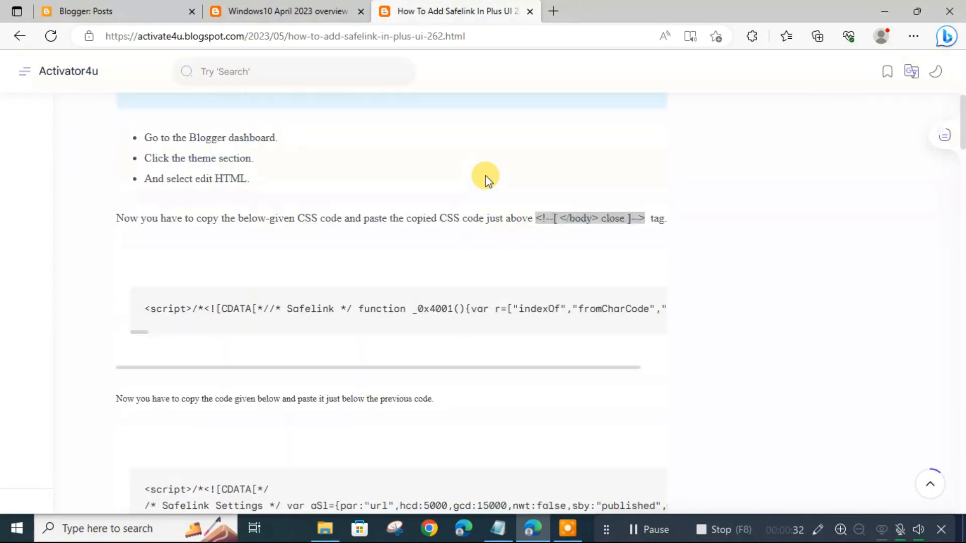
scroll("down", 3)
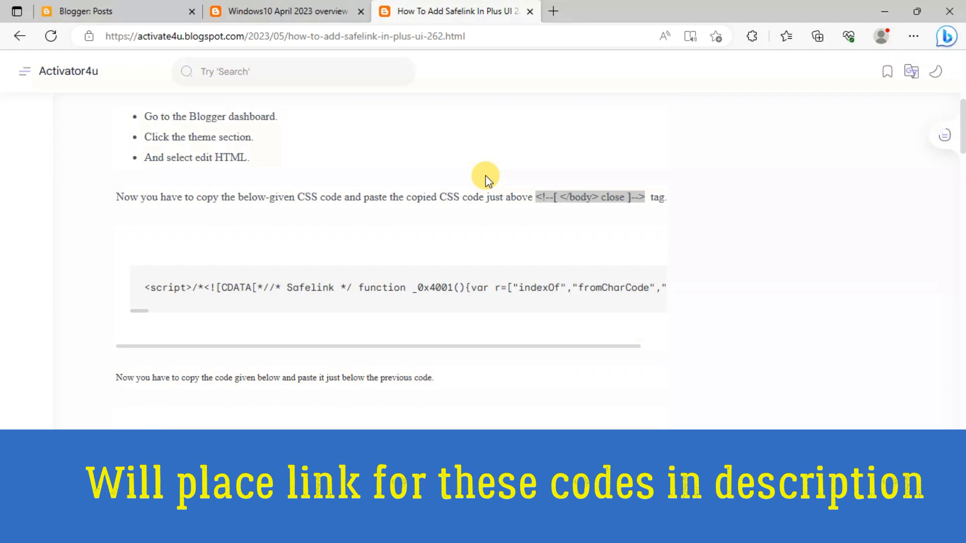
mouse_move(480, 159)
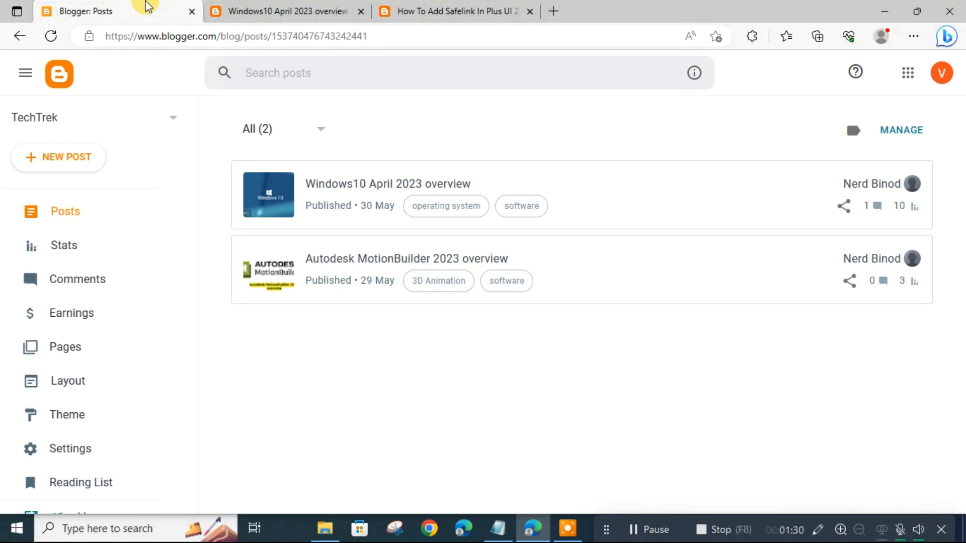
mouse_move(141, 31)
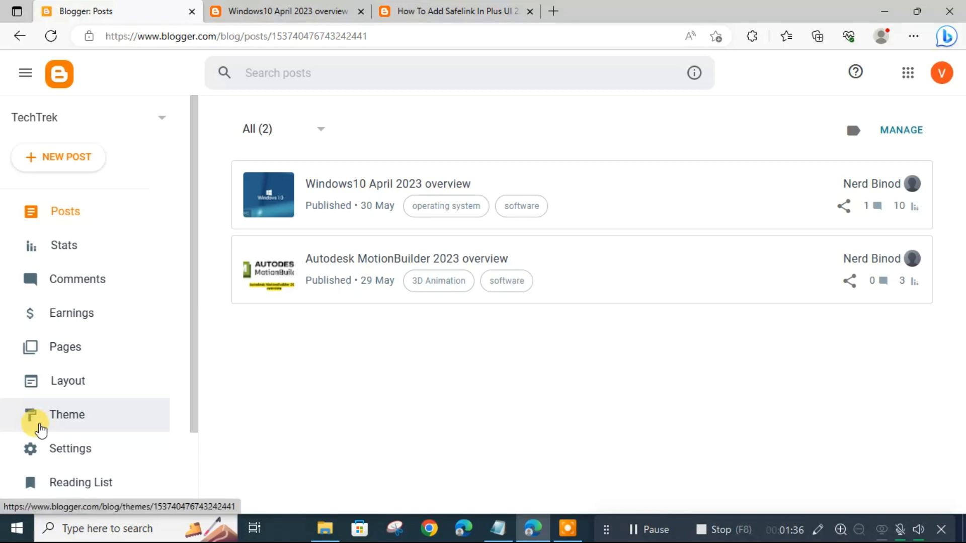
Back up the TechTrek blog theme as a downloaded XML file from the Theme page.
left_click(66, 415)
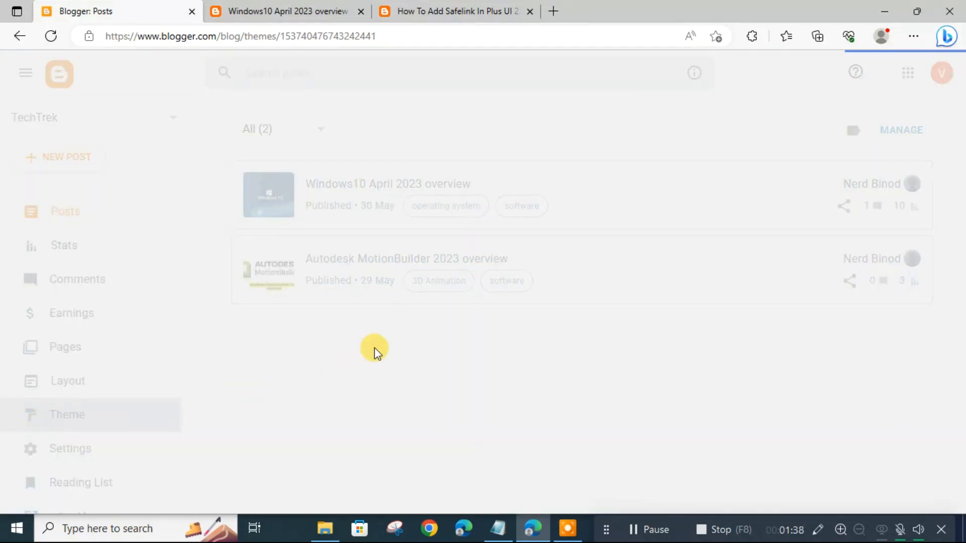
left_click(67, 414)
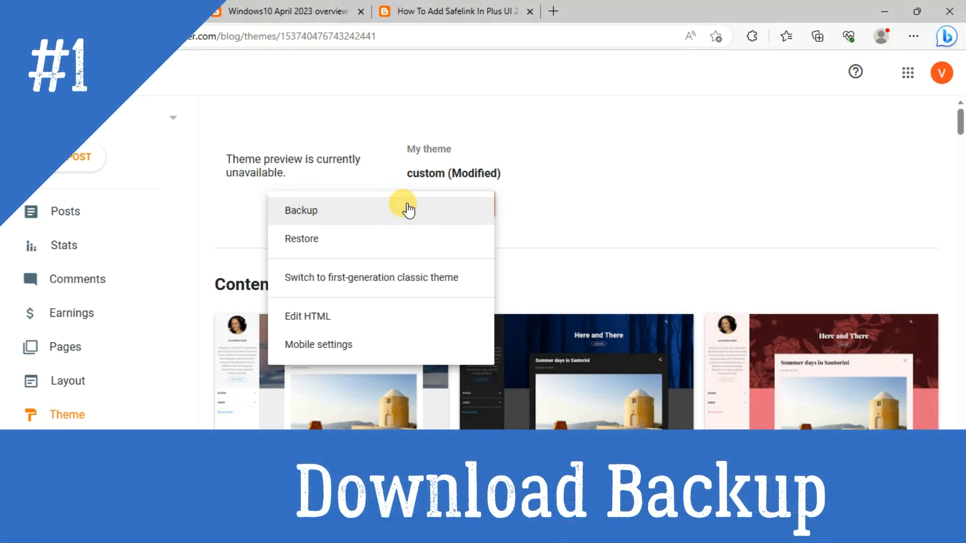
left_click(406, 210)
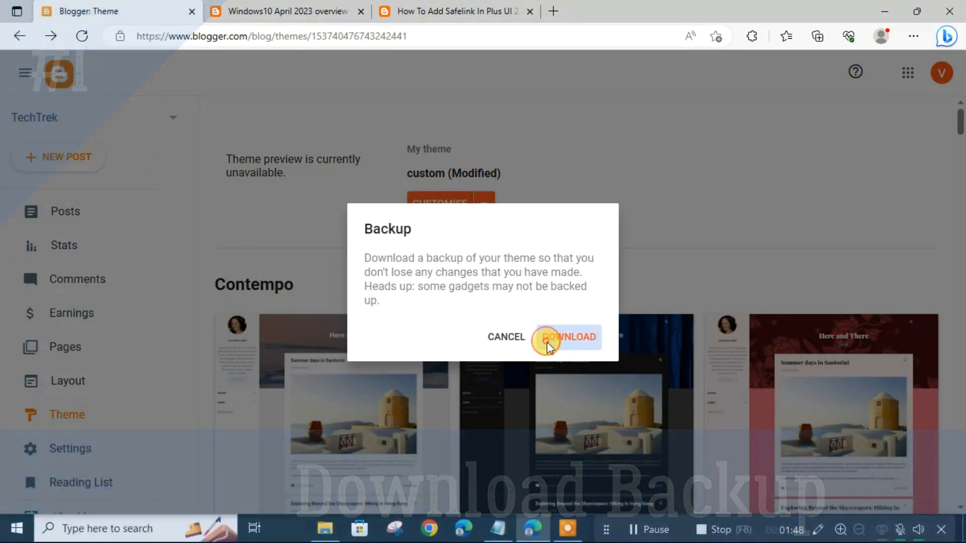
left_click(565, 337)
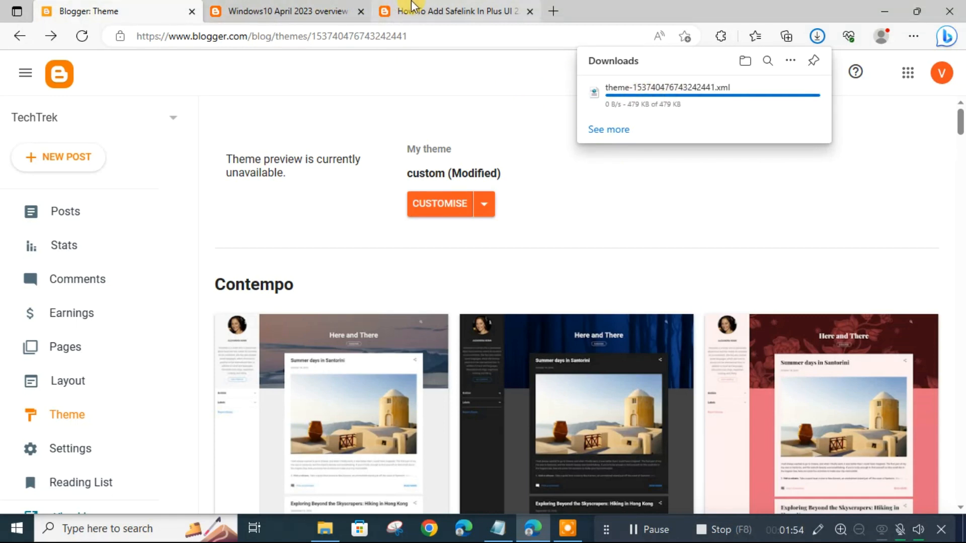
left_click(484, 205)
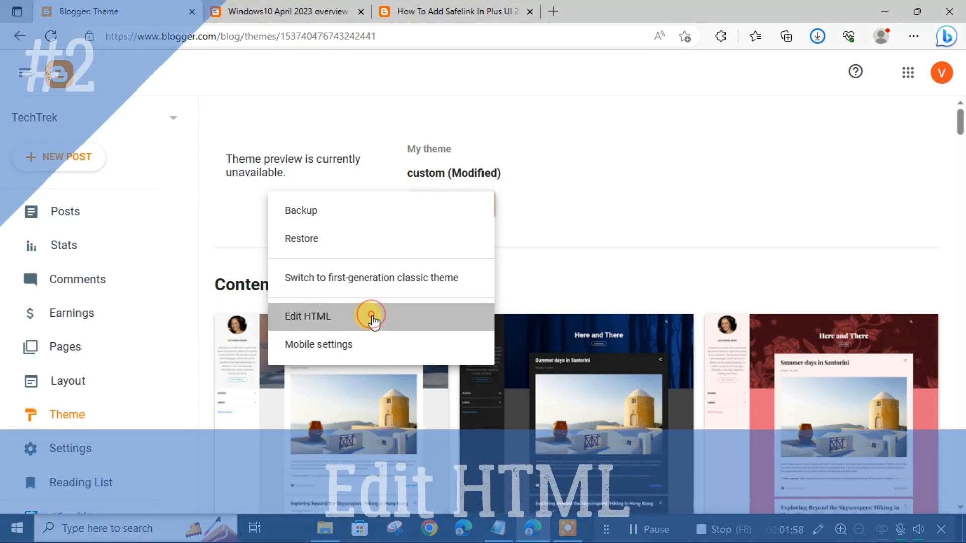
In Edit HTML, search the theme code for the '</body> close ]-->' comment tag.
left_click(307, 316)
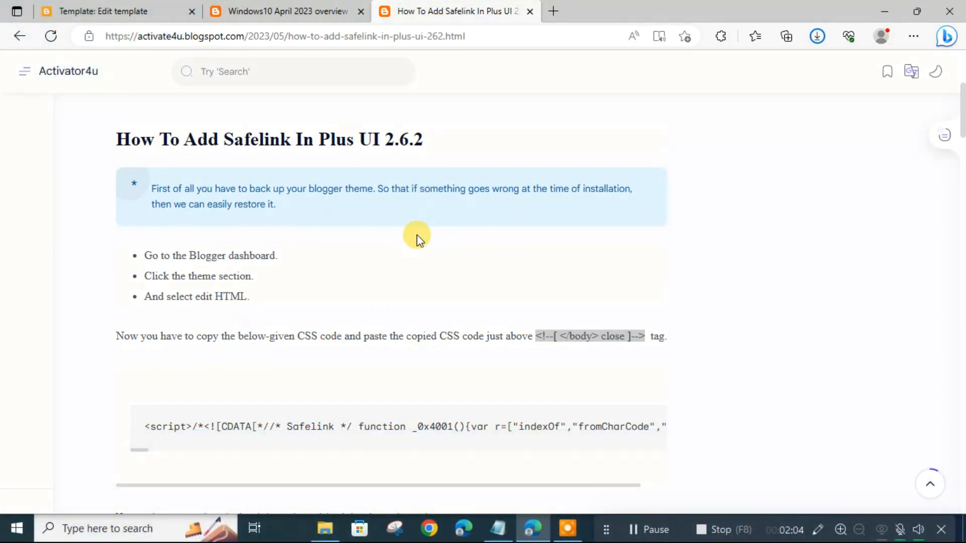
mouse_move(441, 252)
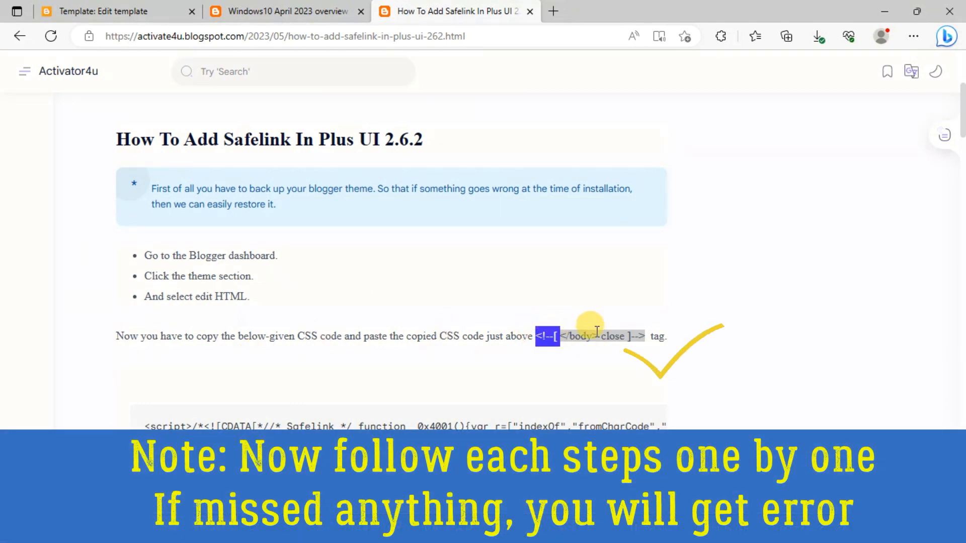
right_click(592, 336)
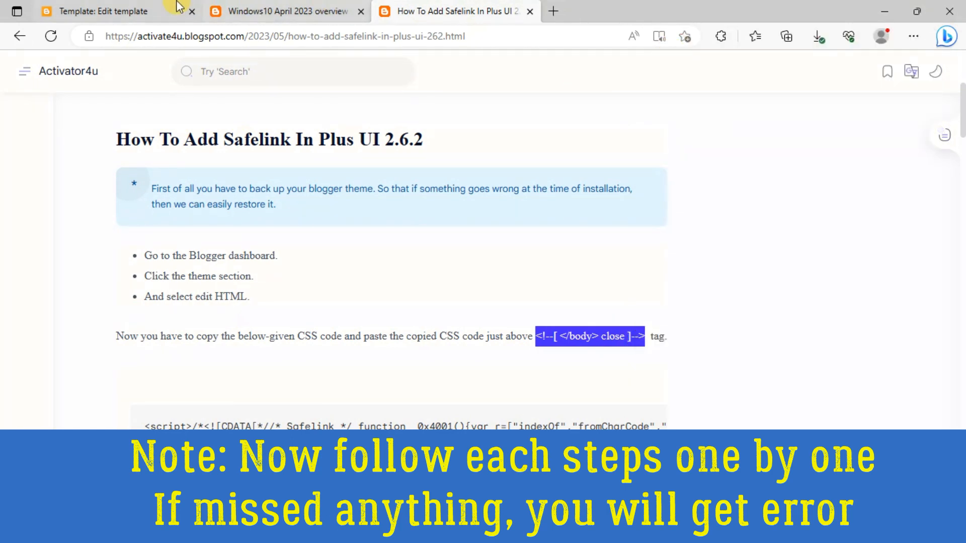
left_click(104, 11)
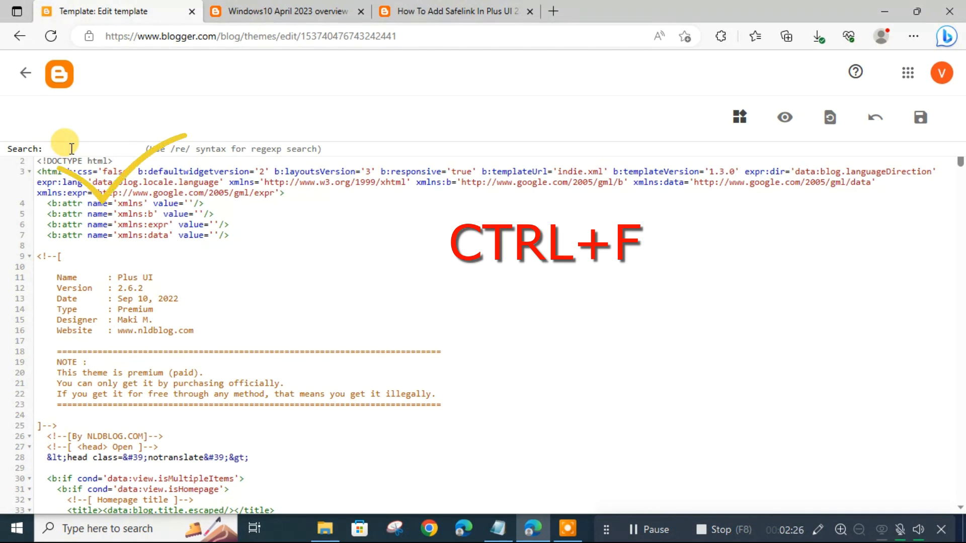
key("ctrl+v")
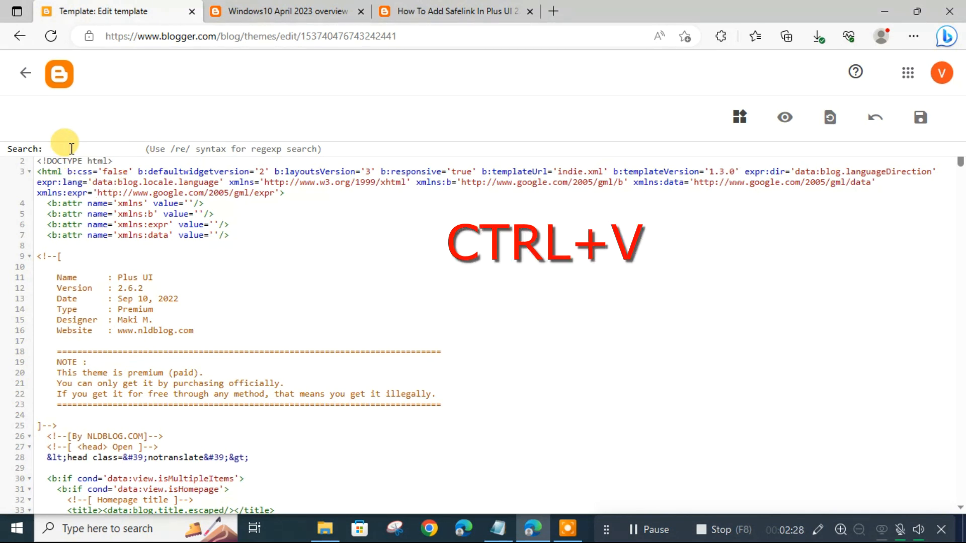
type("</body> close ]-->")
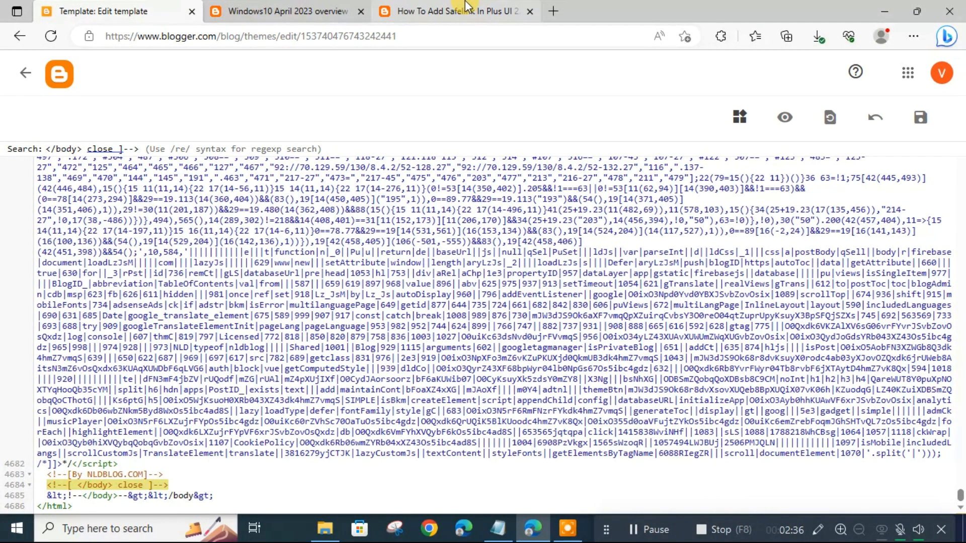
Paste the tutorial's first Safelink script just above the closing body comment.
left_click(455, 11)
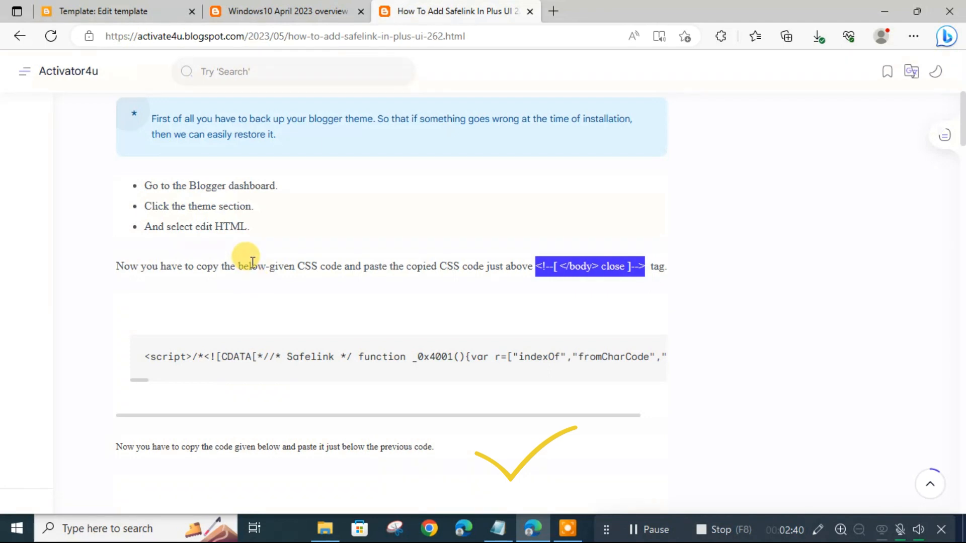
mouse_move(306, 377)
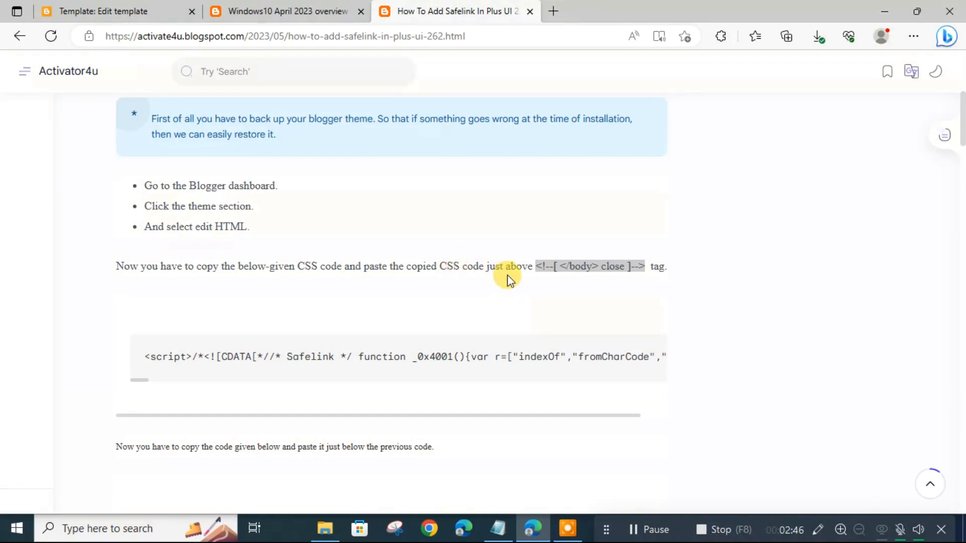
left_click(103, 11)
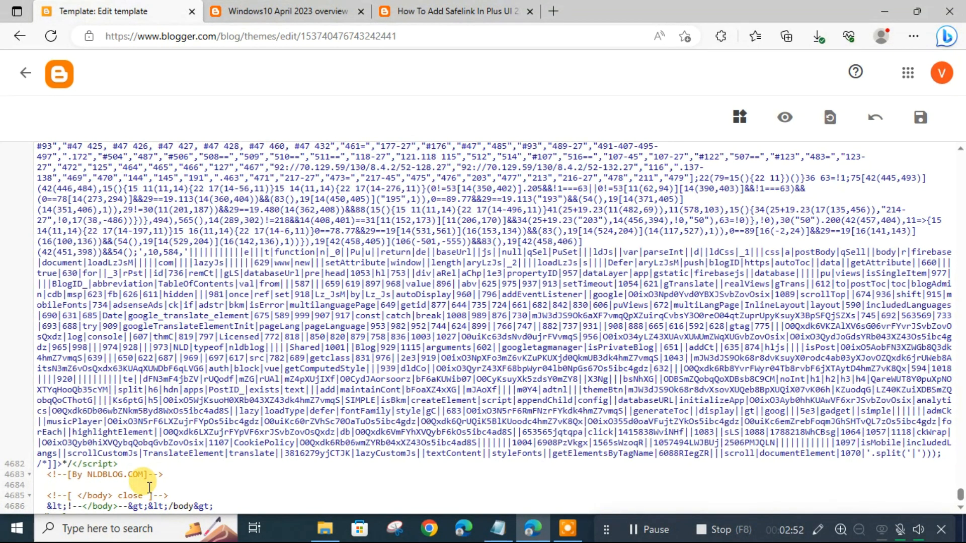
left_click(454, 12)
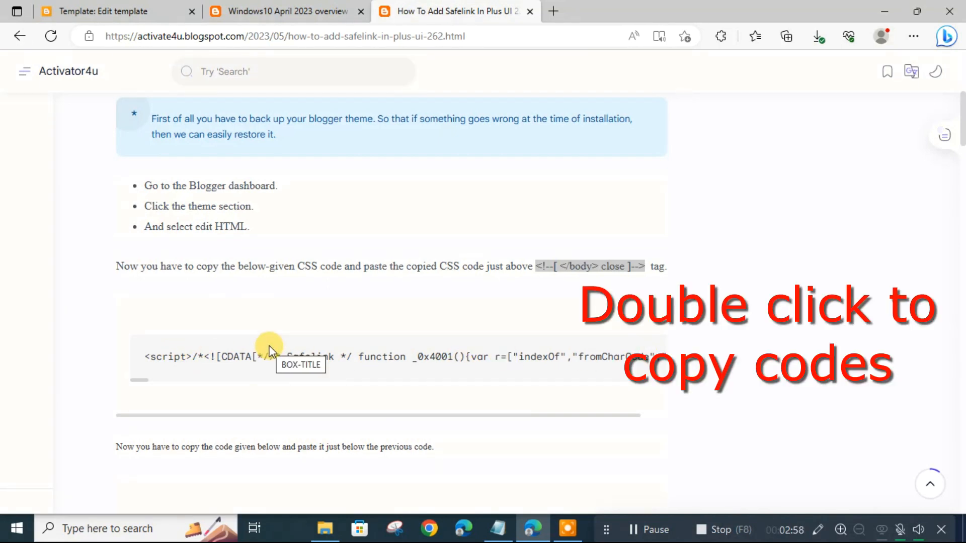
double_click(270, 356)
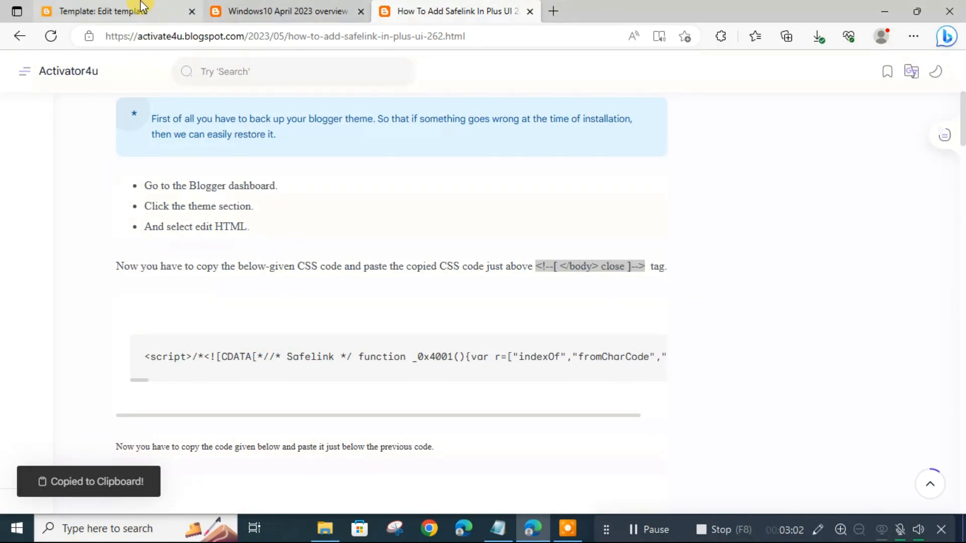
left_click(99, 11)
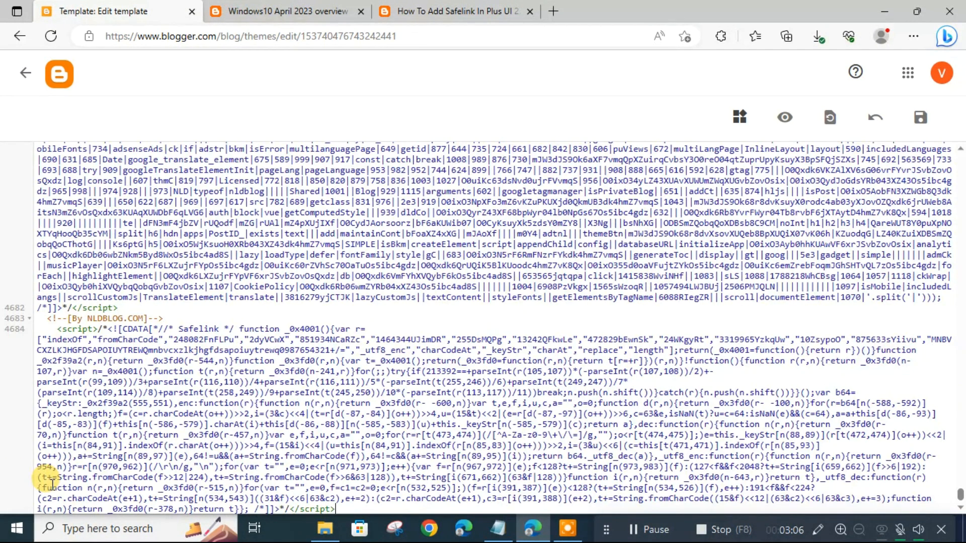
Paste the Safelink settings script directly below the first Safelink script.
scroll("down", 3)
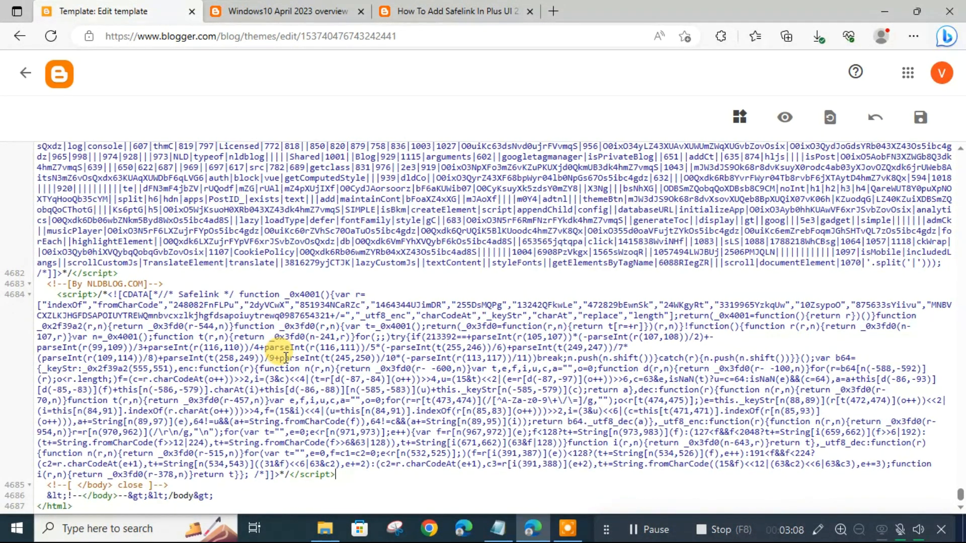
left_click(456, 11)
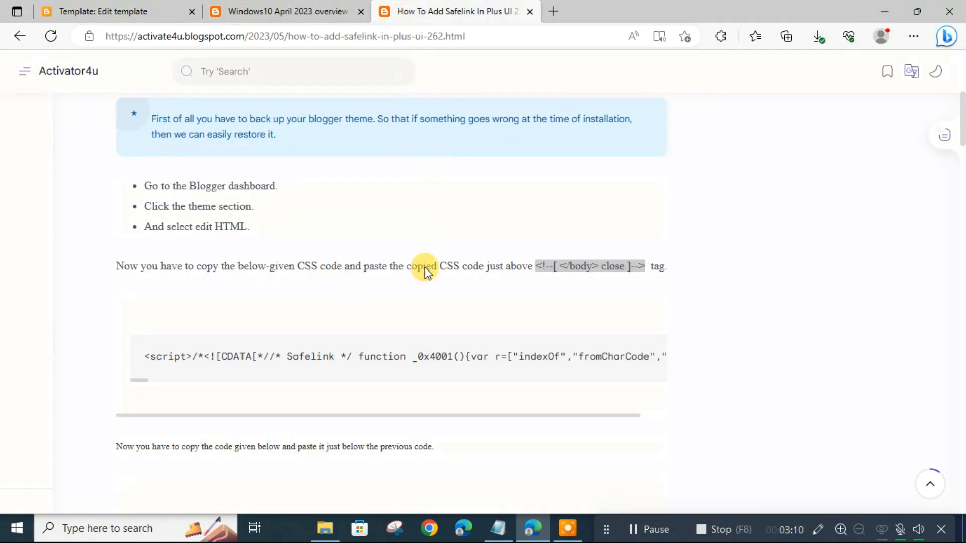
scroll("down", 3)
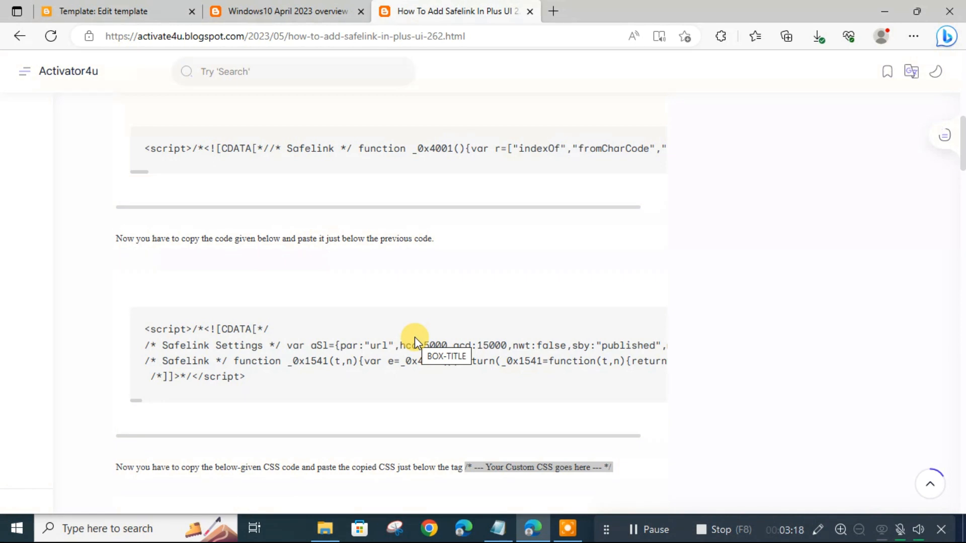
mouse_move(380, 386)
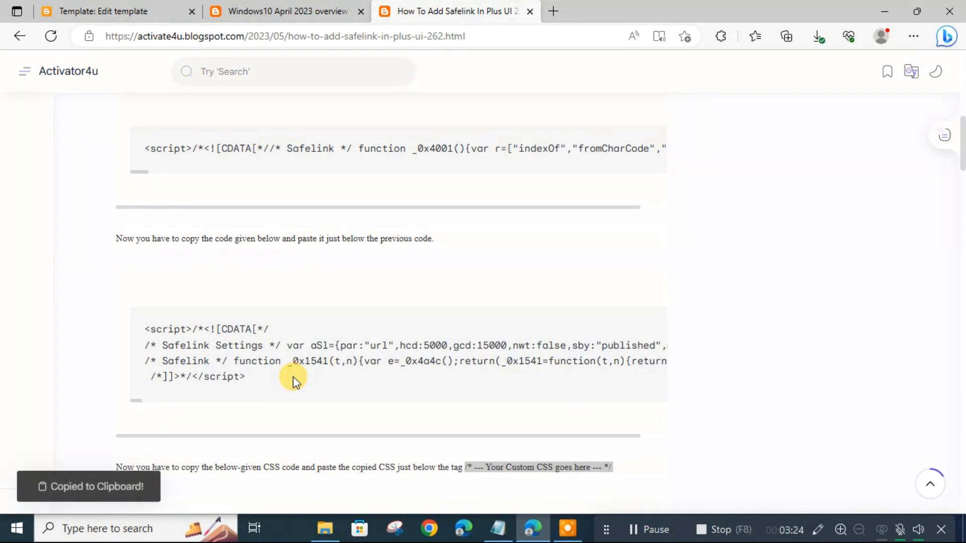
left_click(101, 11)
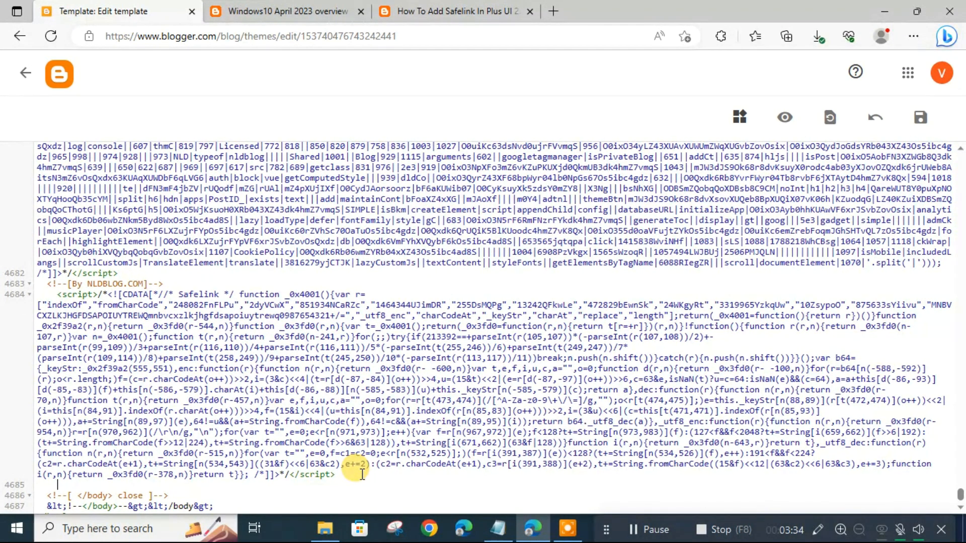
scroll("down", 3)
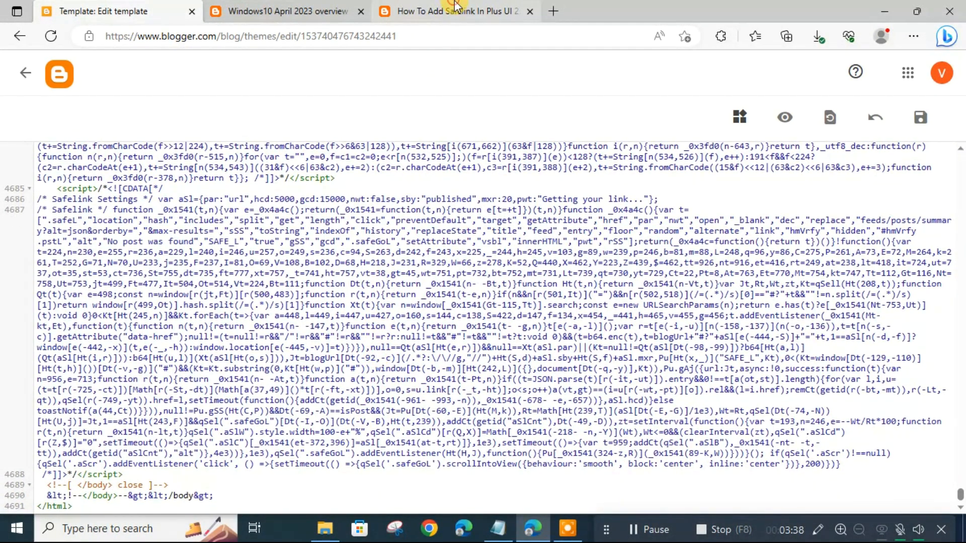
Copy the 'Your Custom CSS goes here' comment marker from the tutorial.
left_click(455, 11)
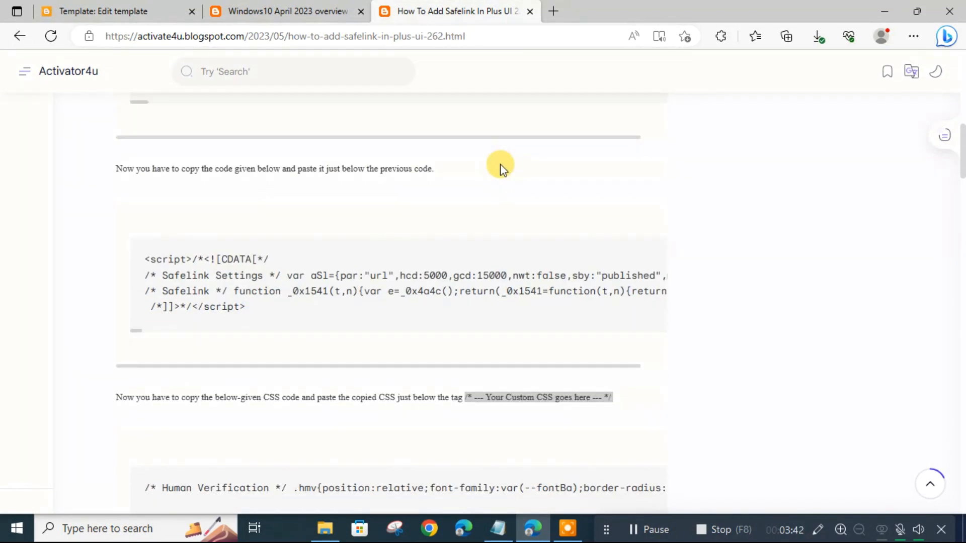
scroll("down", 3)
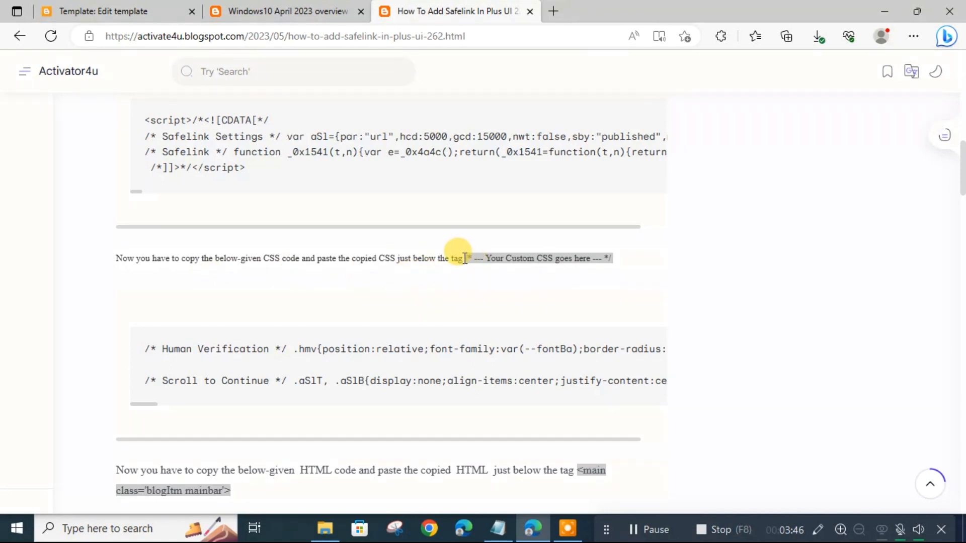
double_click(470, 257)
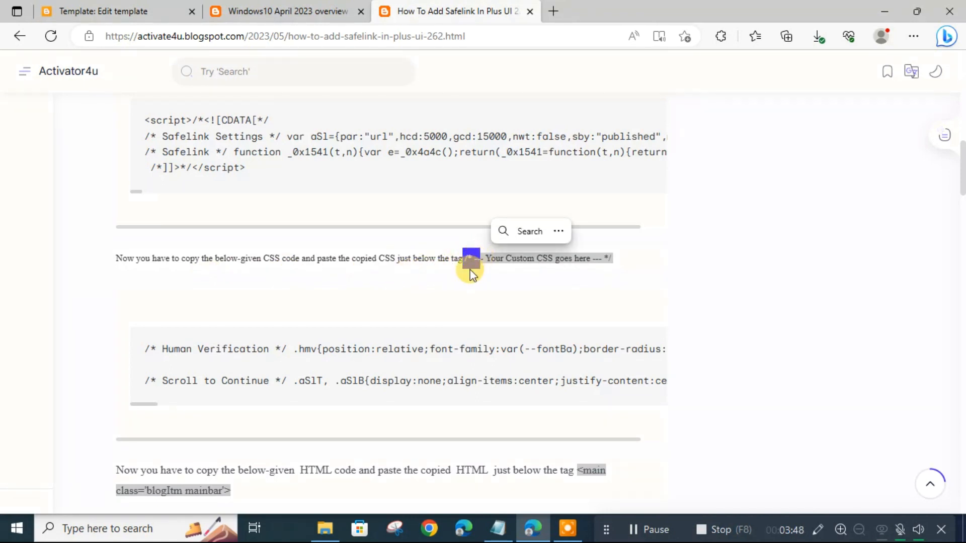
left_click_drag(468, 257, 615, 259)
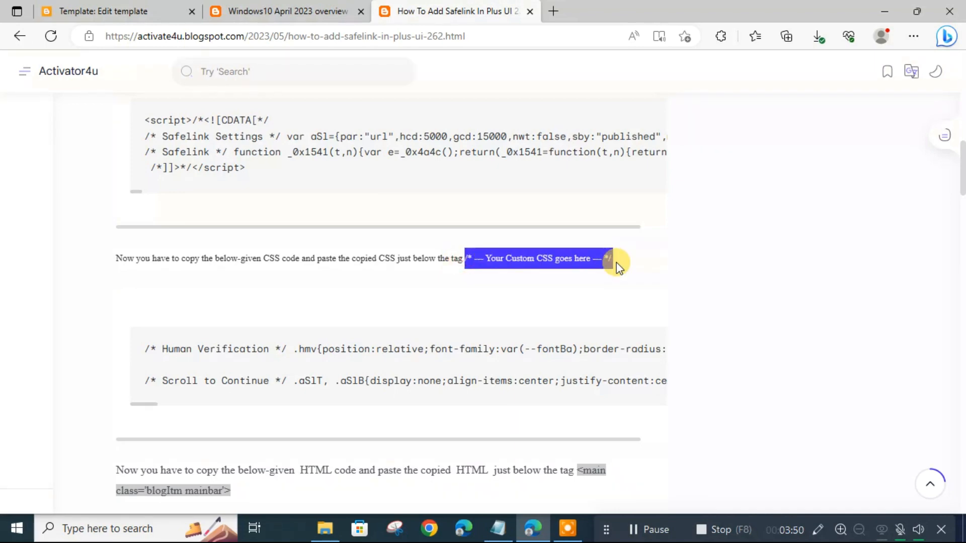
right_click(610, 259)
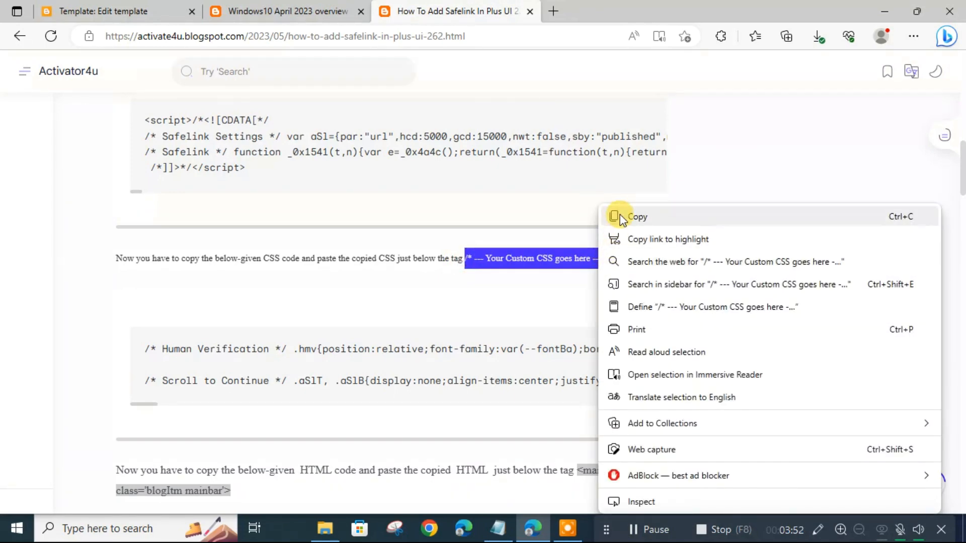
left_click(636, 216)
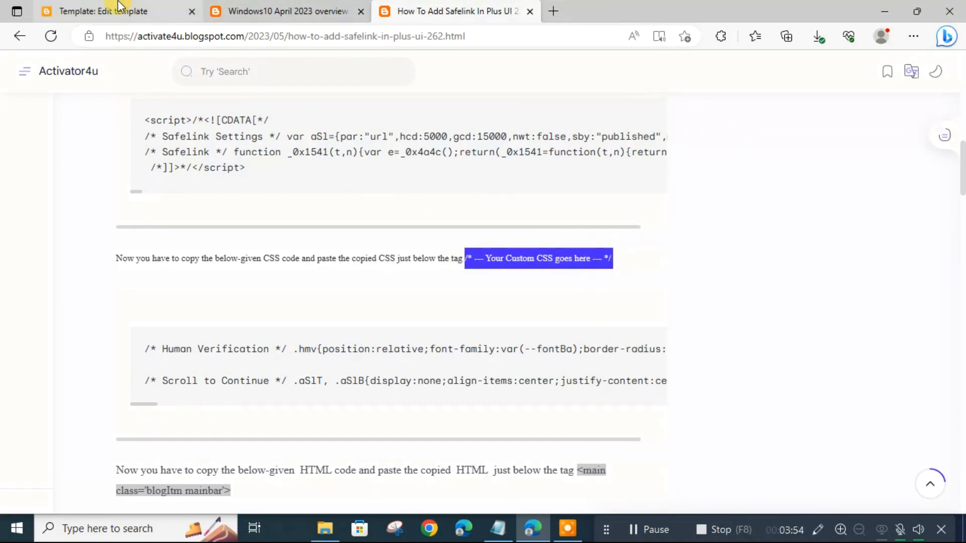
Find that comment in the theme and paste the Human Verification and Scroll to Continue CSS below it.
left_click(102, 11)
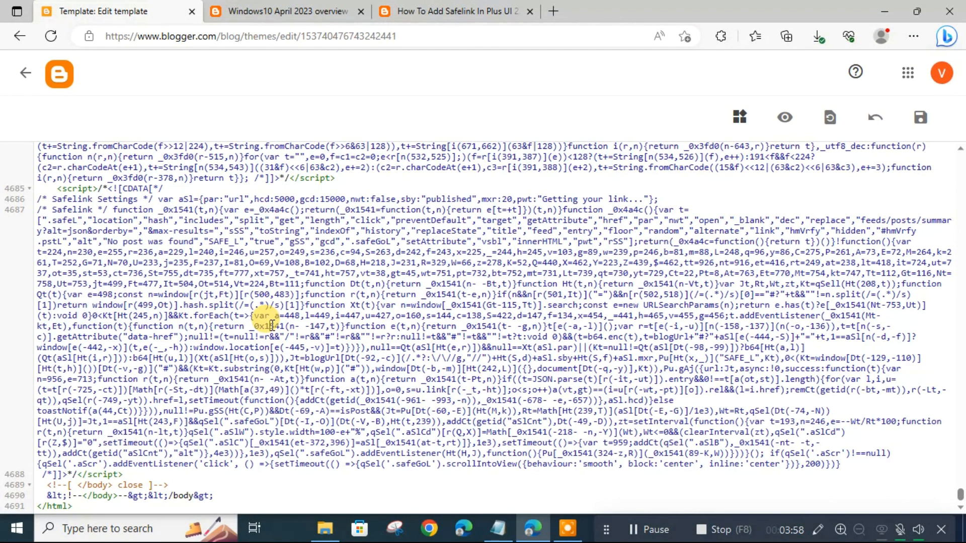
key("Ctrl+f")
type("goes here --- */")
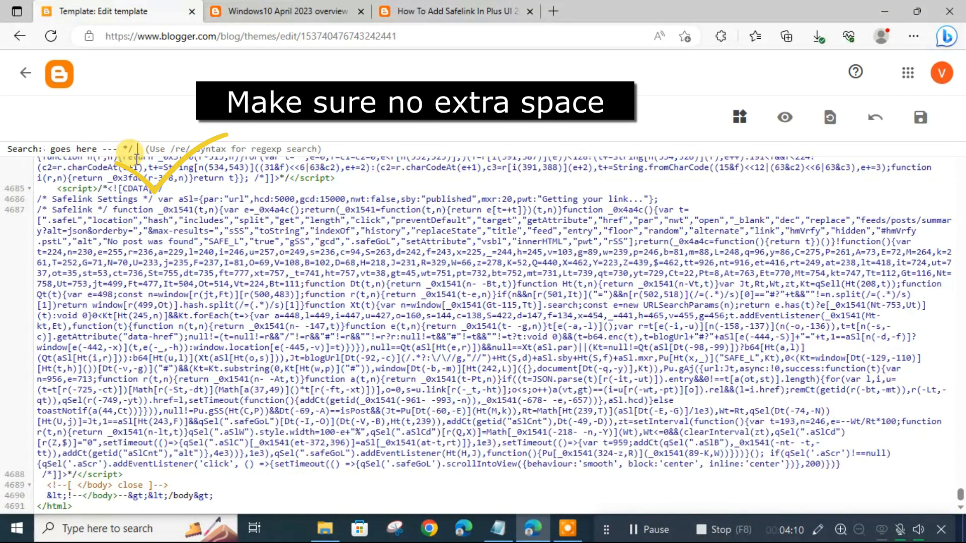
type("S")
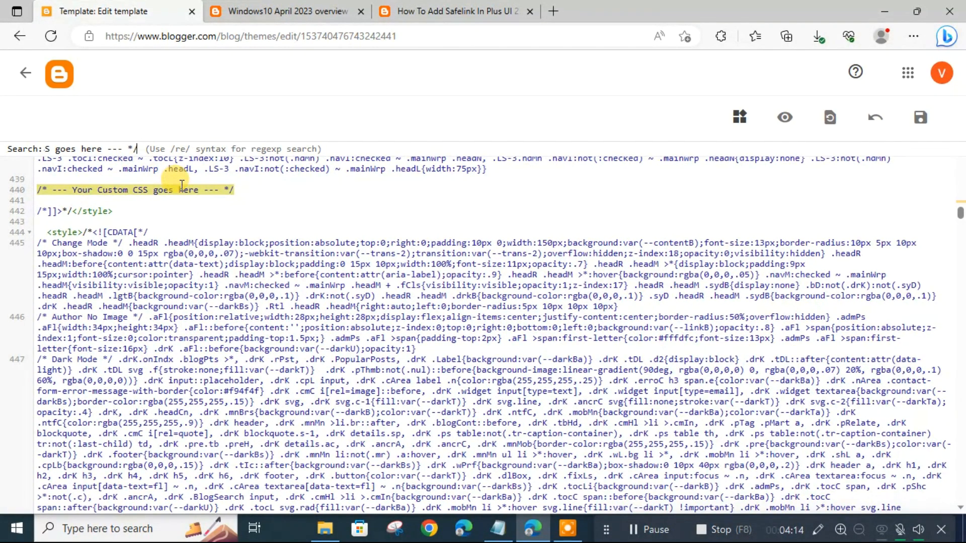
left_click(456, 11)
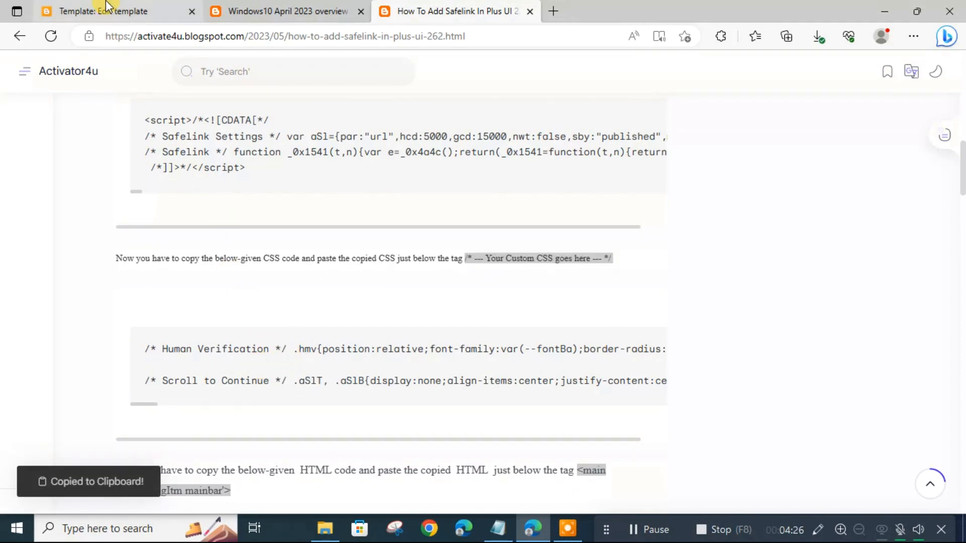
left_click(105, 11)
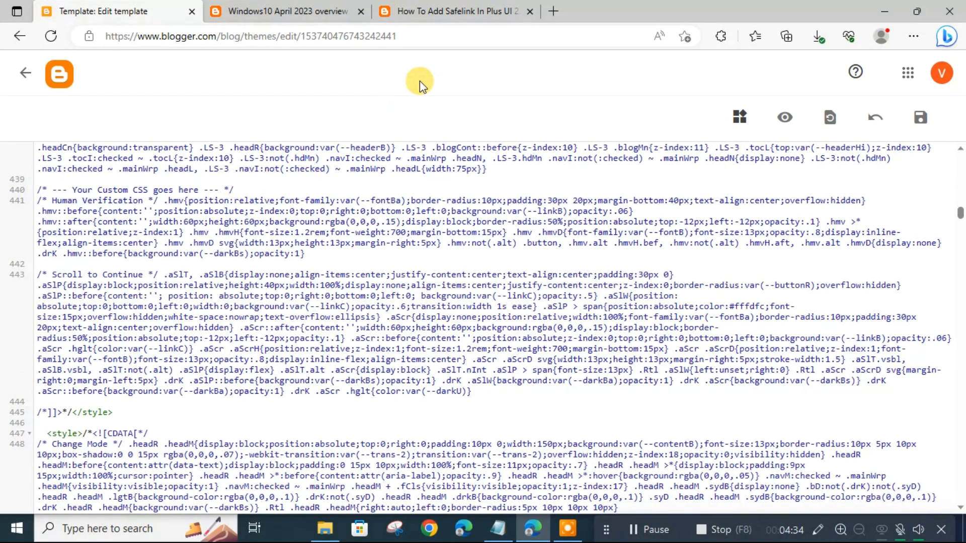
Find the 'blogItm mainbar' main tag in the theme and paste the human-verification HTML below it.
left_click(454, 11)
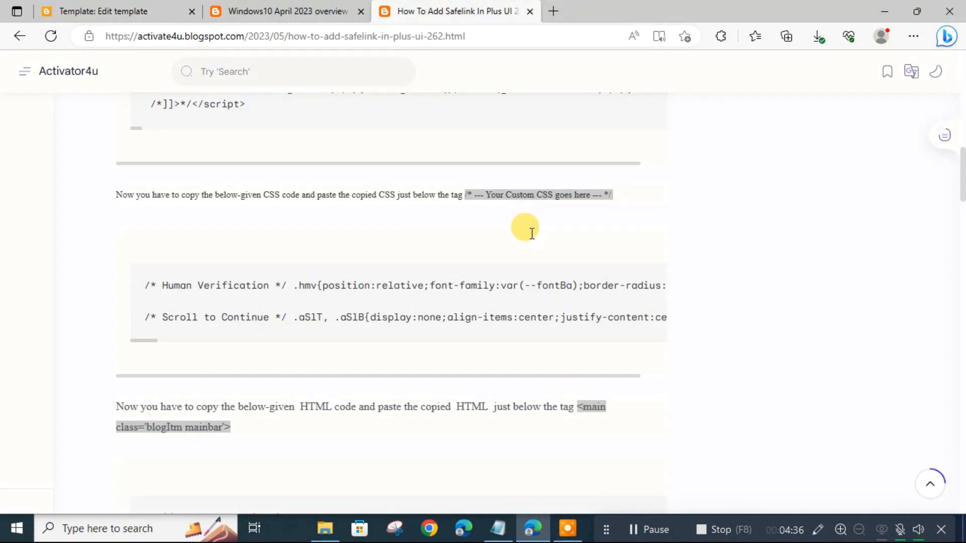
scroll("down", 3)
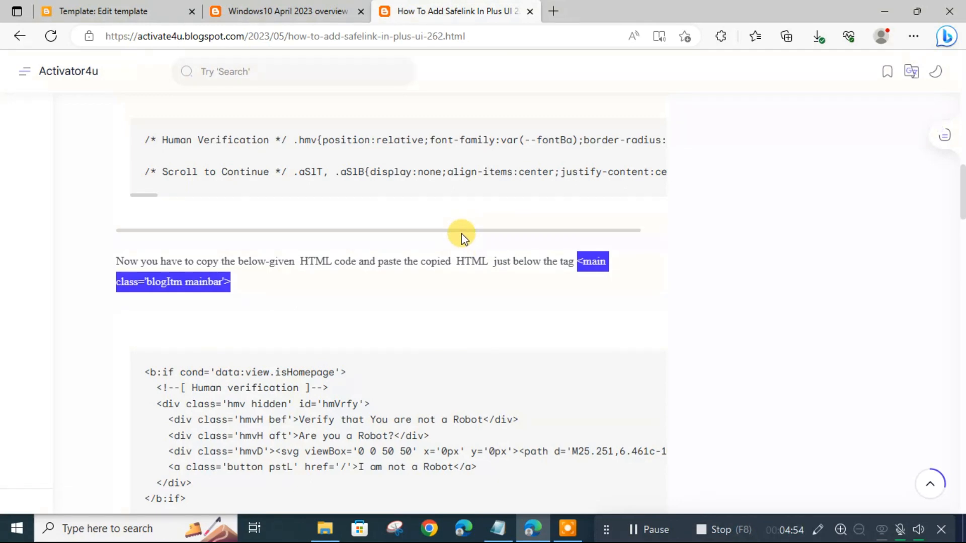
left_click(103, 11)
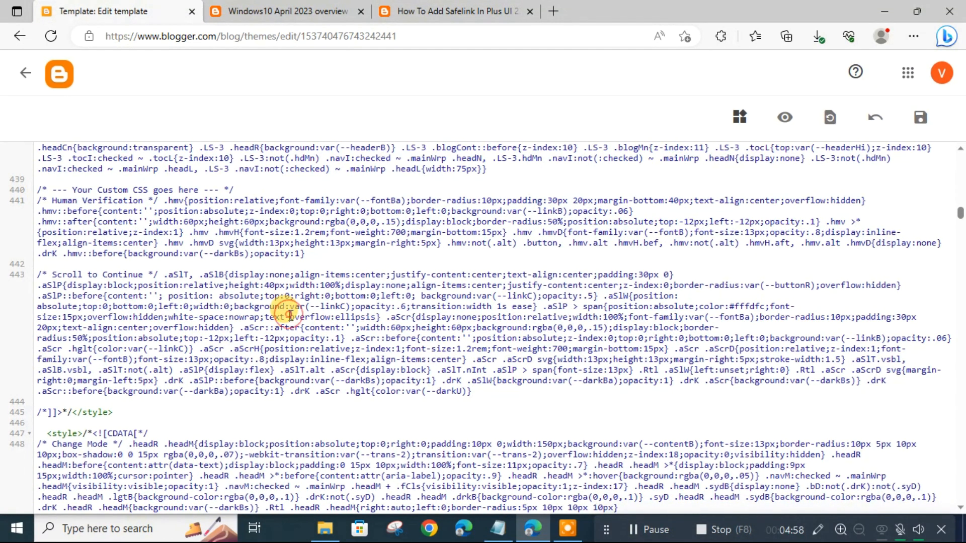
key("Ctrl+f")
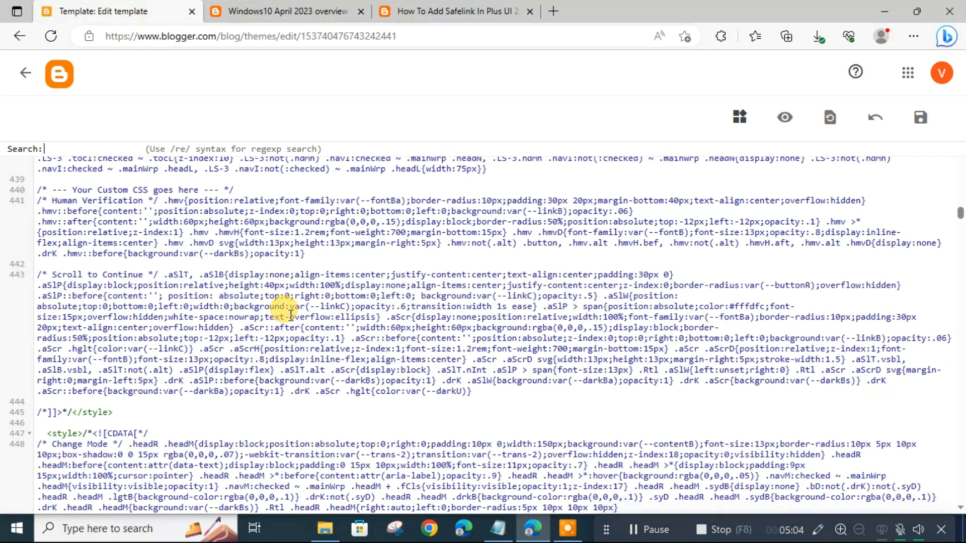
type("'blogItm mainbar'>")
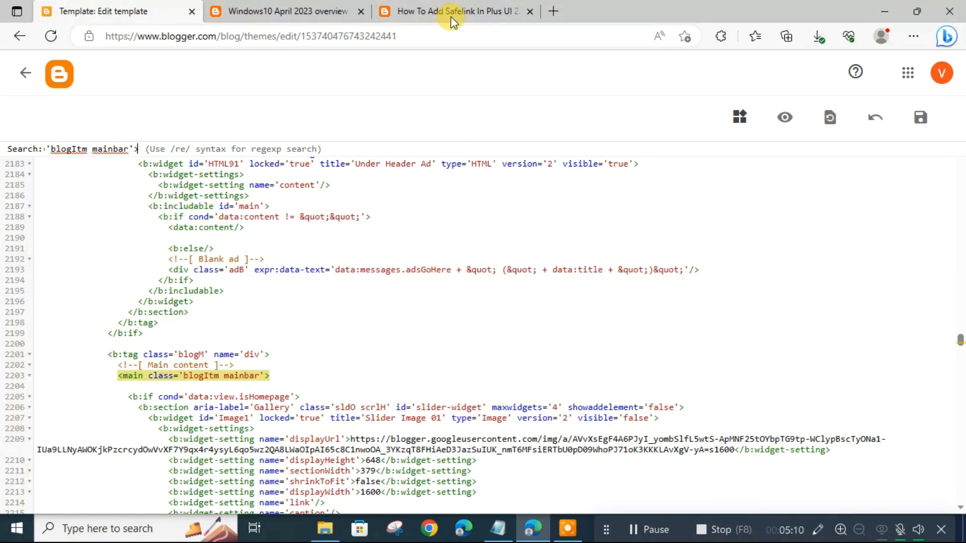
left_click(453, 11)
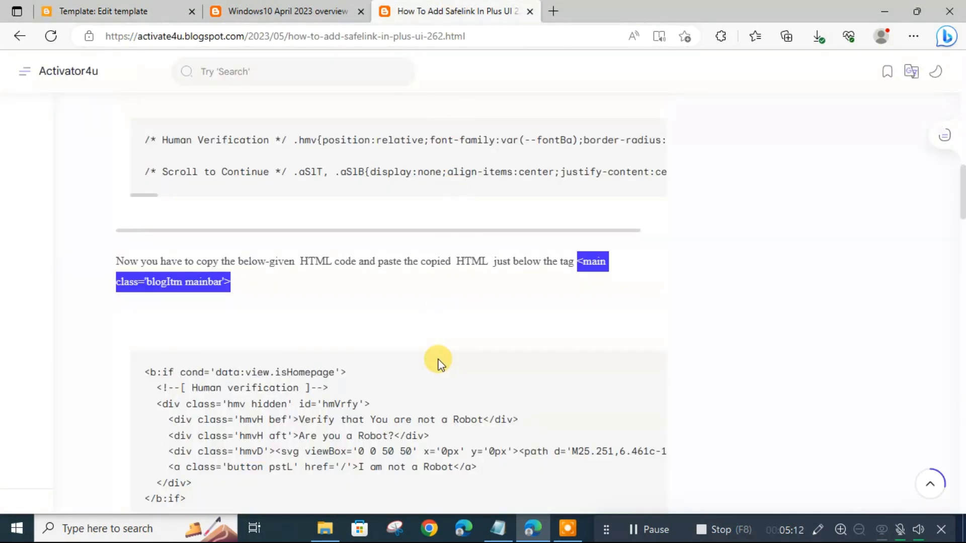
scroll("down", 3)
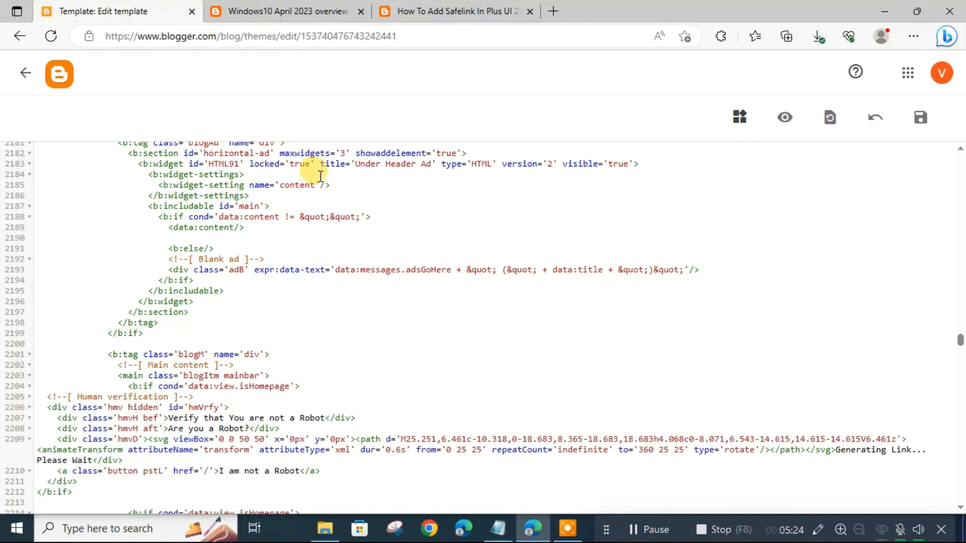
Copy the pInr isSingleItem tag from the tutorial and locate it in the theme code.
left_click(454, 11)
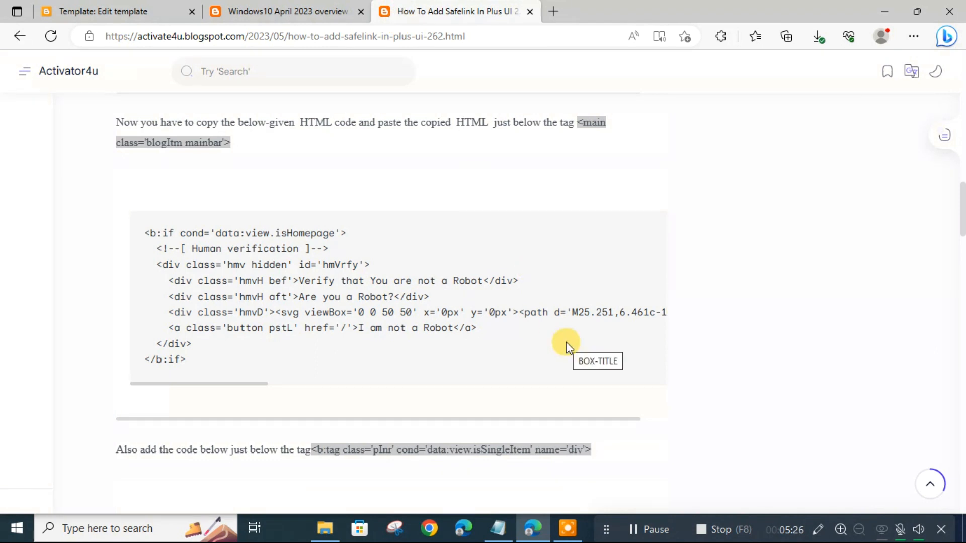
scroll("down", 3)
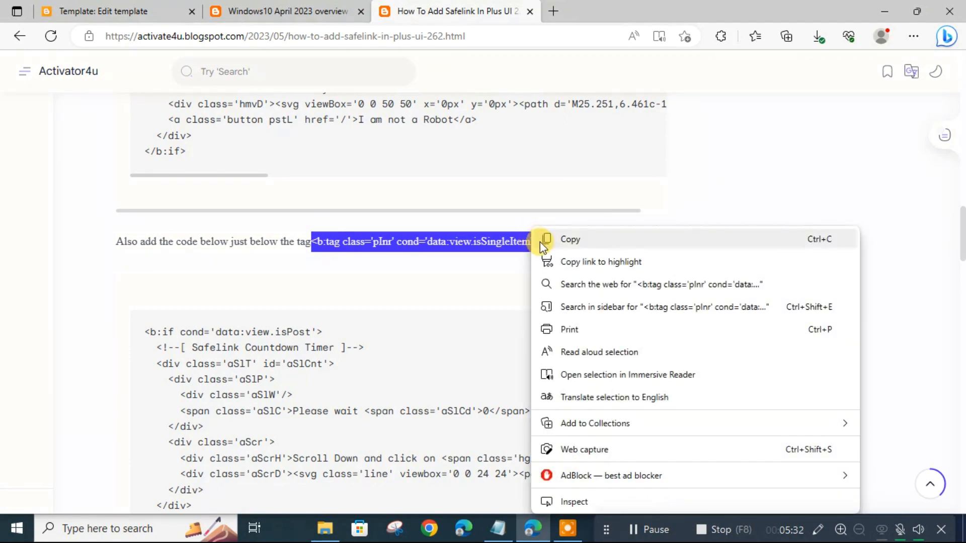
left_click(111, 11)
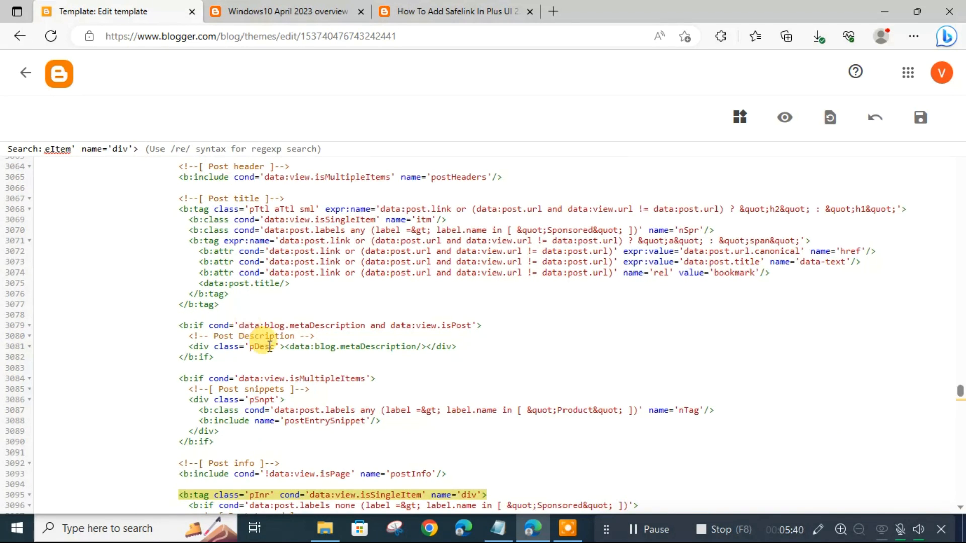
scroll("down", 3)
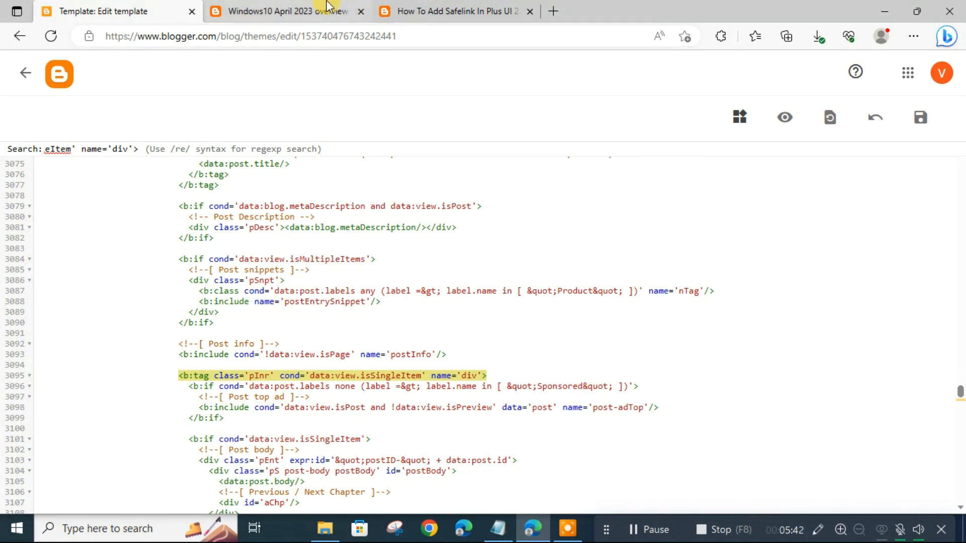
Copy the Safelink Countdown Timer code and paste it below the pInr isSingleItem tag.
left_click(453, 11)
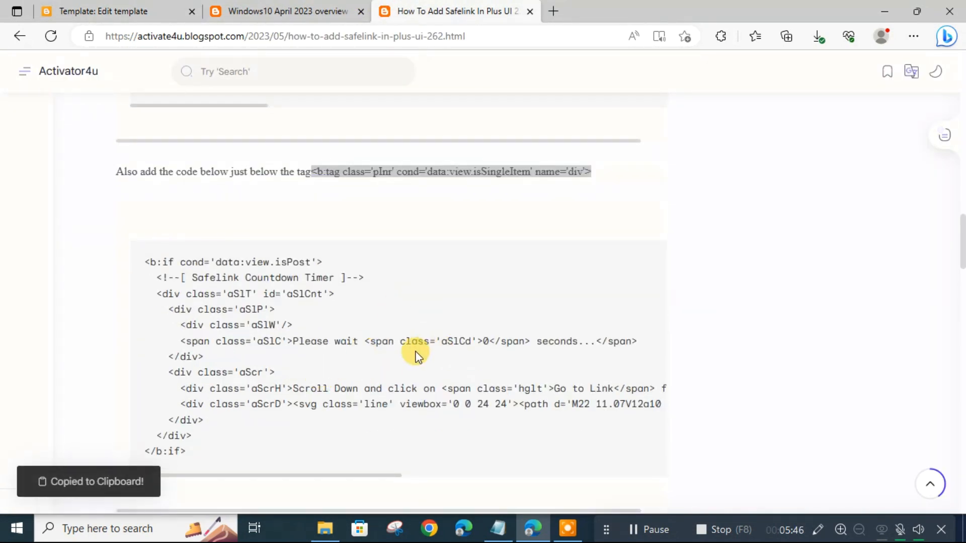
scroll("down", 3)
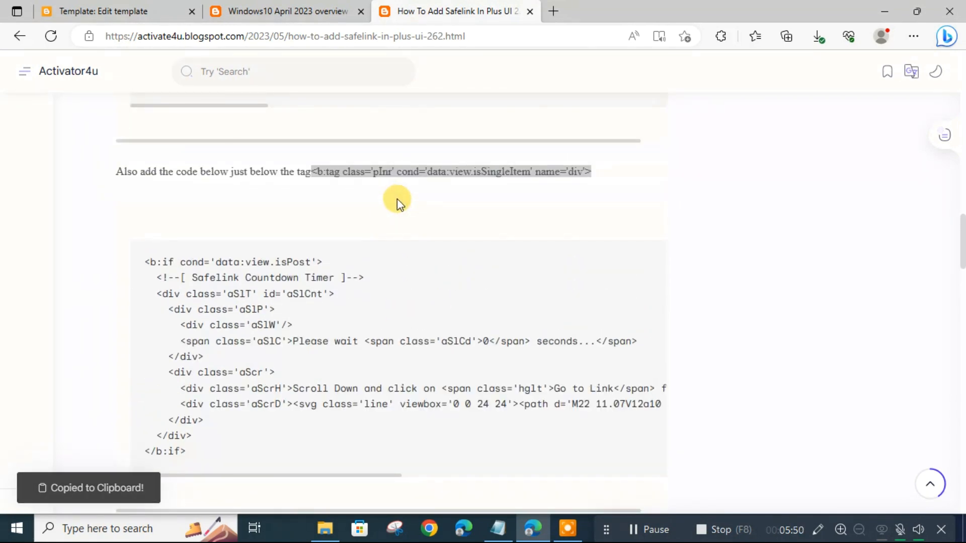
left_click(103, 11)
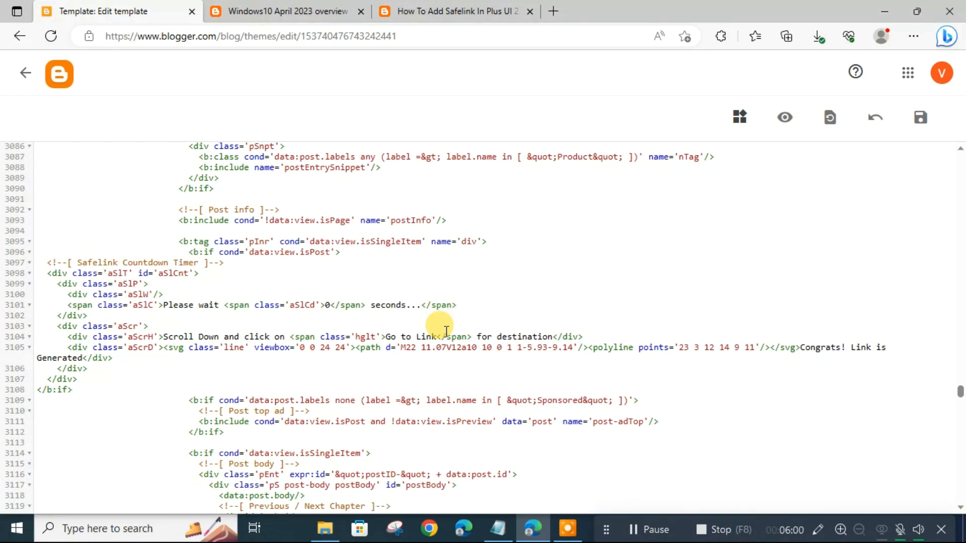
mouse_move(194, 311)
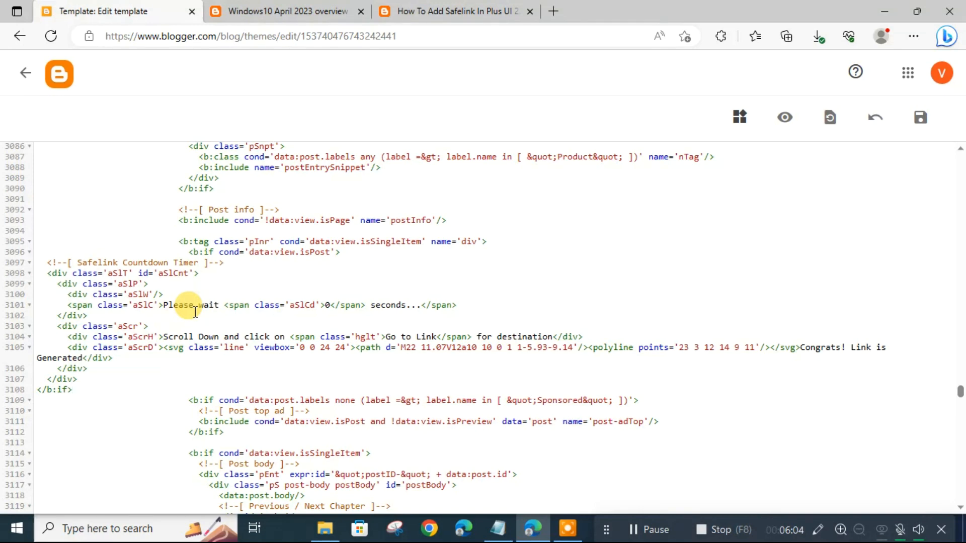
left_click(449, 11)
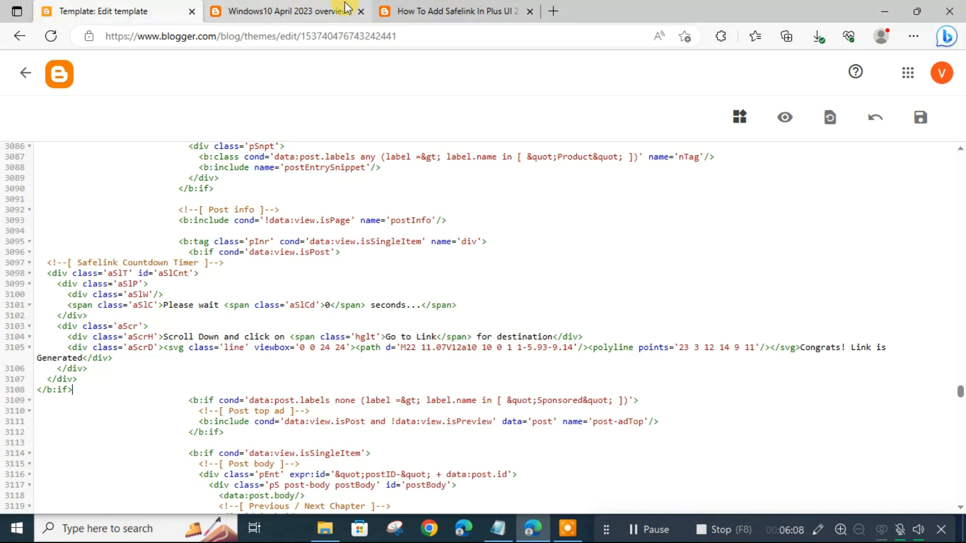
Copy the data:post.body tag and the Safelink Destination Button code from the tutorial.
left_click(456, 11)
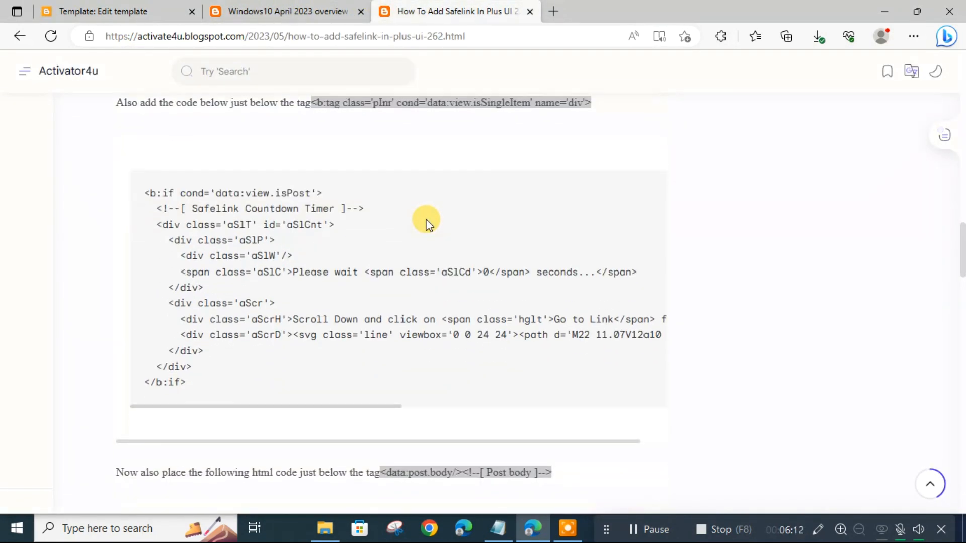
scroll("down", 3)
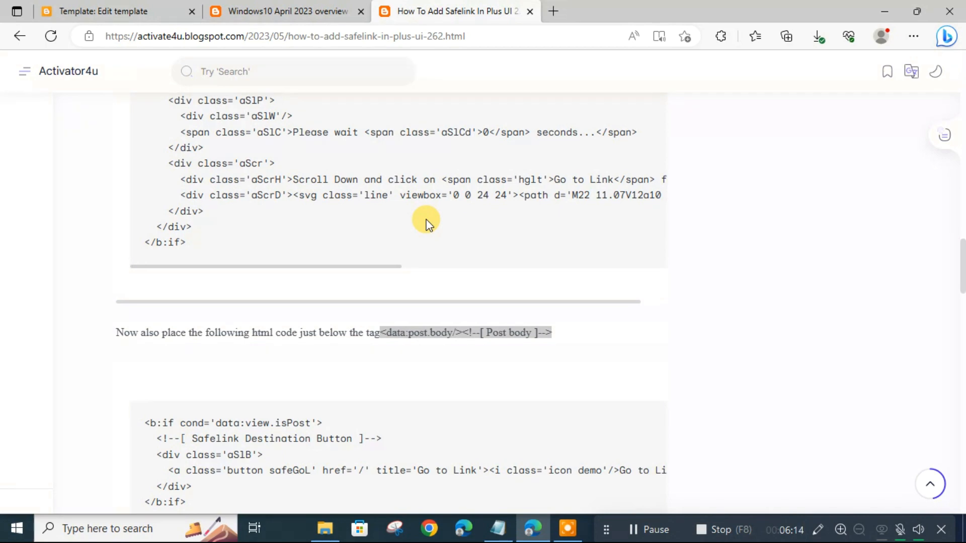
scroll("down", 3)
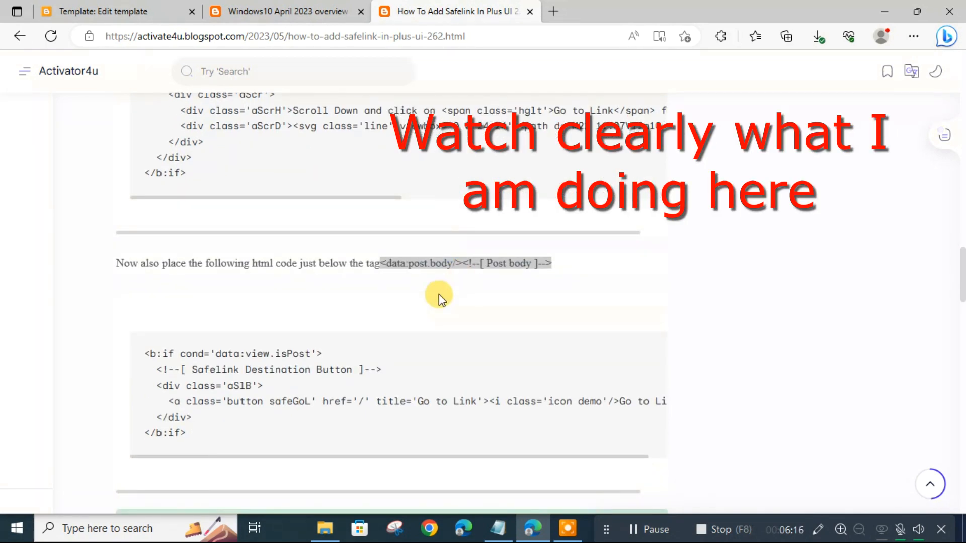
mouse_move(502, 282)
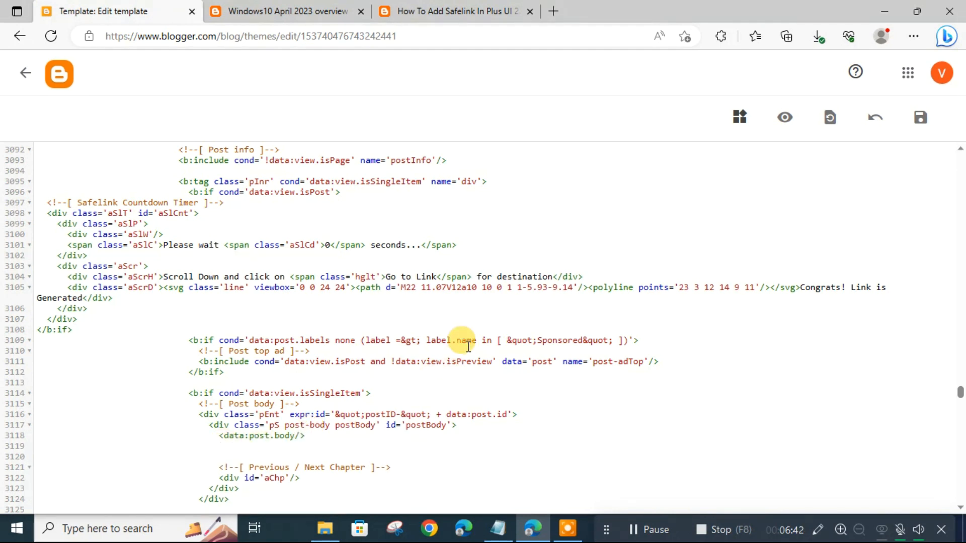
left_click(455, 11)
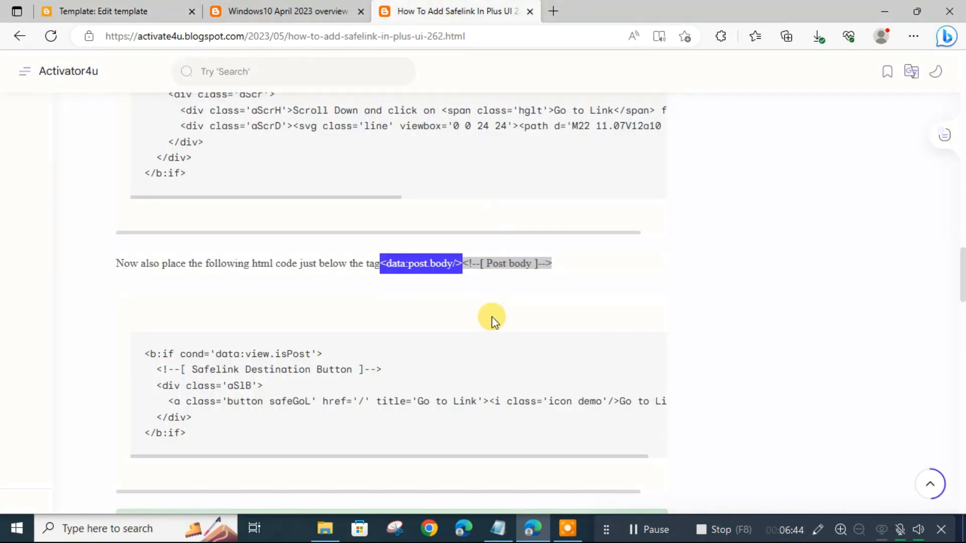
scroll("down", 3)
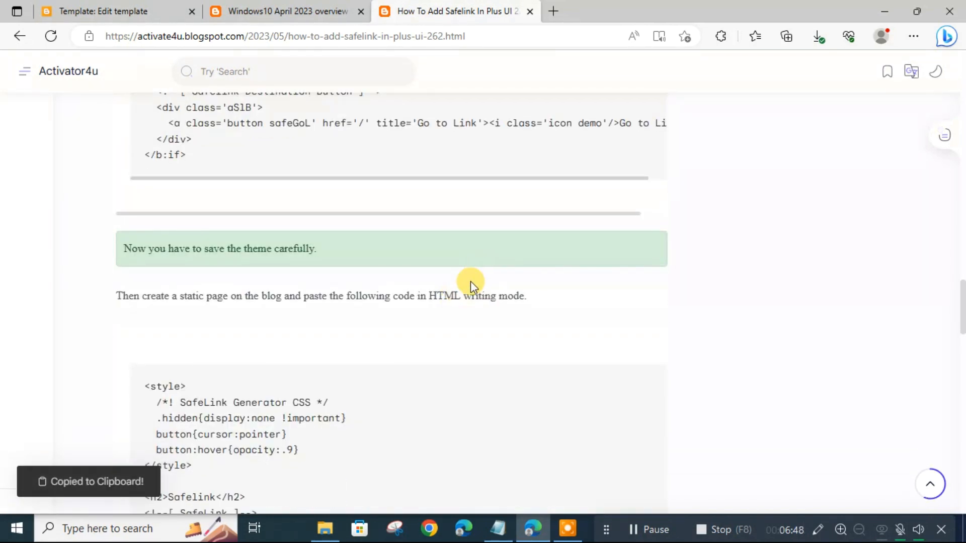
mouse_move(431, 256)
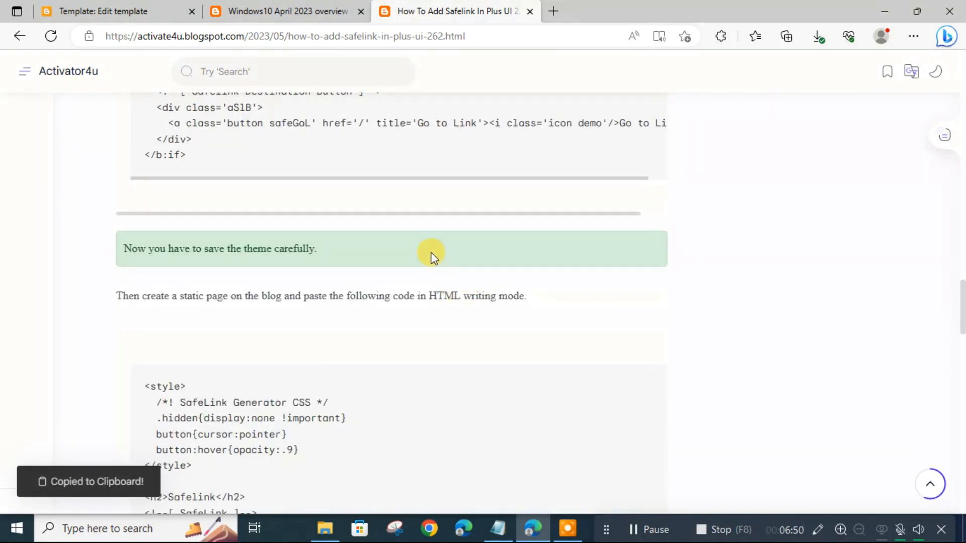
Paste the Destination Button code below data:post.body in the theme, then check the tutorial's next step.
left_click(102, 11)
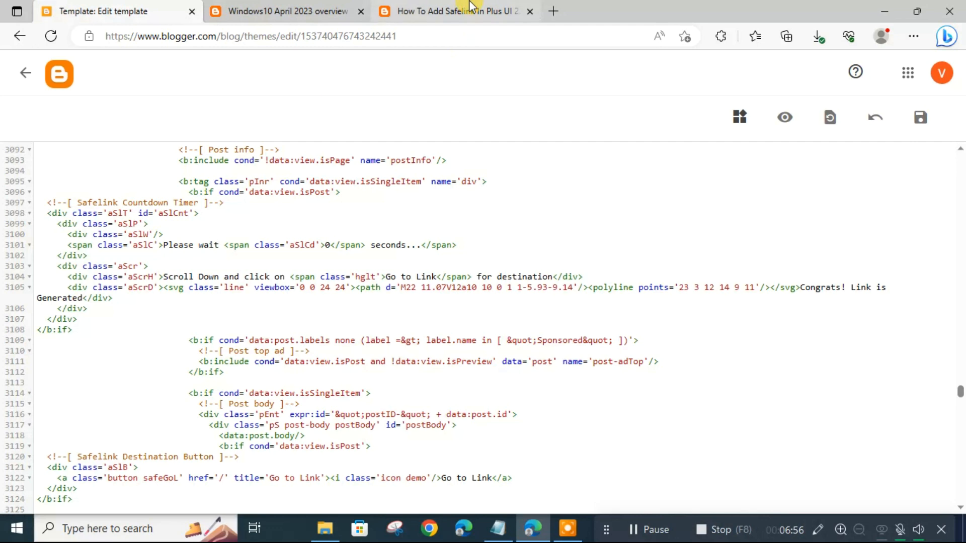
left_click(455, 11)
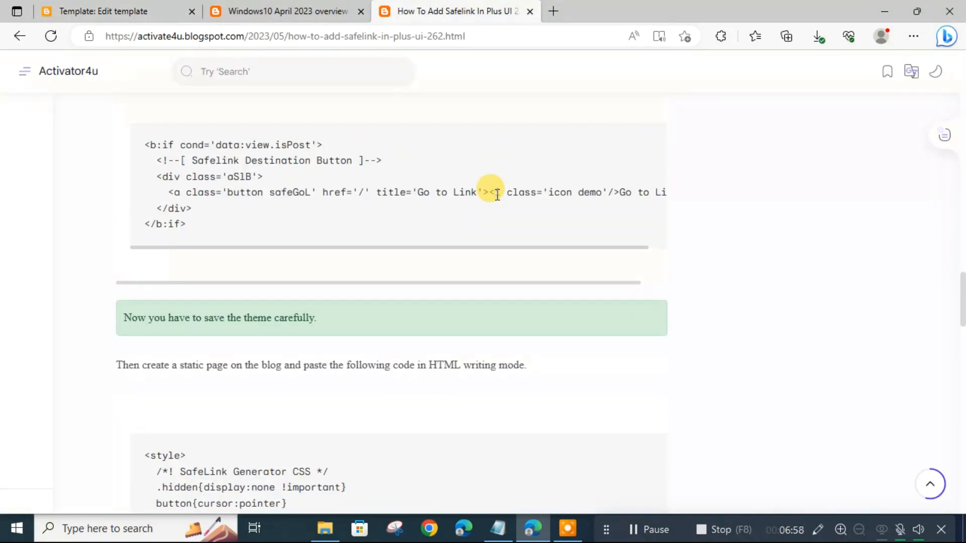
scroll("down", 3)
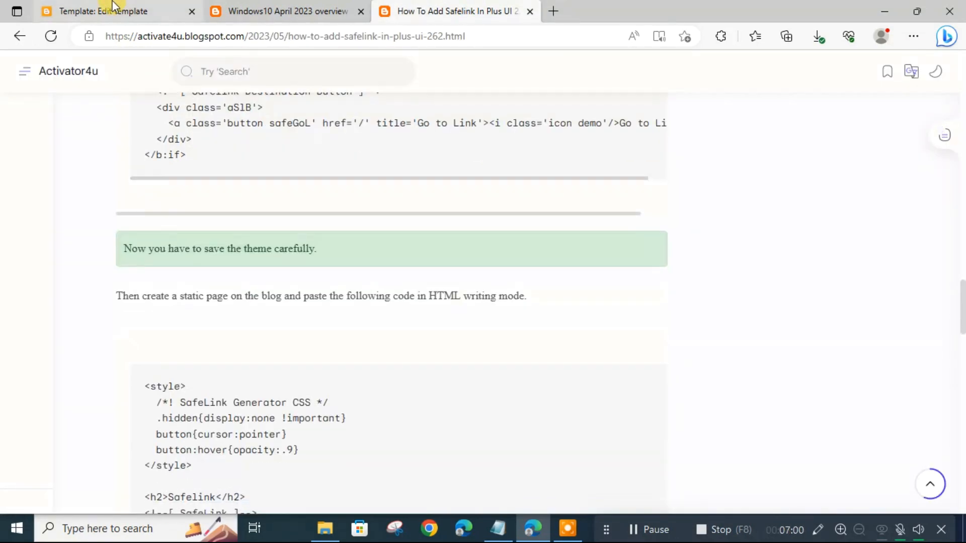
Save the edited theme with all Safelink code and return to the blog's posts list.
left_click(102, 11)
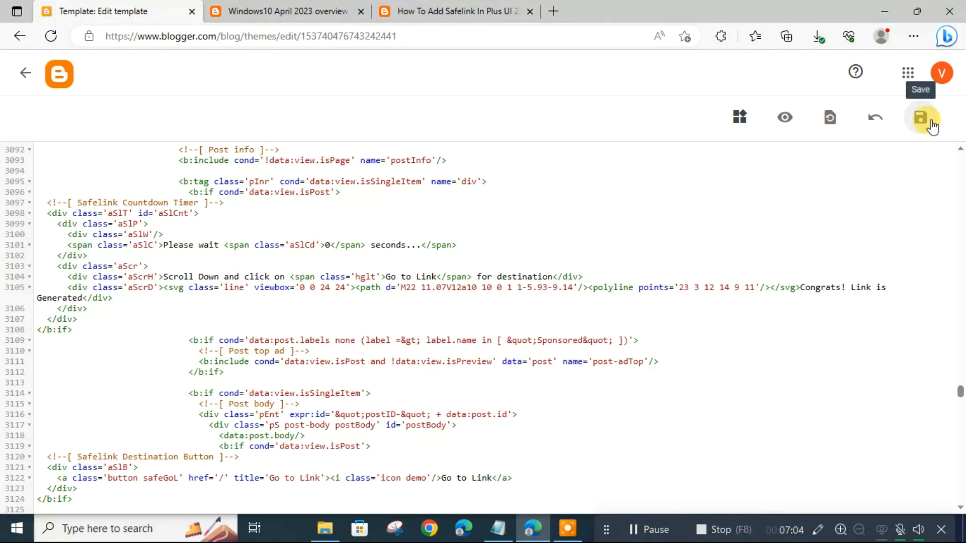
left_click(920, 117)
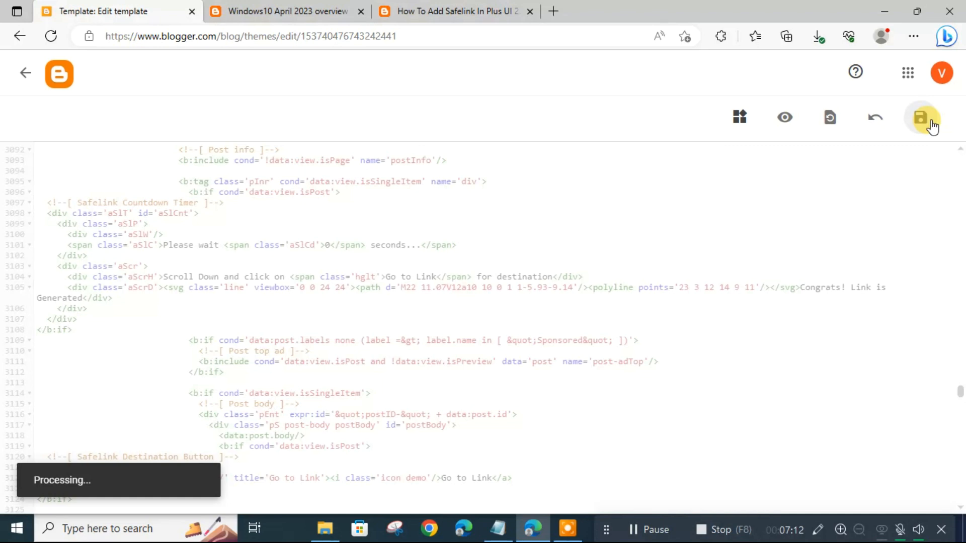
left_click(921, 117)
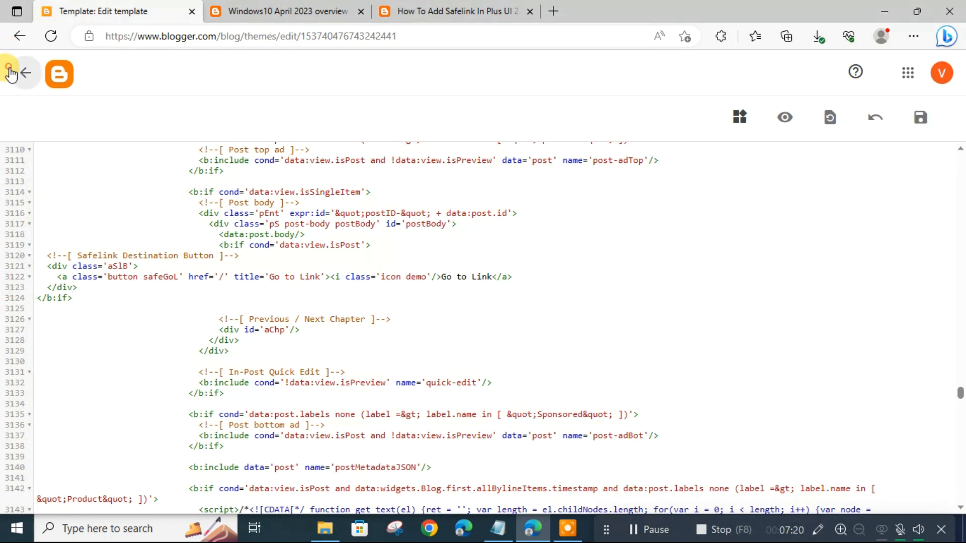
left_click(25, 73)
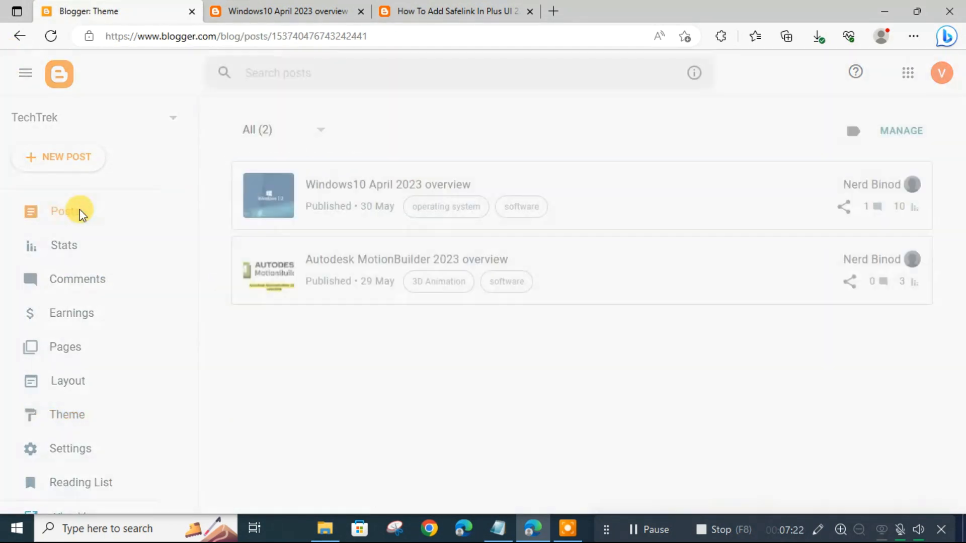
left_click(62, 211)
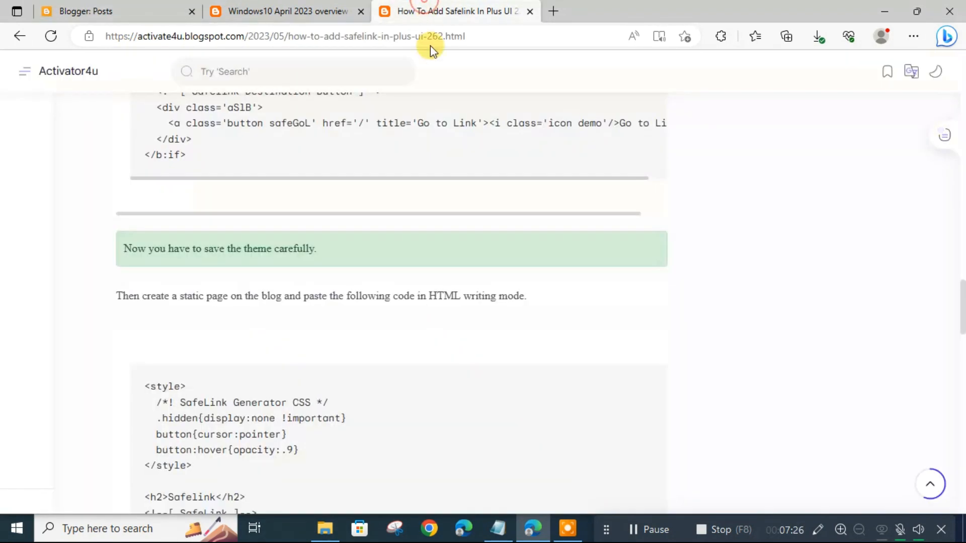
scroll("down", 3)
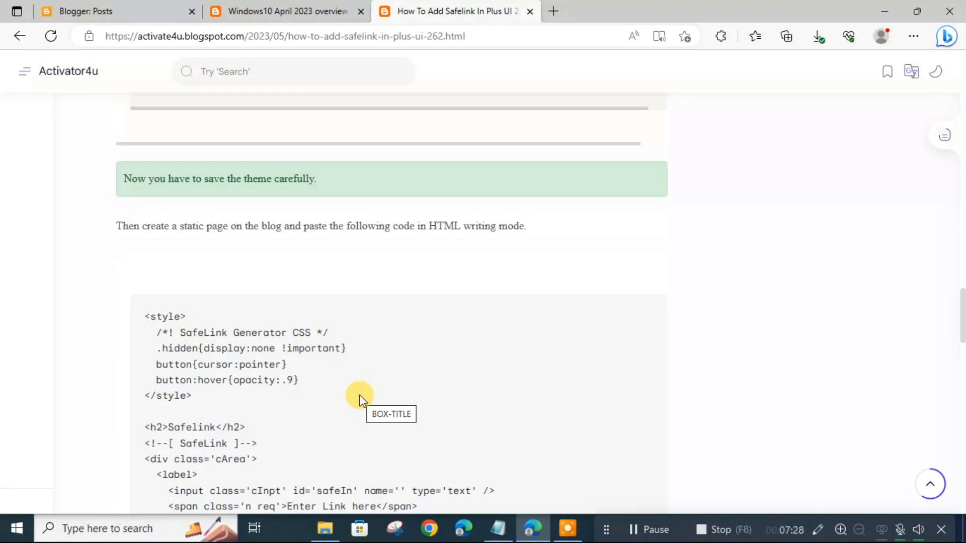
scroll("down", 3)
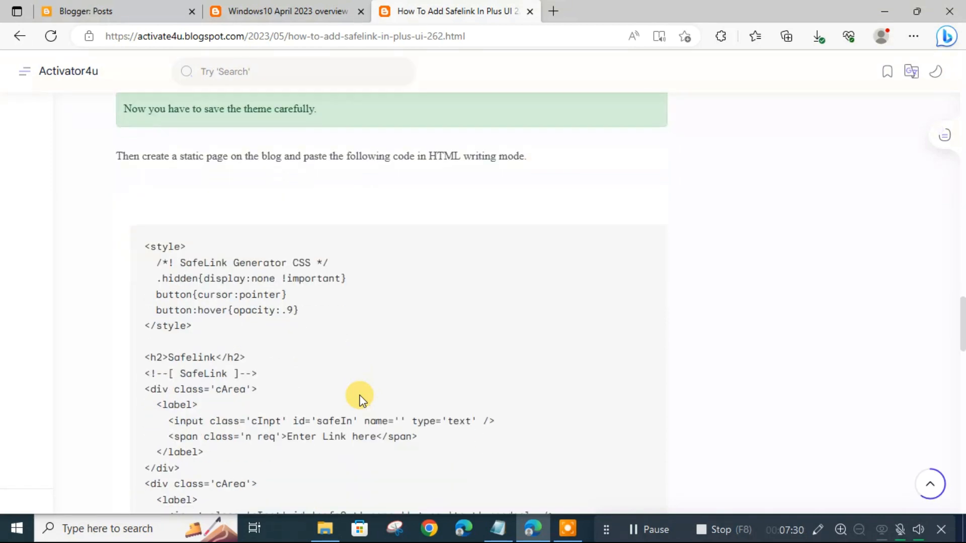
scroll("down", 3)
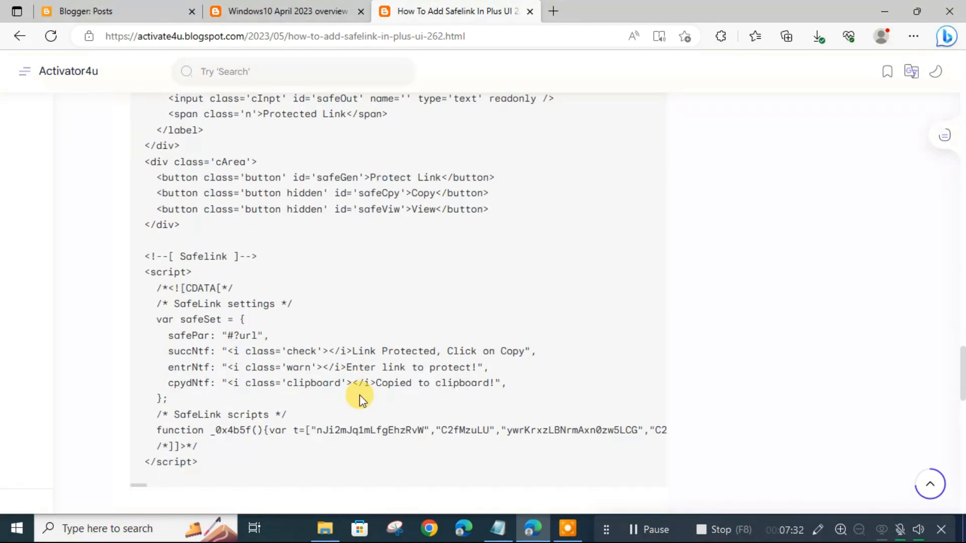
scroll("down", 3)
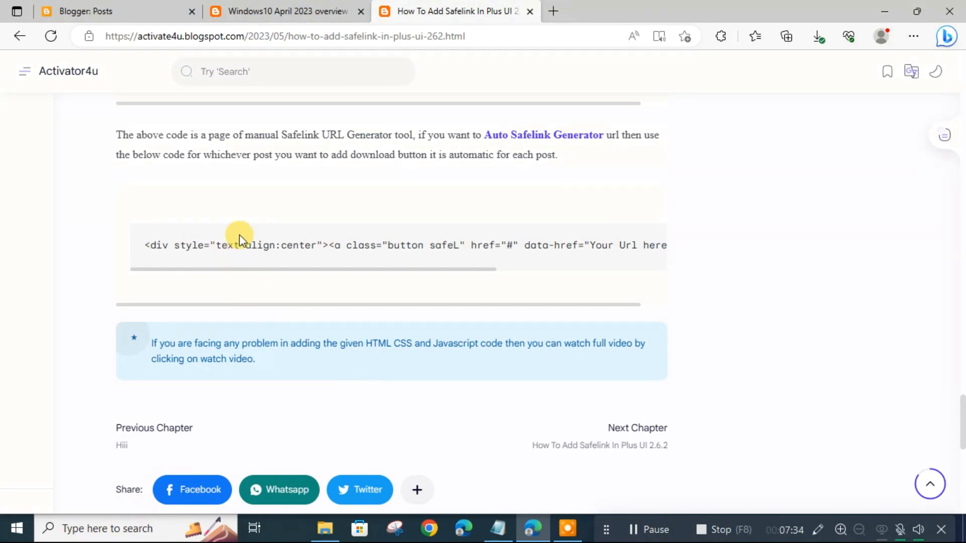
left_click_drag(240, 244, 520, 245)
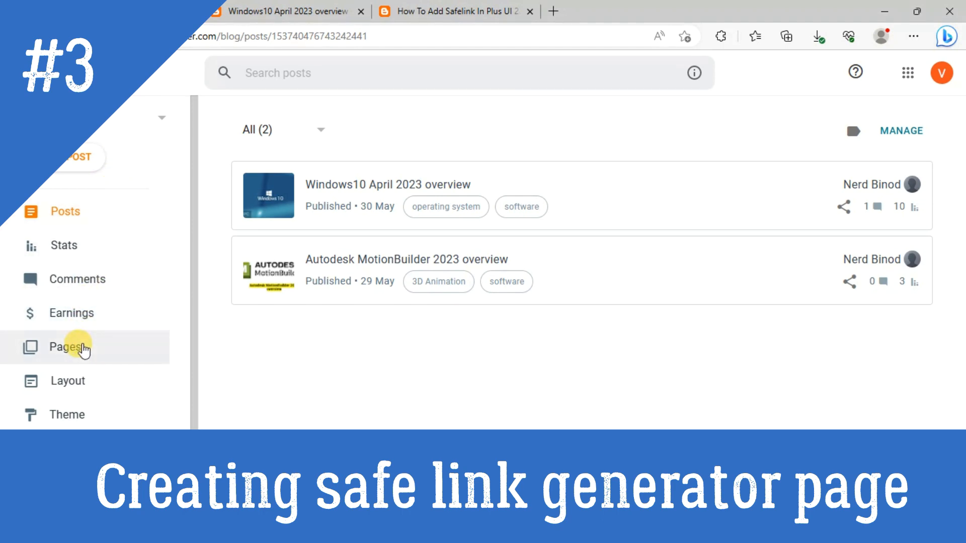
Create a new blog page titled 'Safelink generator'.
left_click(65, 346)
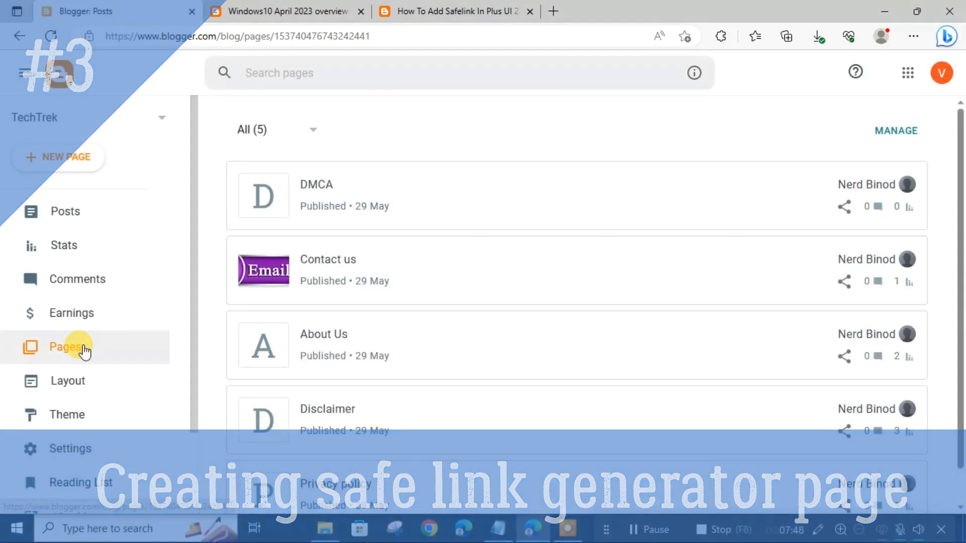
left_click(65, 157)
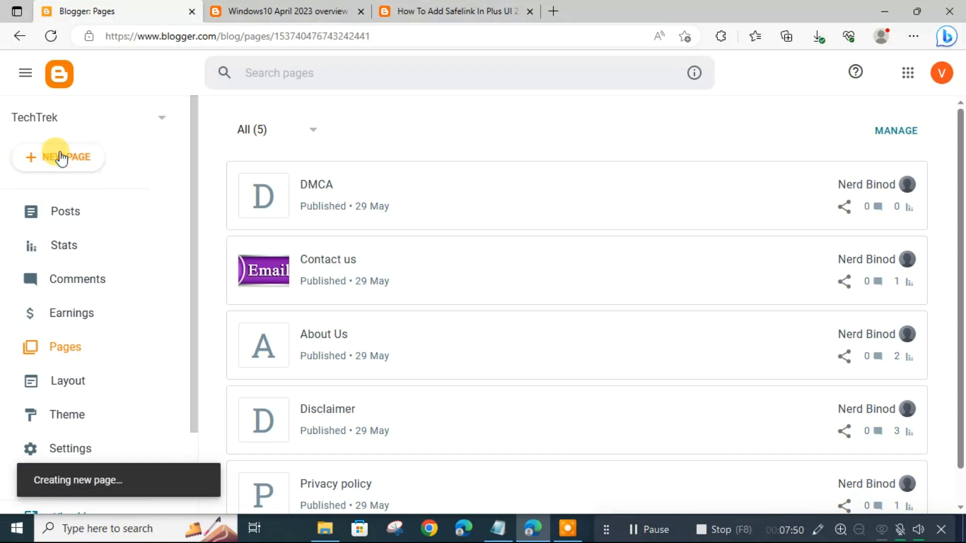
left_click(58, 157)
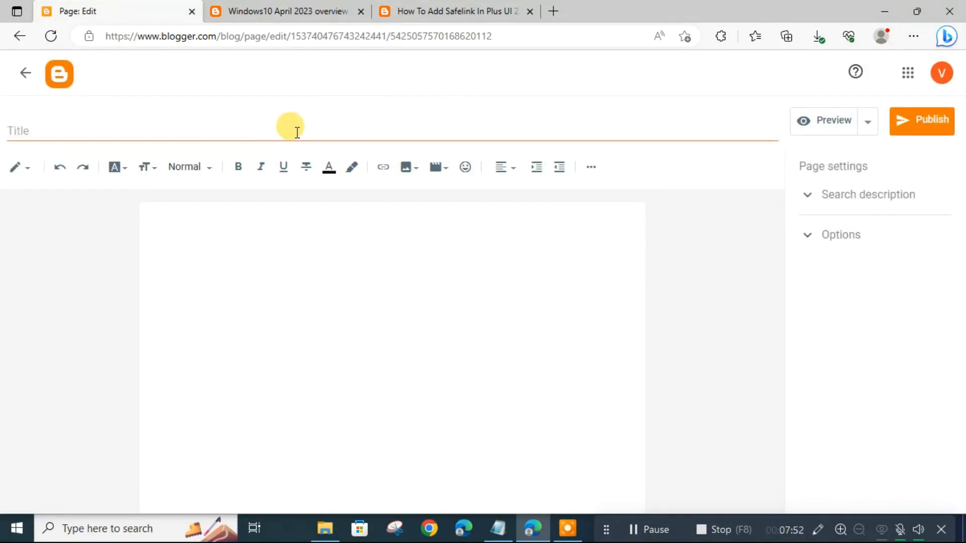
type("Sa")
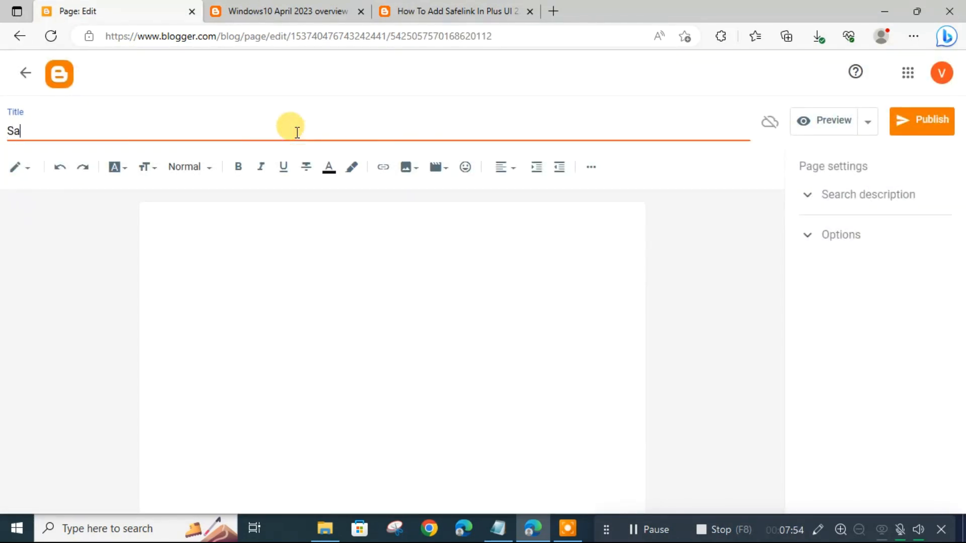
type("fe")
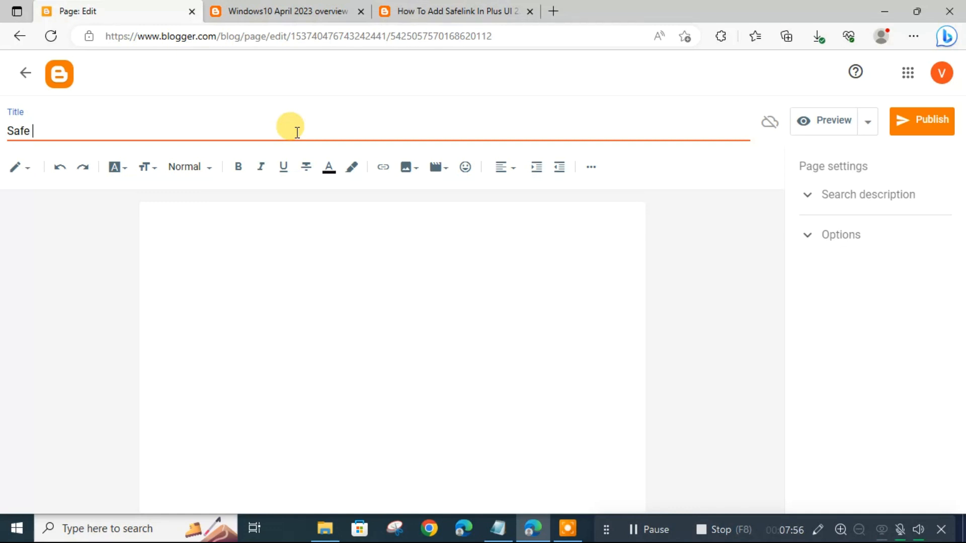
key("Backspace")
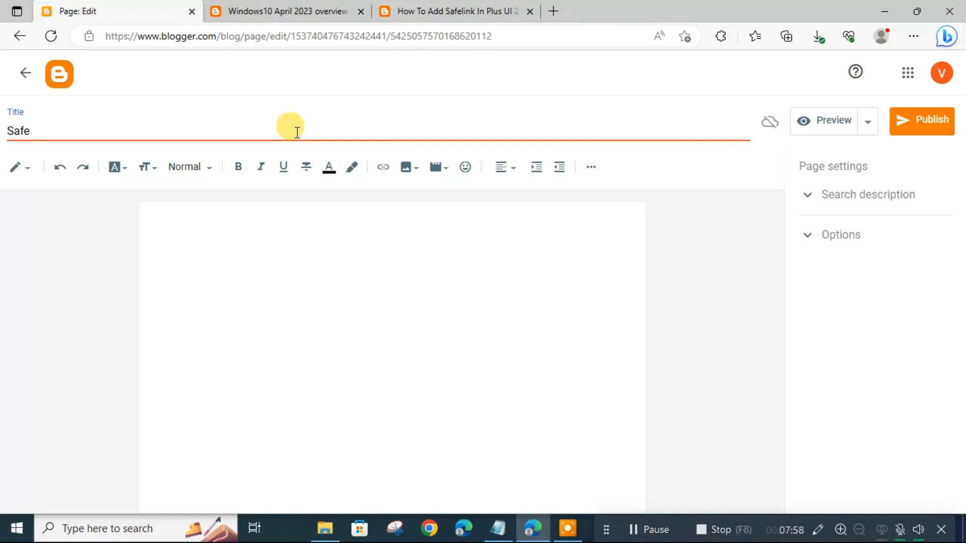
type("link gener")
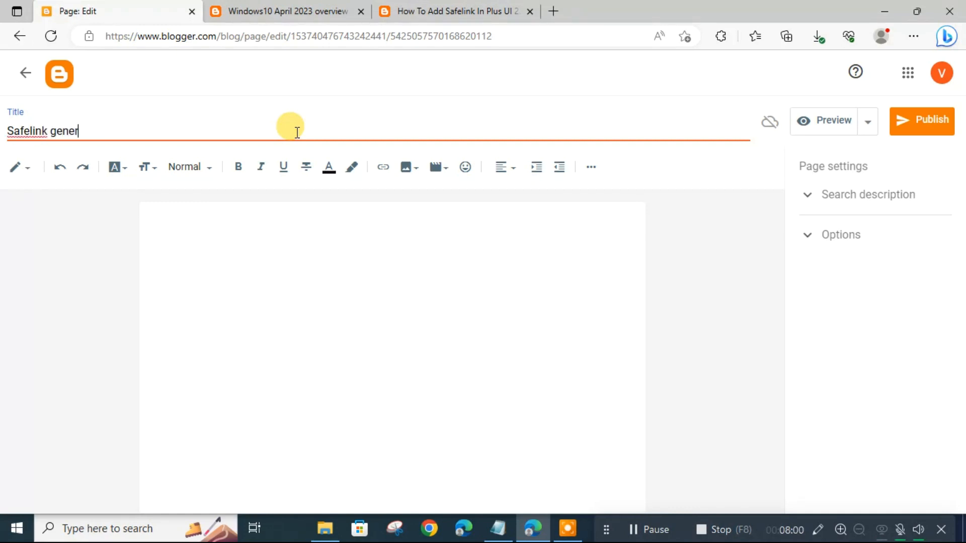
type("ator")
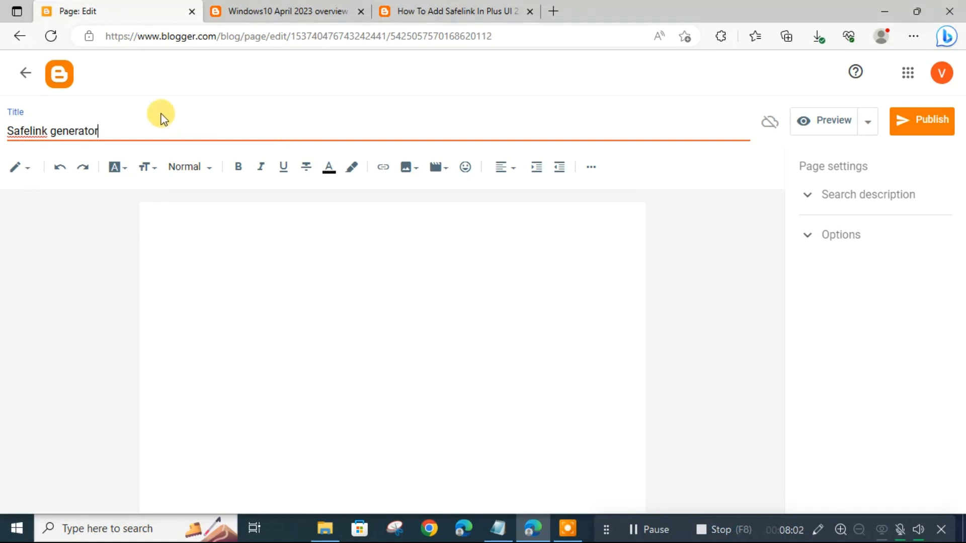
Switch the new page's body to HTML view.
left_click(15, 167)
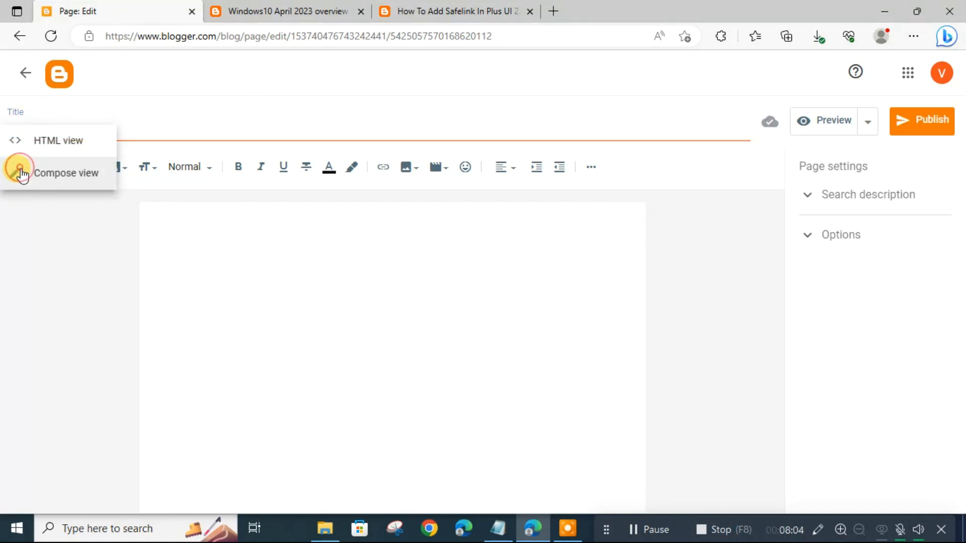
mouse_move(31, 145)
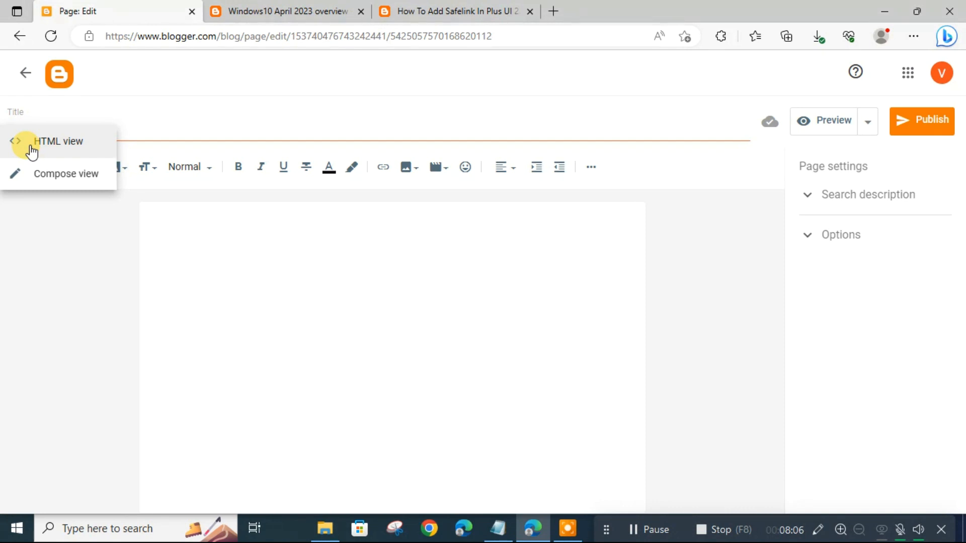
left_click(58, 141)
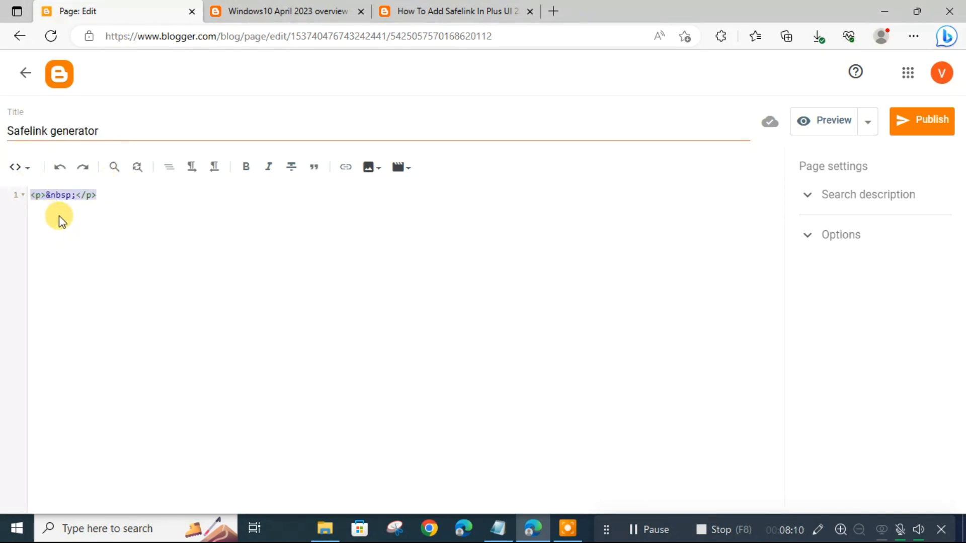
Copy the Safelink generator page code from the tutorial and return to the page editor.
left_click(455, 11)
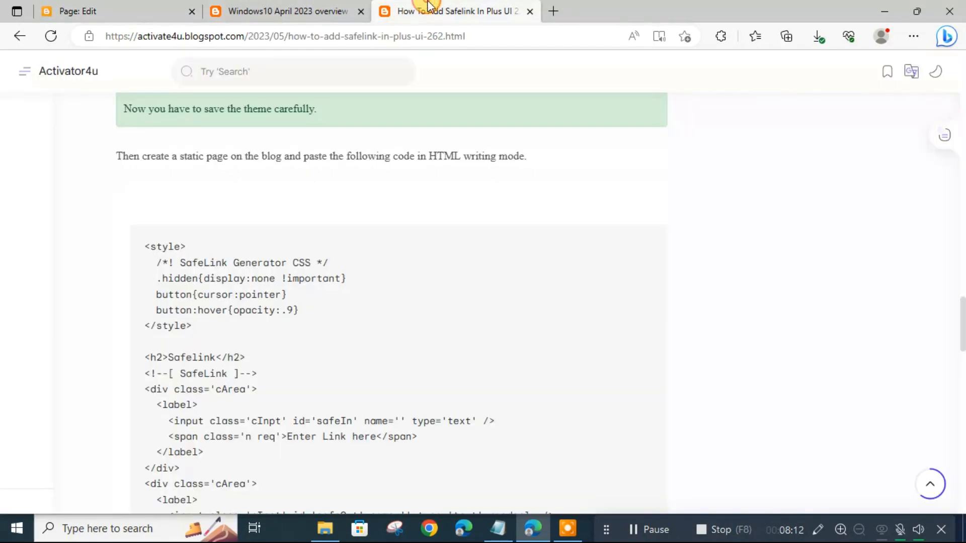
mouse_move(330, 307)
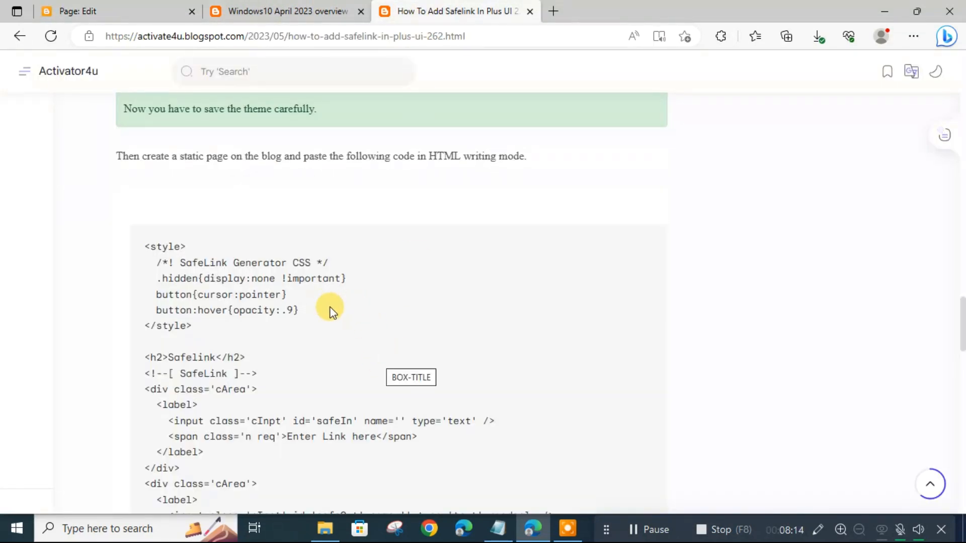
scroll("down", 3)
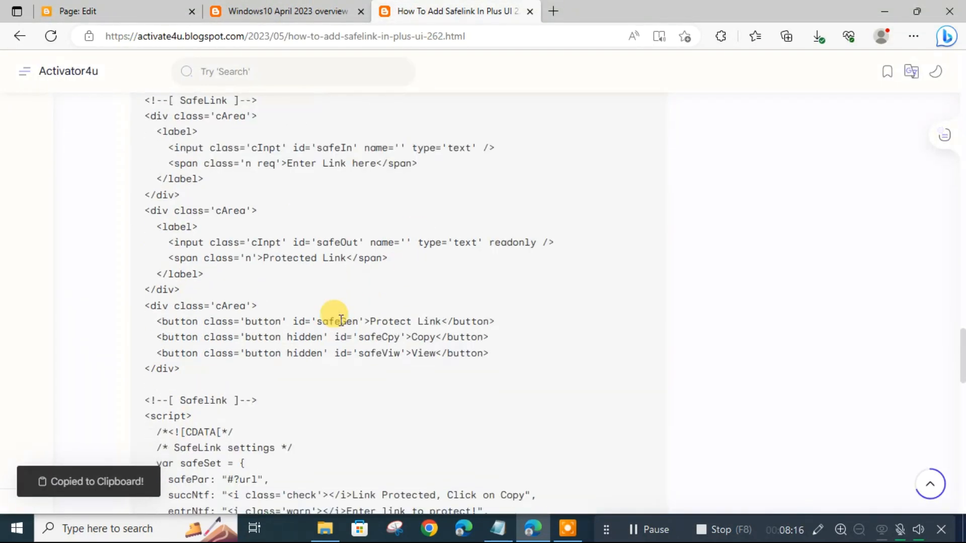
scroll("down", 3)
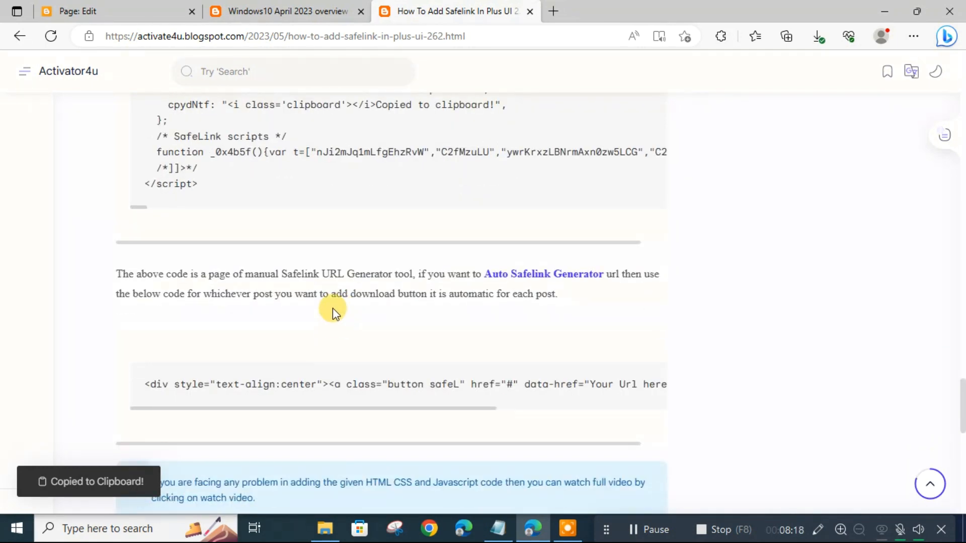
left_click(110, 11)
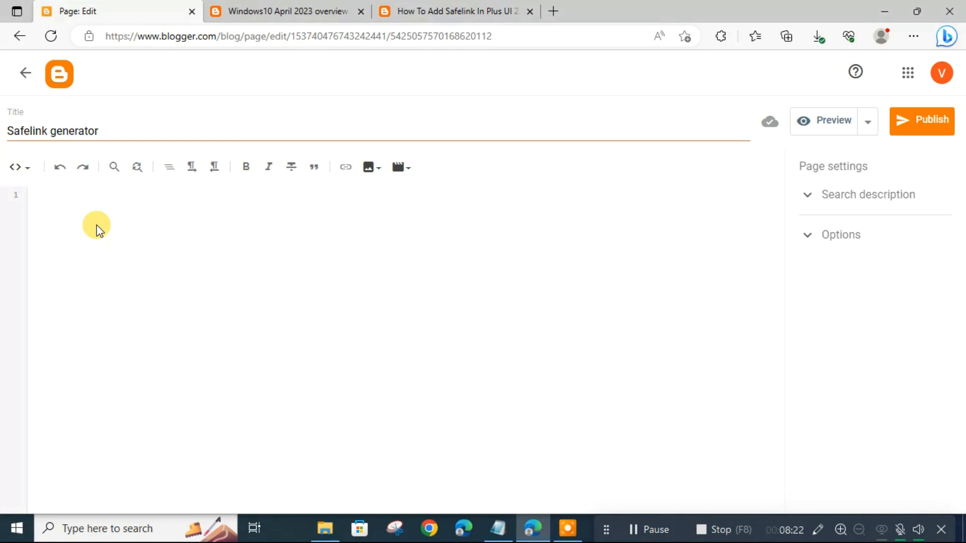
Paste the generator code into the page body, publish it and confirm, returning to the pages list.
left_click(14, 167)
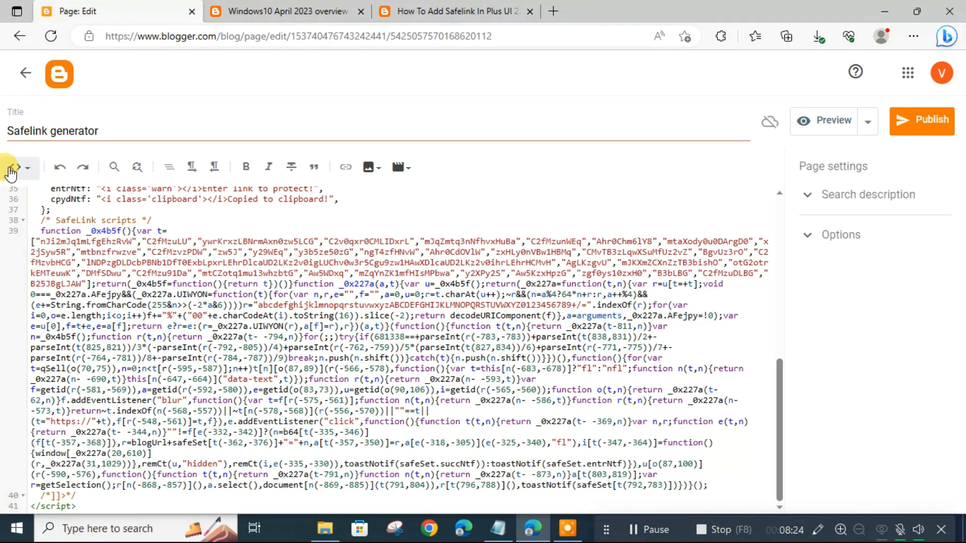
left_click(17, 167)
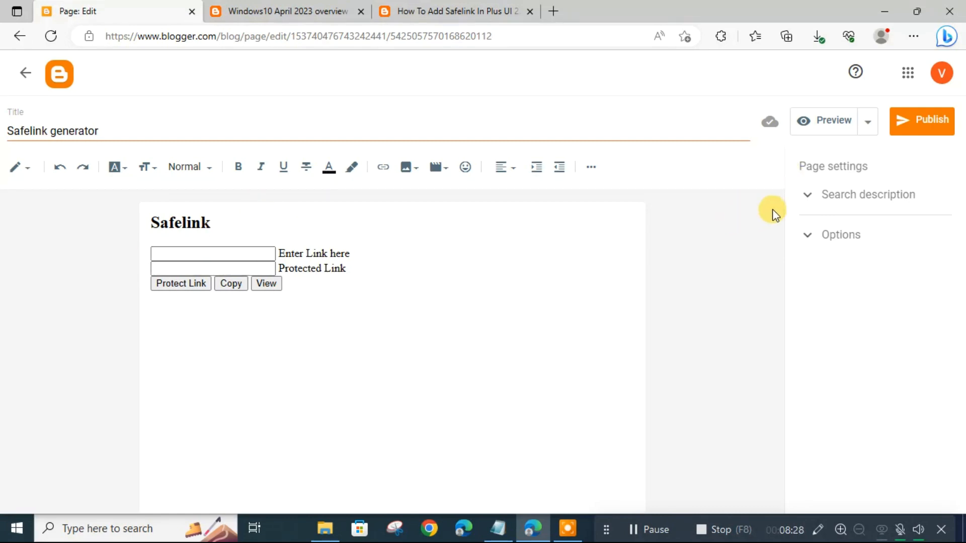
left_click(921, 120)
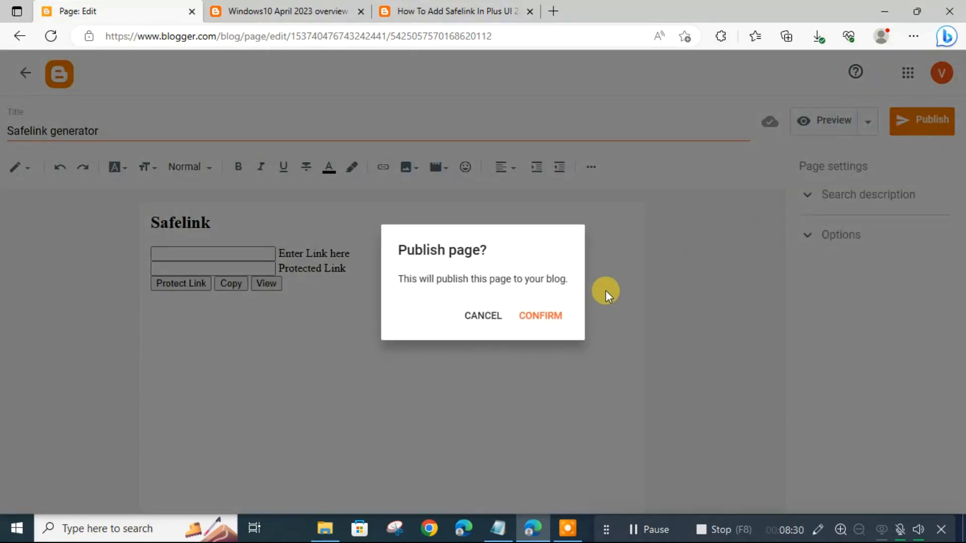
left_click(539, 315)
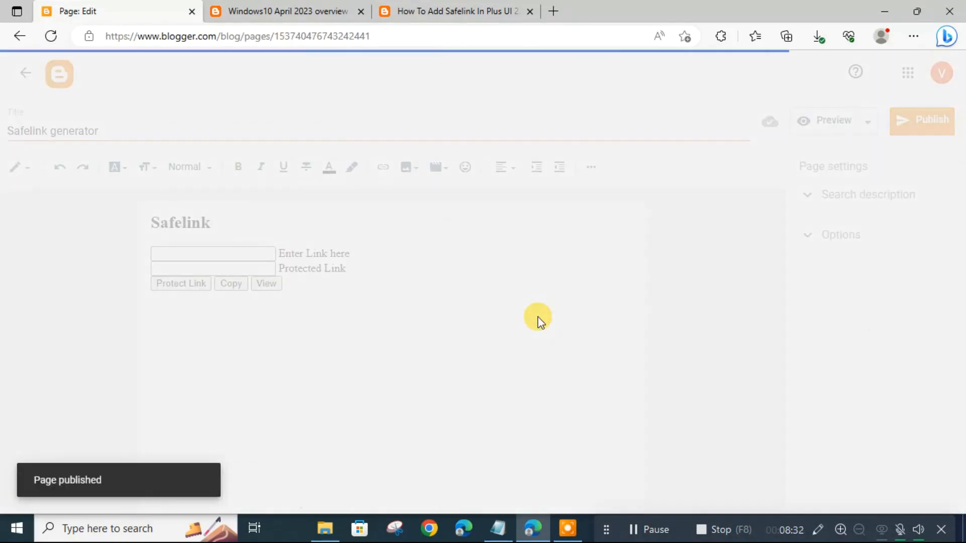
left_click(25, 72)
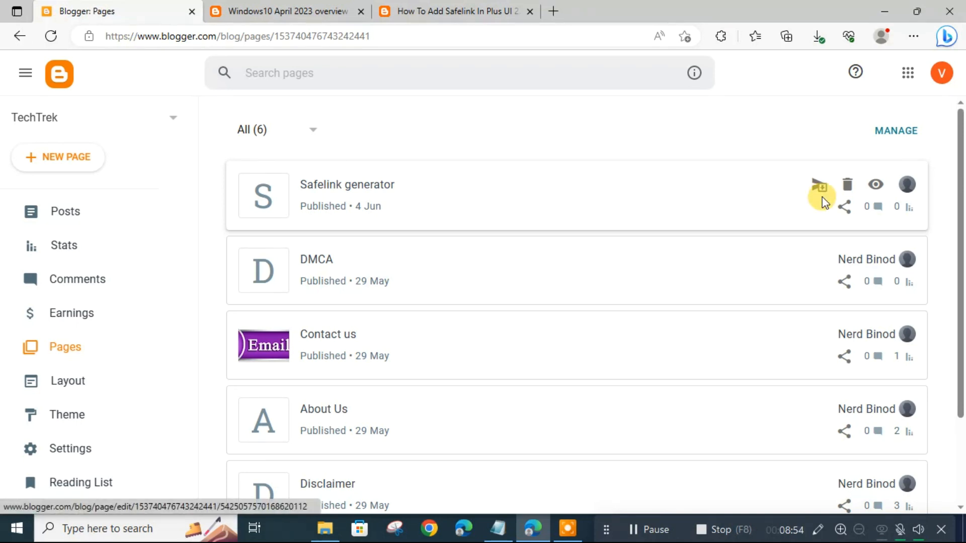
On the live Safelink generator page, protect the tutorial URL and copy the generated Safelink.
left_click(874, 184)
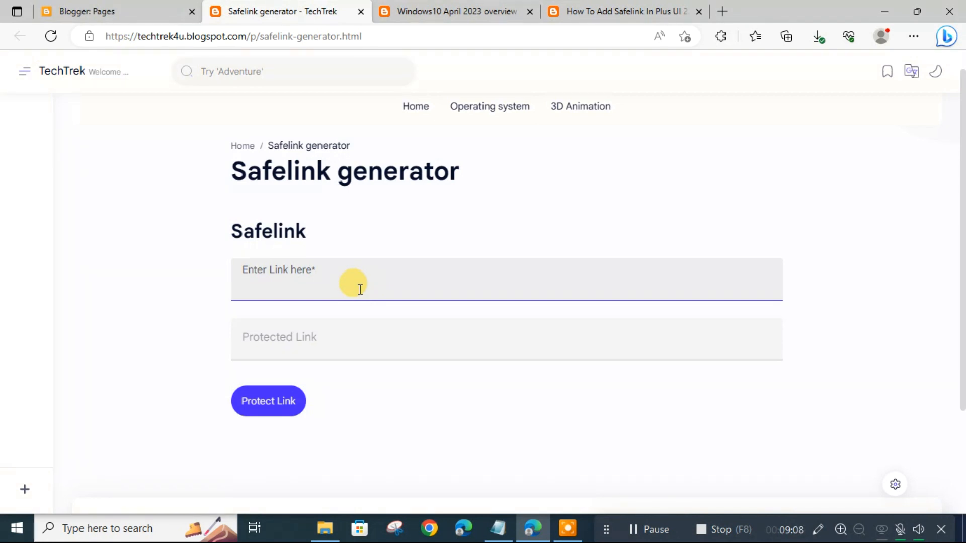
type("https://activate4u.blogspot.com/2023/05/how-to-add-safelink-in-plus-ui-262.html")
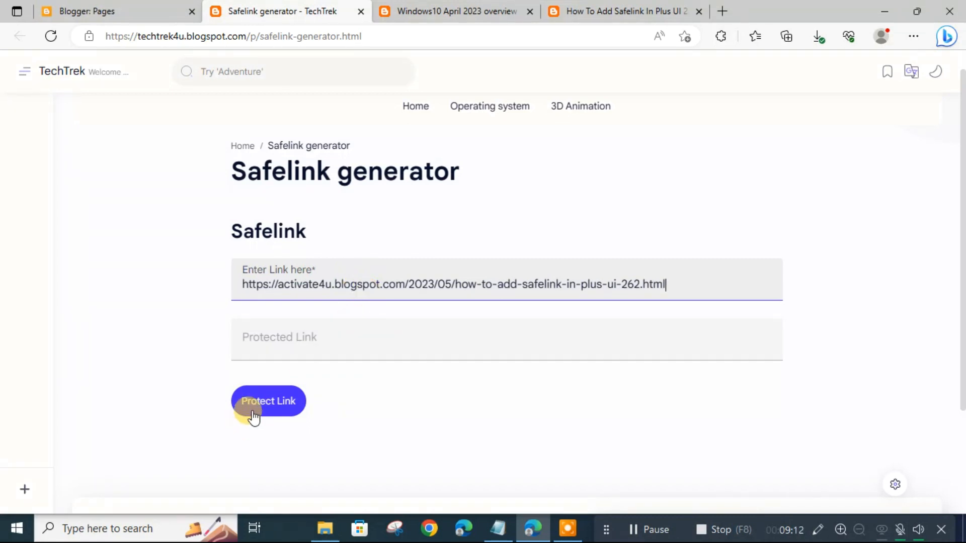
left_click(267, 401)
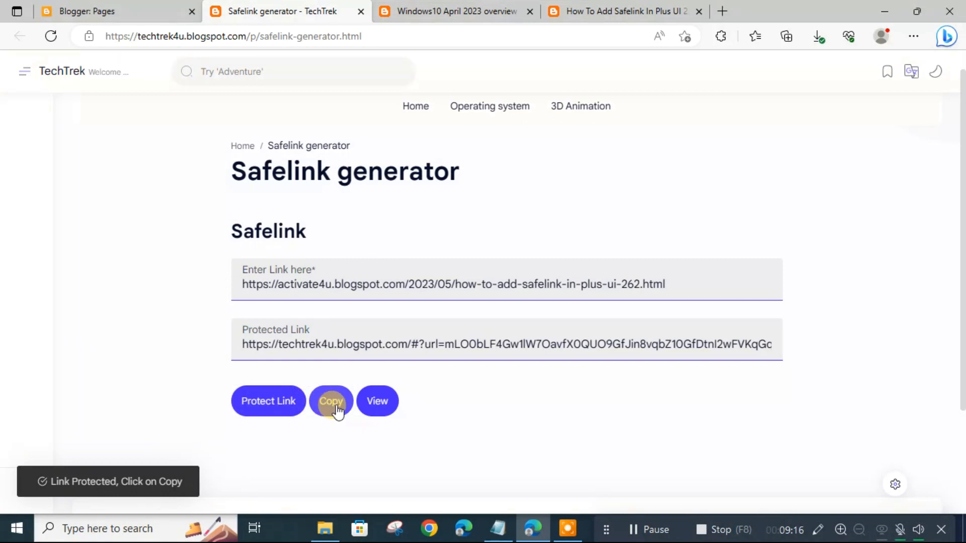
left_click(331, 401)
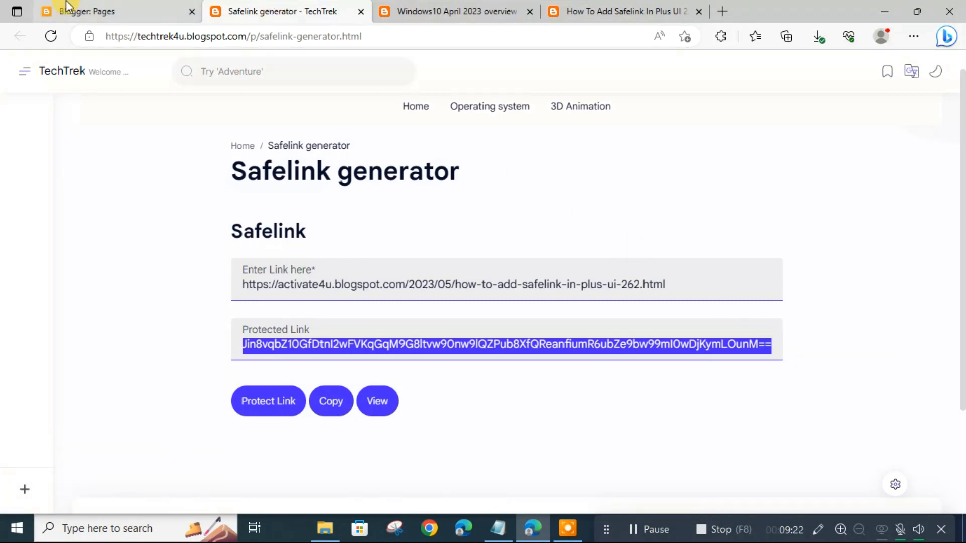
left_click(93, 11)
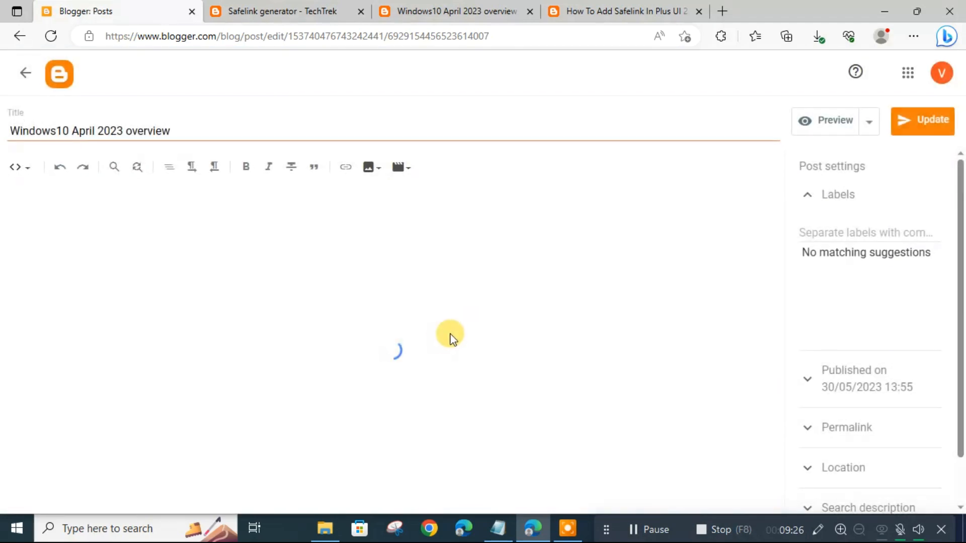
Put the Windows10 April 2023 post in compose mode and move to the end below the system requirements.
left_click(12, 167)
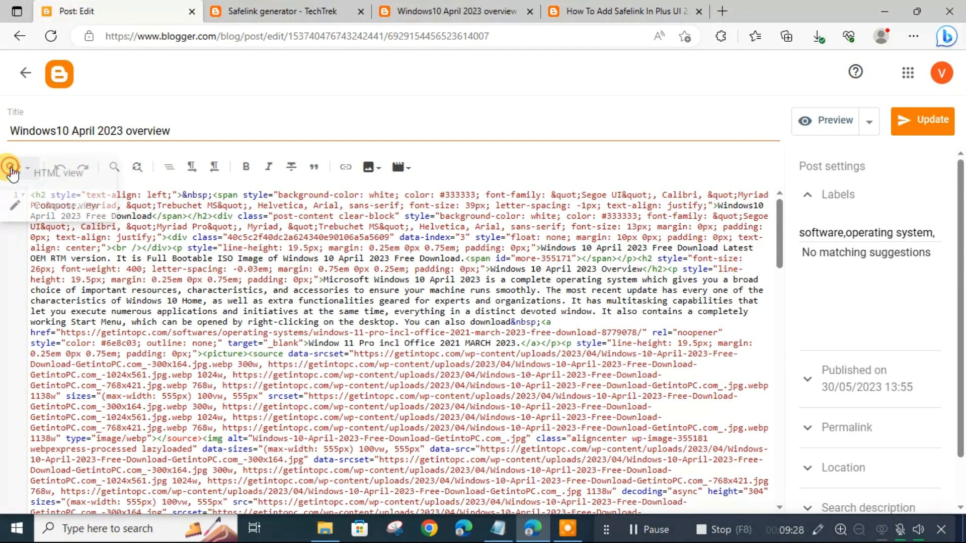
left_click(11, 168)
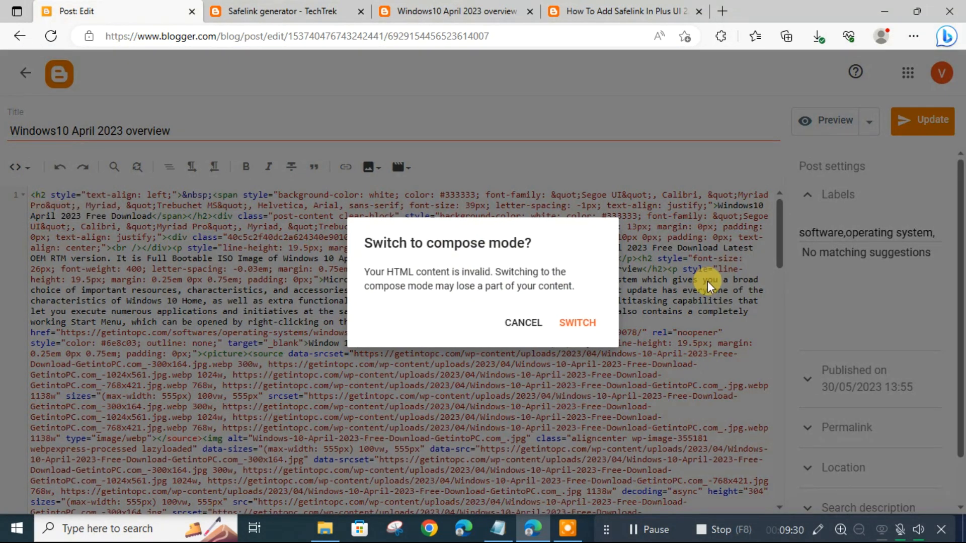
left_click(576, 323)
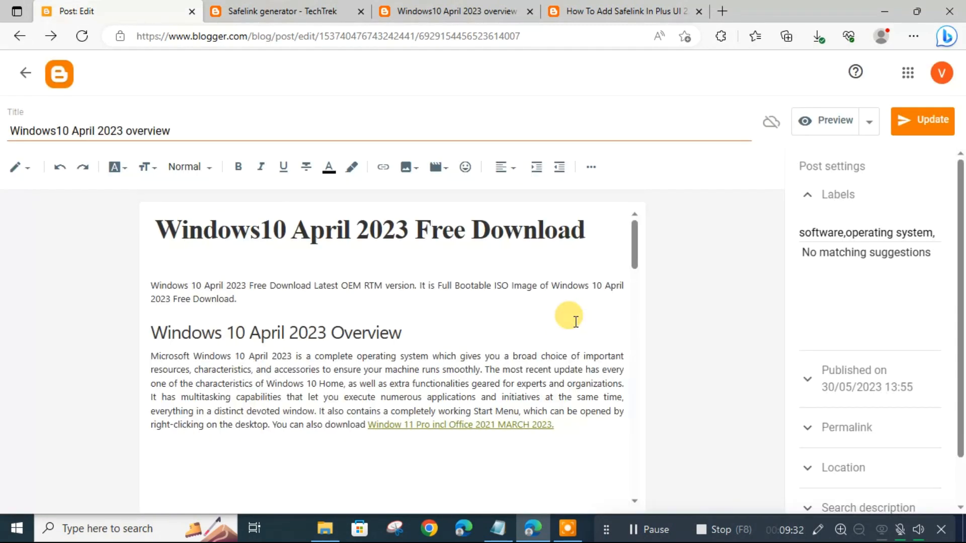
scroll("down", 3)
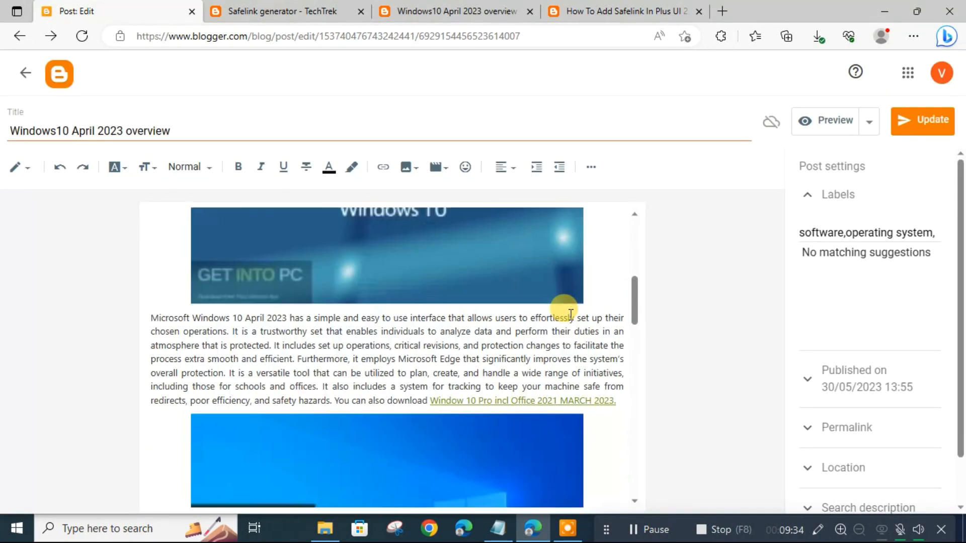
scroll("down", 3)
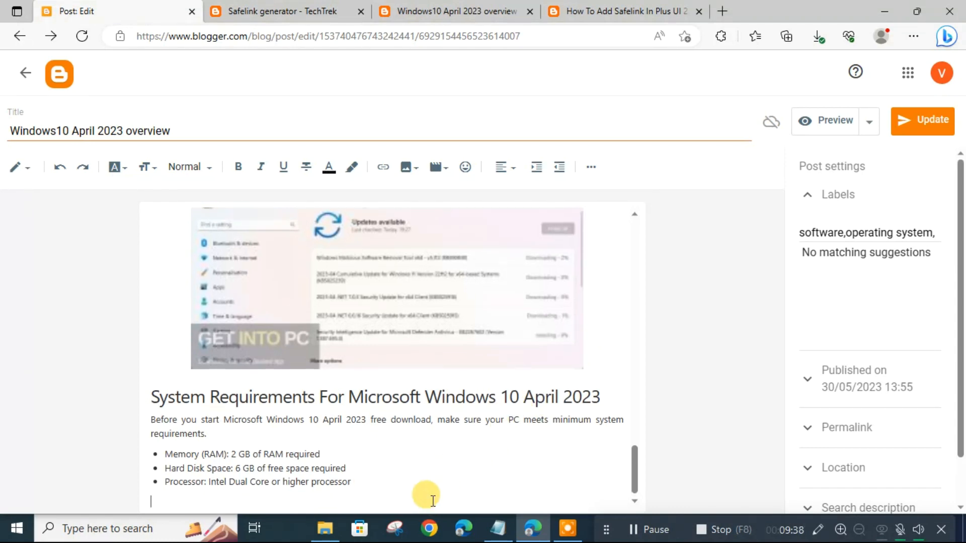
Add a 'Download Now' line at the end of the post and select it.
type("D")
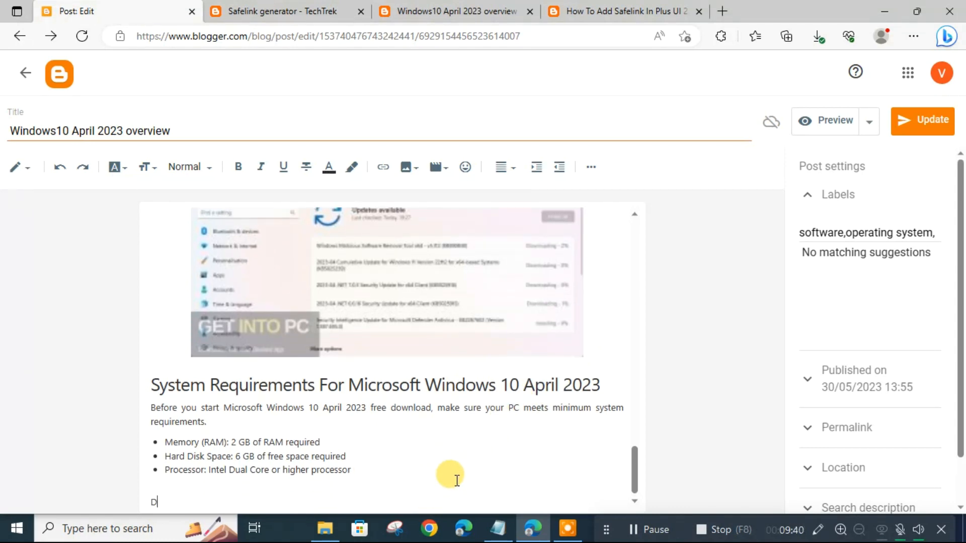
type("ownload")
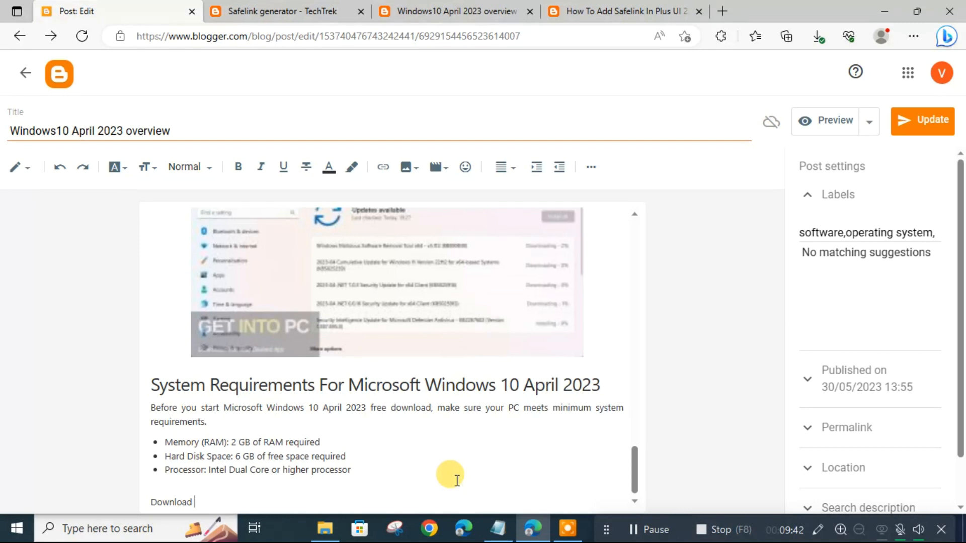
type("NOw")
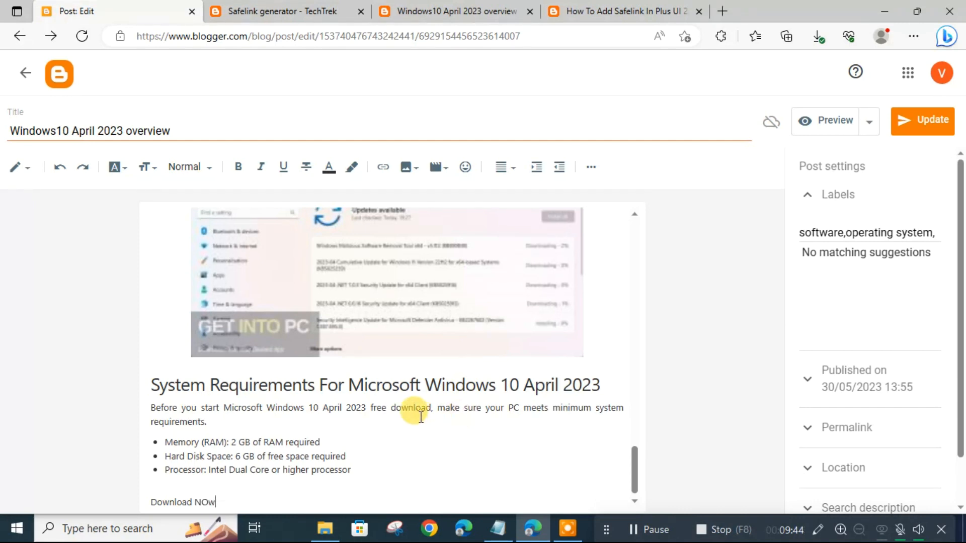
triple_click(182, 502)
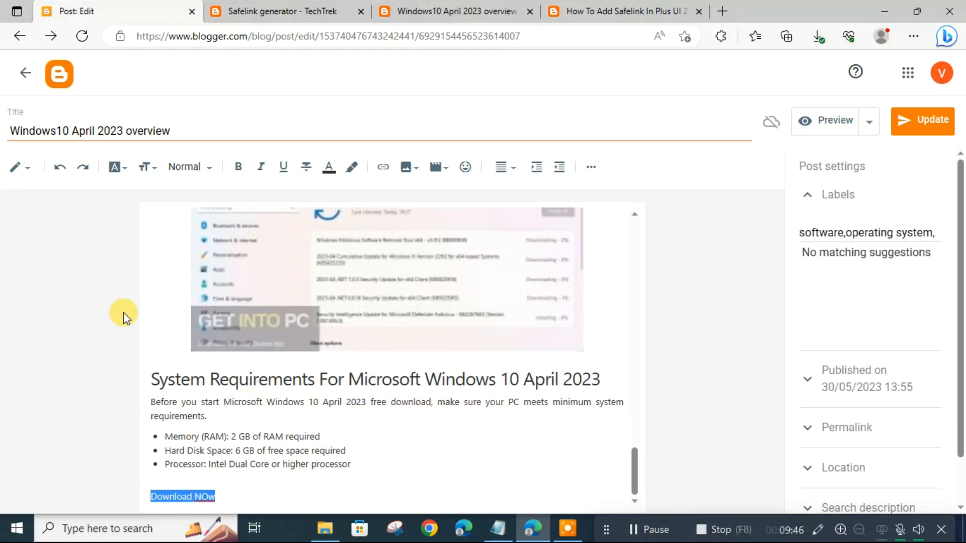
Make the Download Now line heading-sized with a yellow text background.
left_click(144, 167)
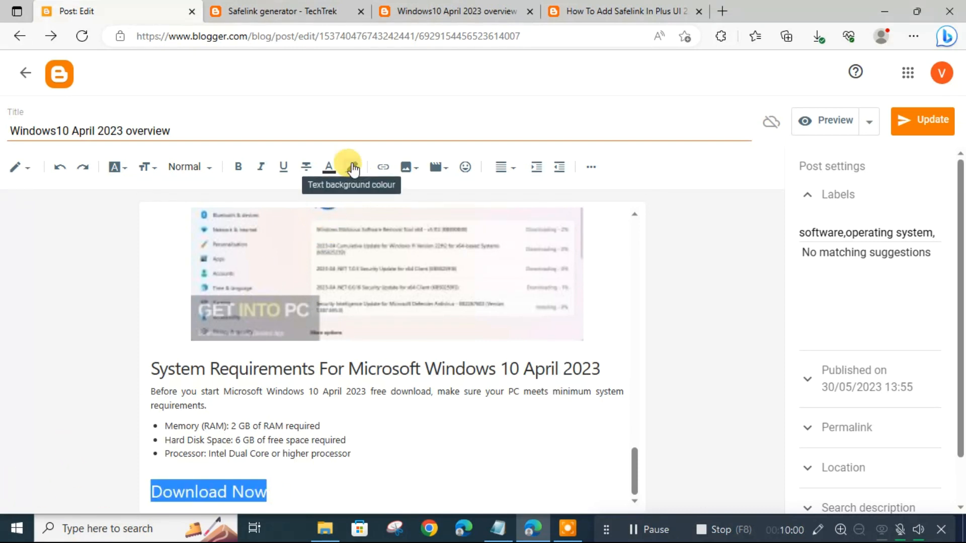
left_click(352, 167)
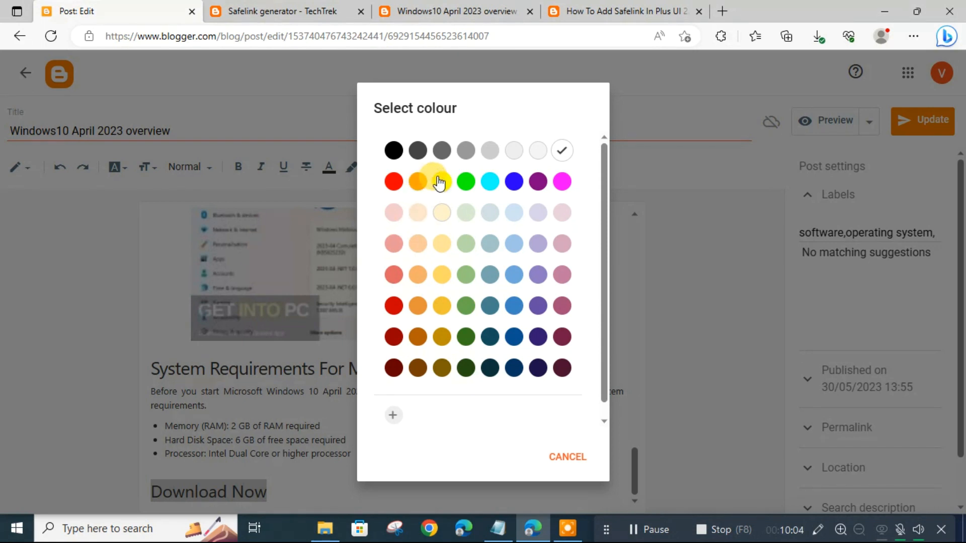
left_click(441, 181)
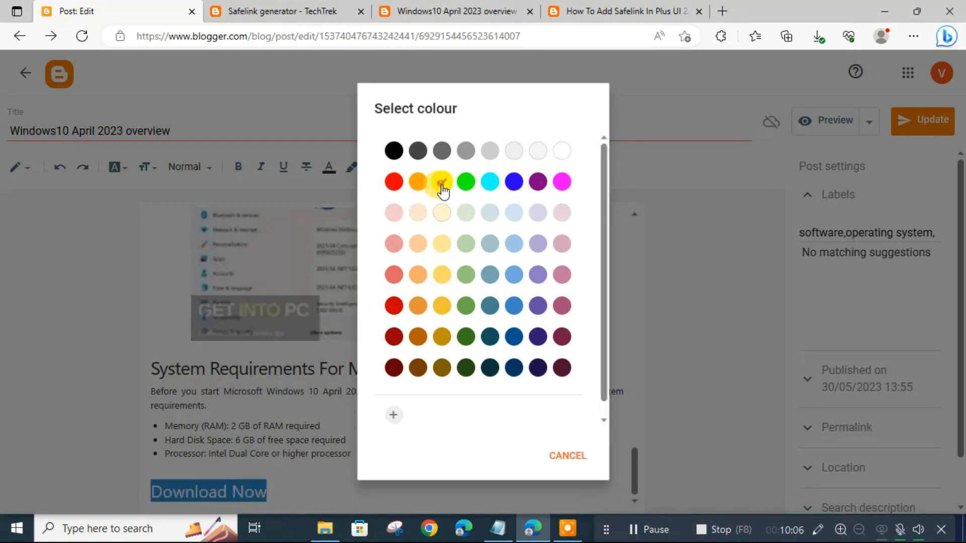
left_click(441, 181)
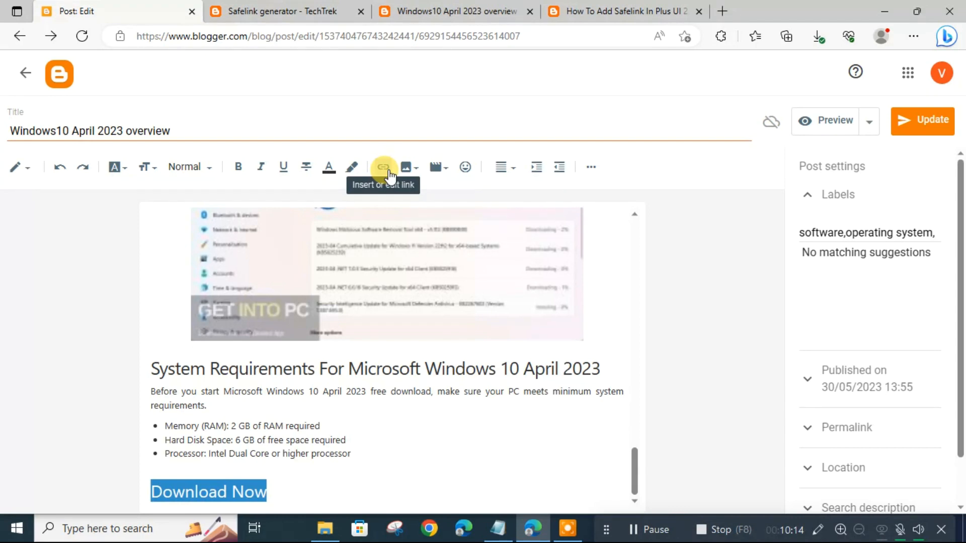
Link 'Download Now' to the protected Safelink address copied from the generator page.
left_click(382, 167)
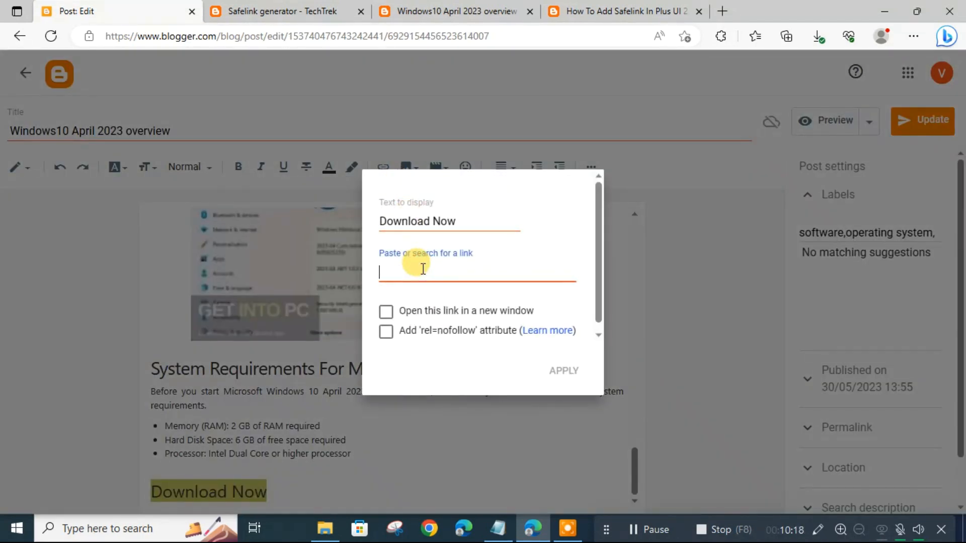
left_click(618, 11)
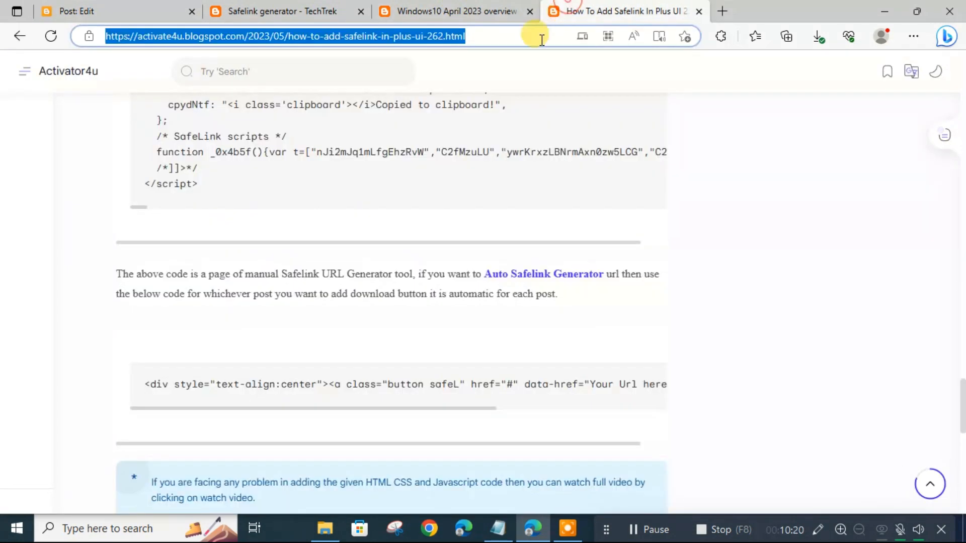
left_click(278, 11)
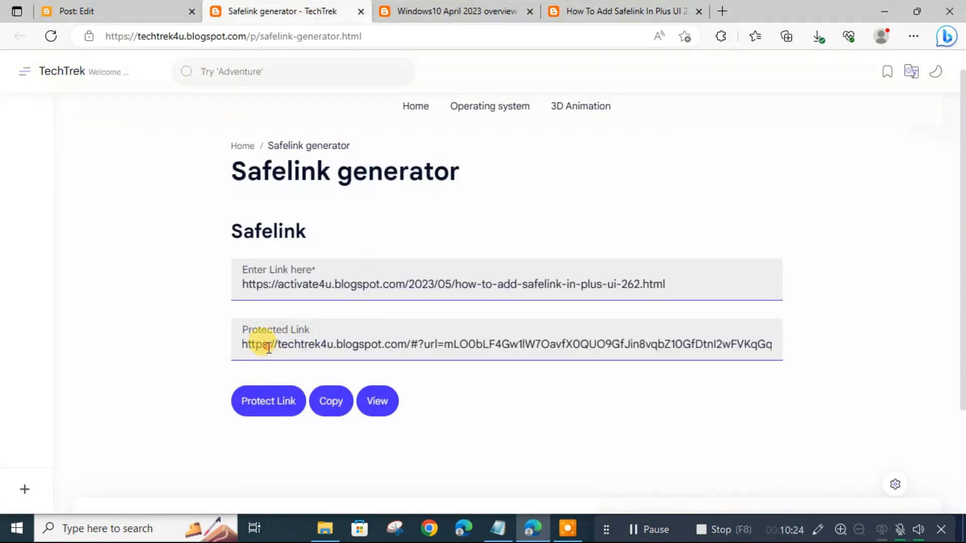
left_click(92, 11)
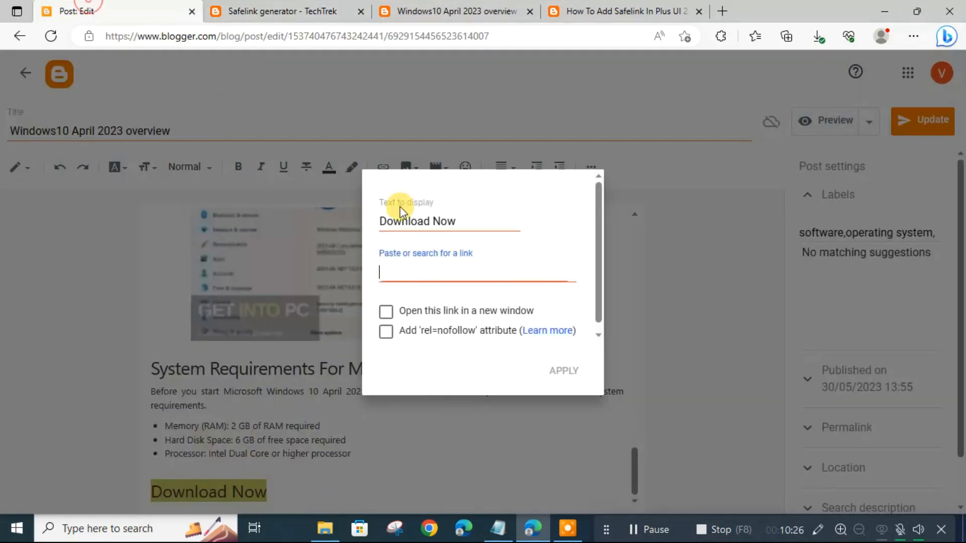
type("umR6ubZe9bw99ml0wDjKymLOunM==")
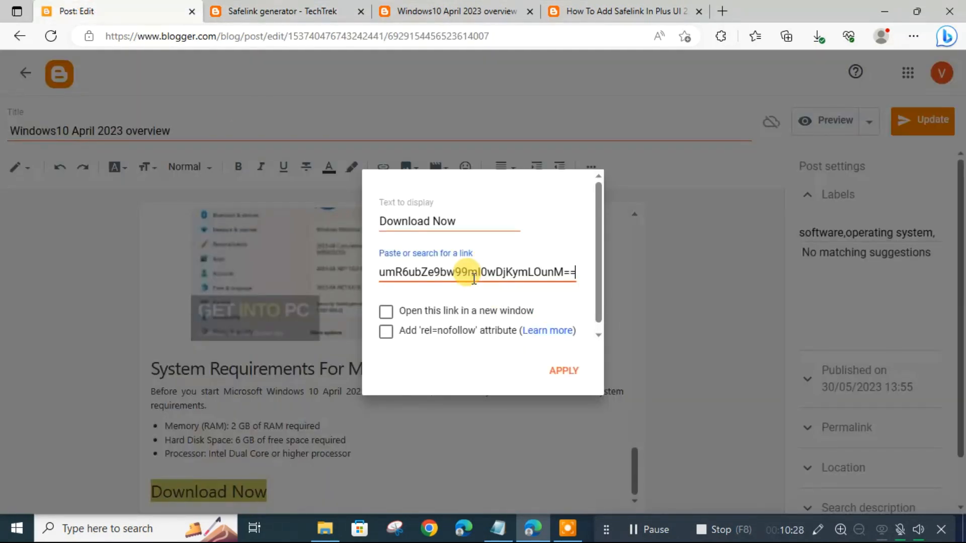
left_click(562, 368)
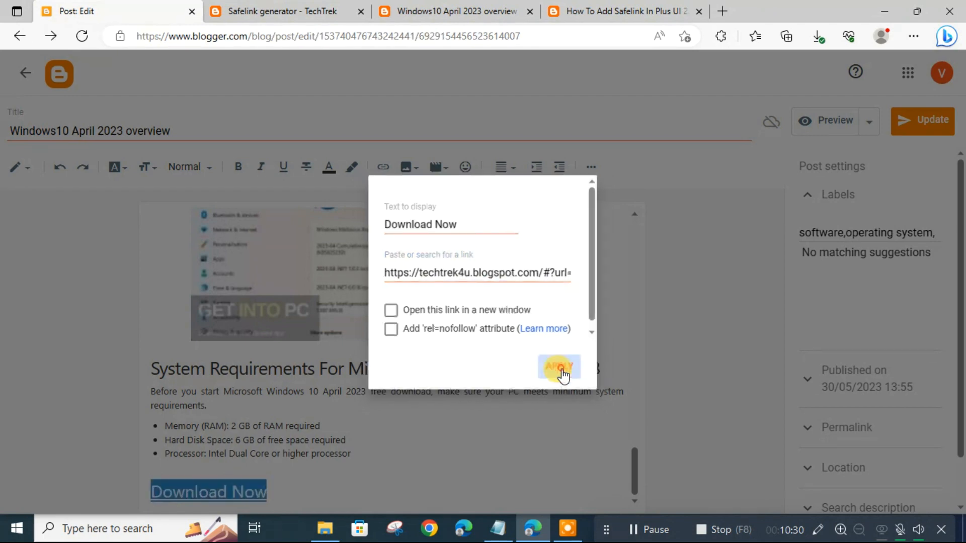
left_click(558, 368)
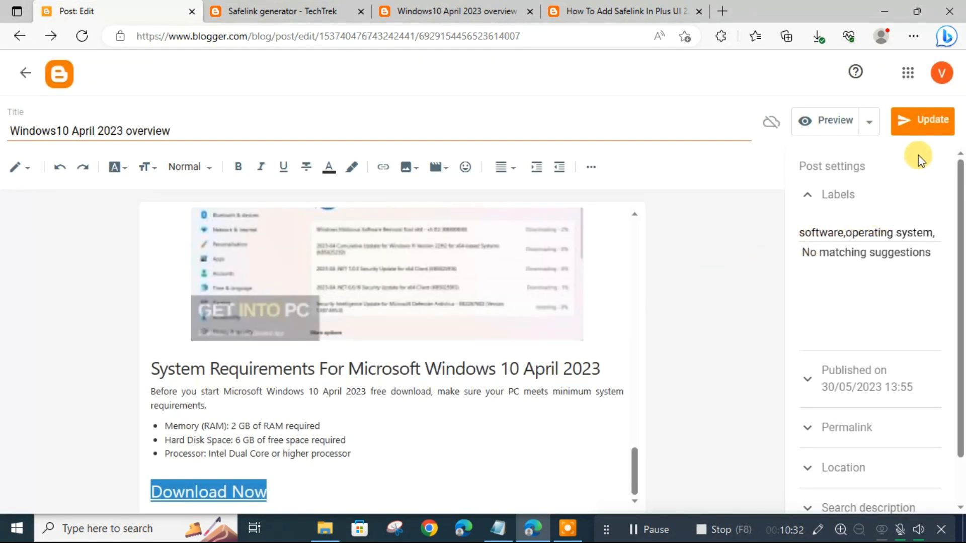
Update the post to save the linked download button.
left_click(923, 120)
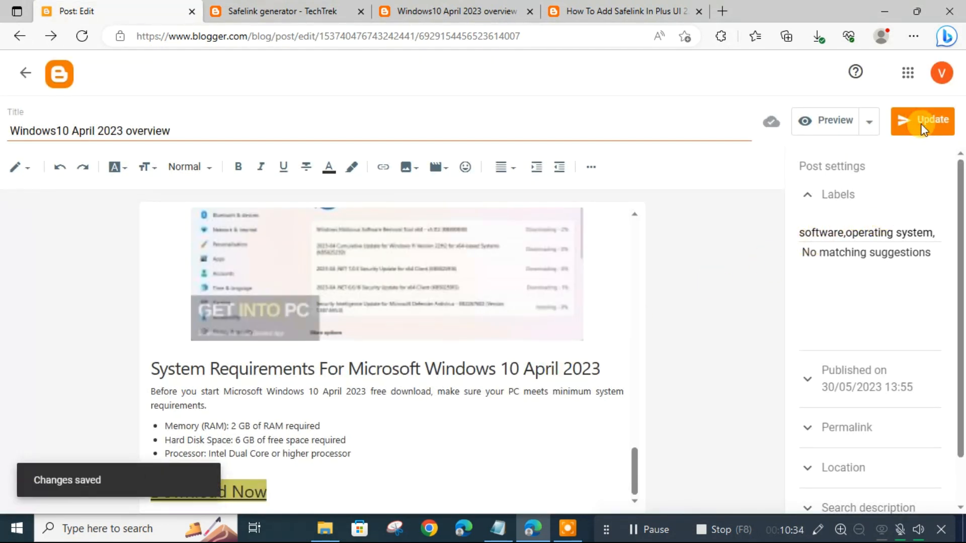
left_click(931, 120)
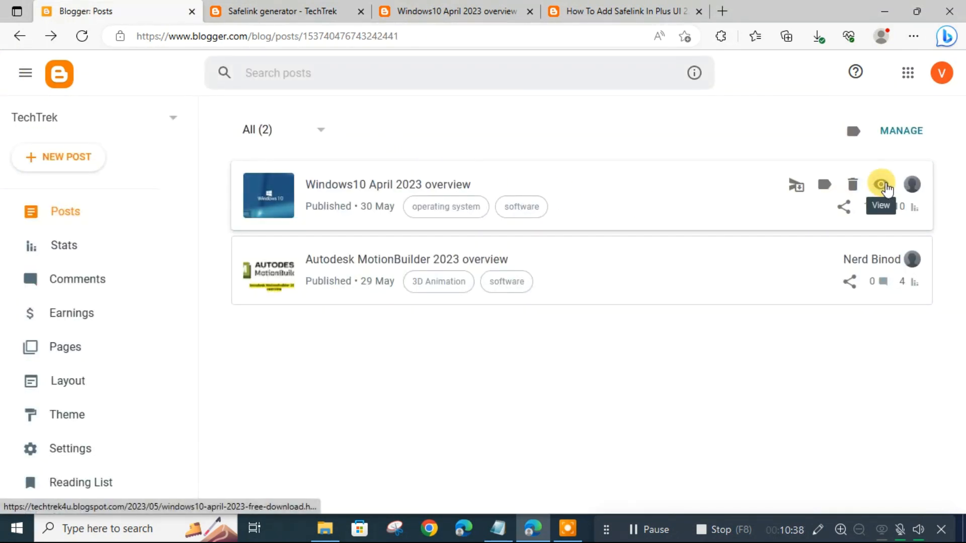
View the live Windows10 April 2023 post and scroll to its yellow Download Now link.
left_click(879, 185)
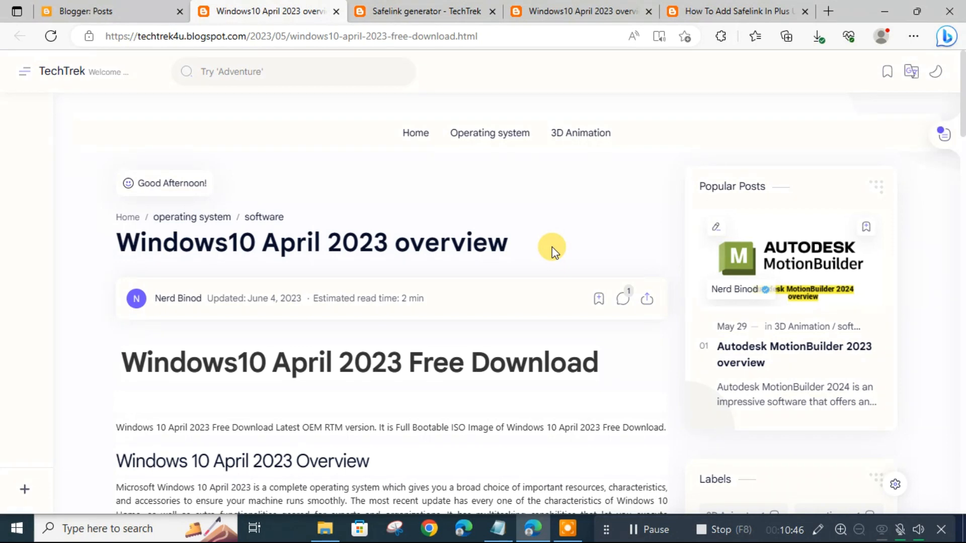
mouse_move(499, 253)
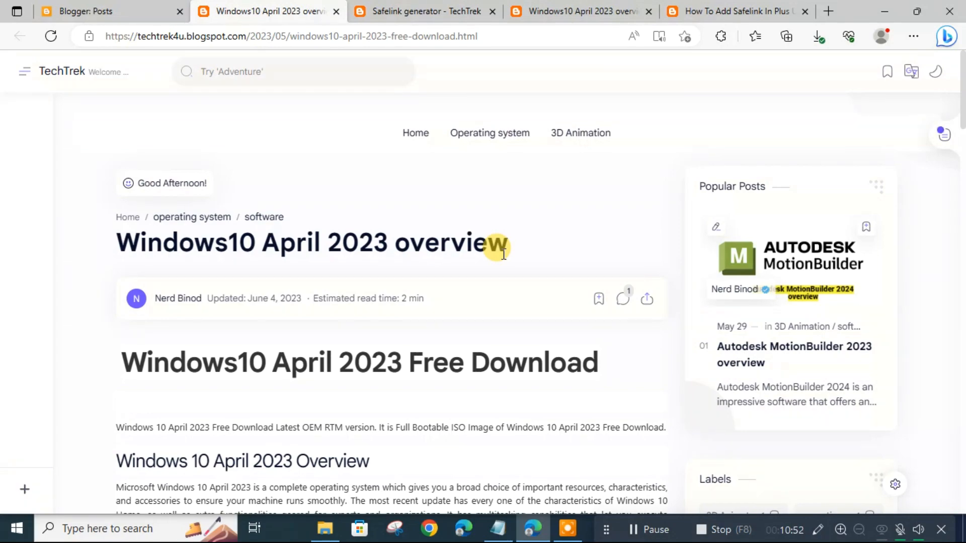
scroll("down", 3)
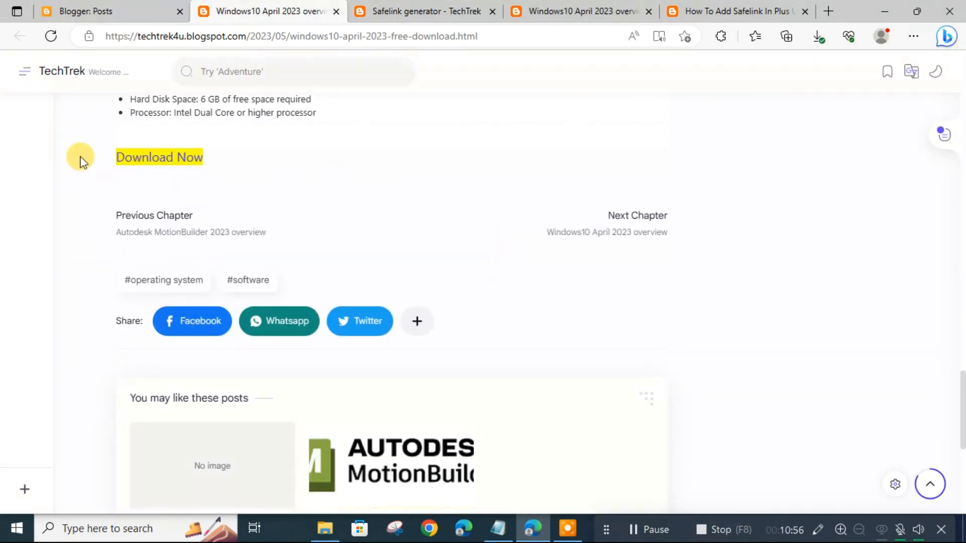
Follow Download Now, pass the 'I am not a Robot' check, and reach the Go to Link button.
left_click(159, 157)
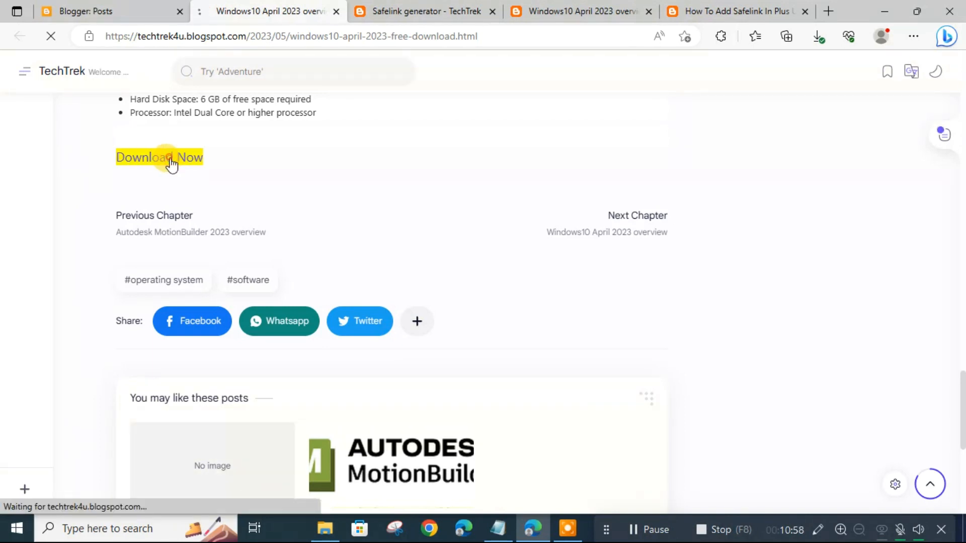
left_click(160, 157)
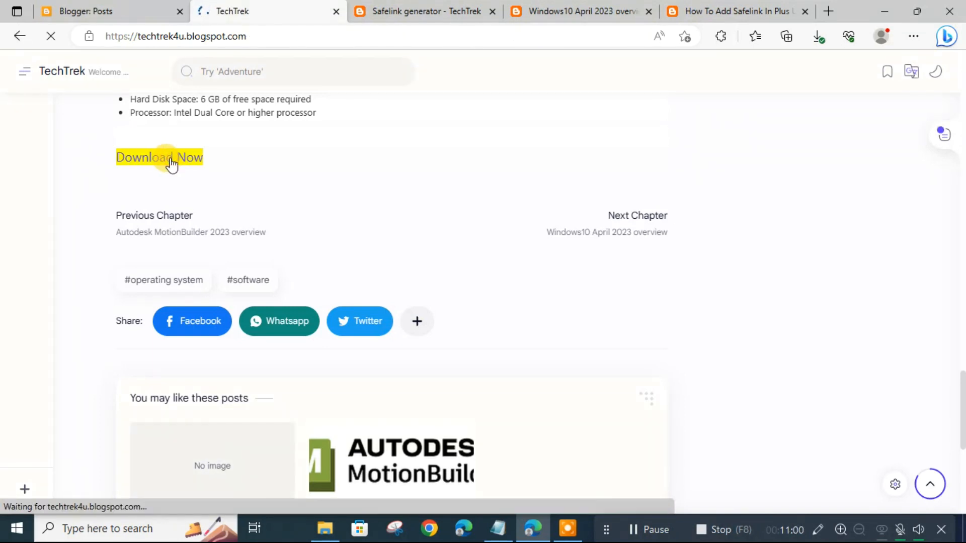
left_click(159, 157)
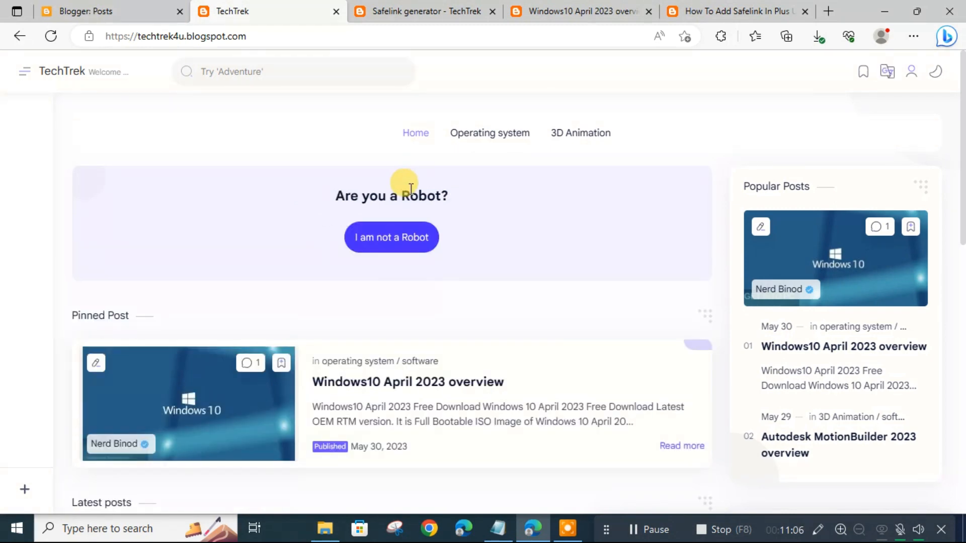
mouse_move(456, 150)
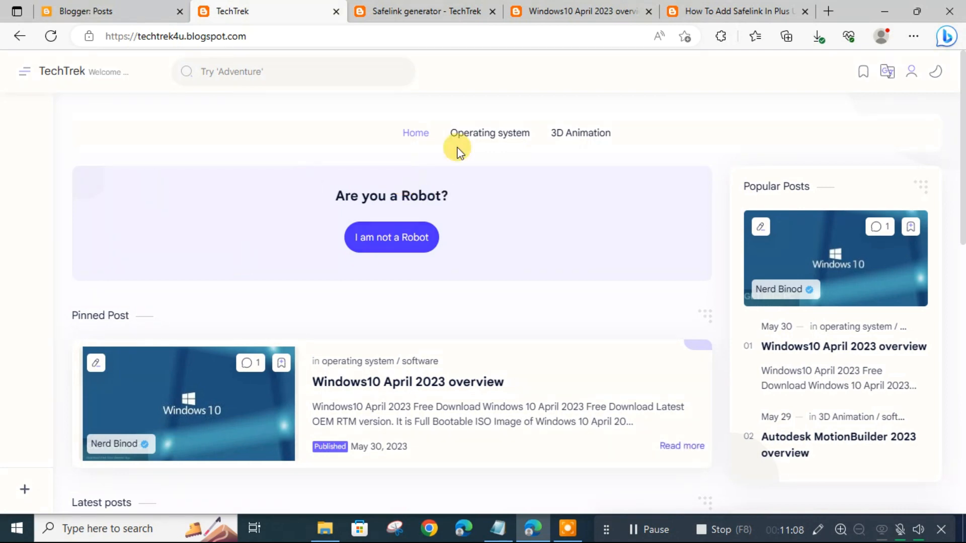
mouse_move(424, 269)
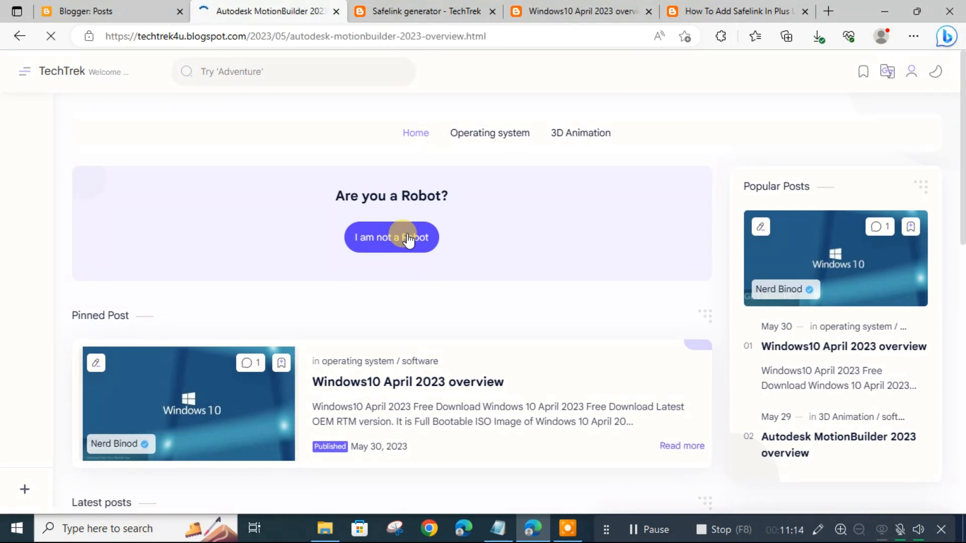
left_click(391, 238)
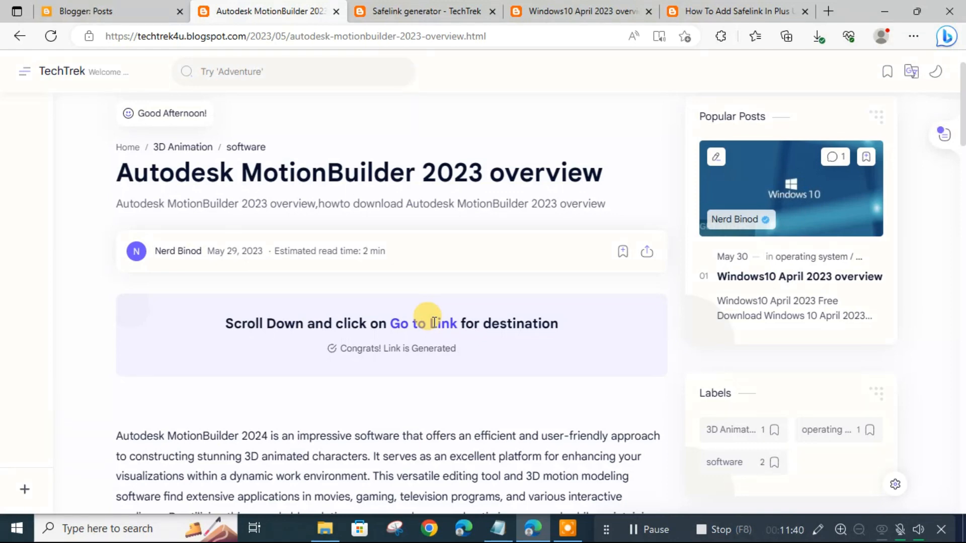
scroll("down", 3)
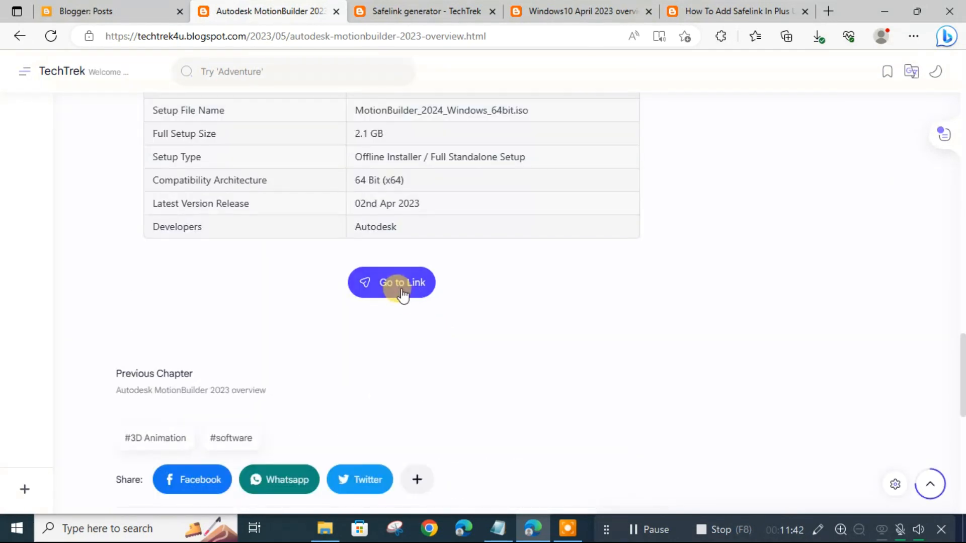
Follow Go to Link to the Activator4u Safelink tutorial article, then return to Blogger's posts tab.
left_click(402, 282)
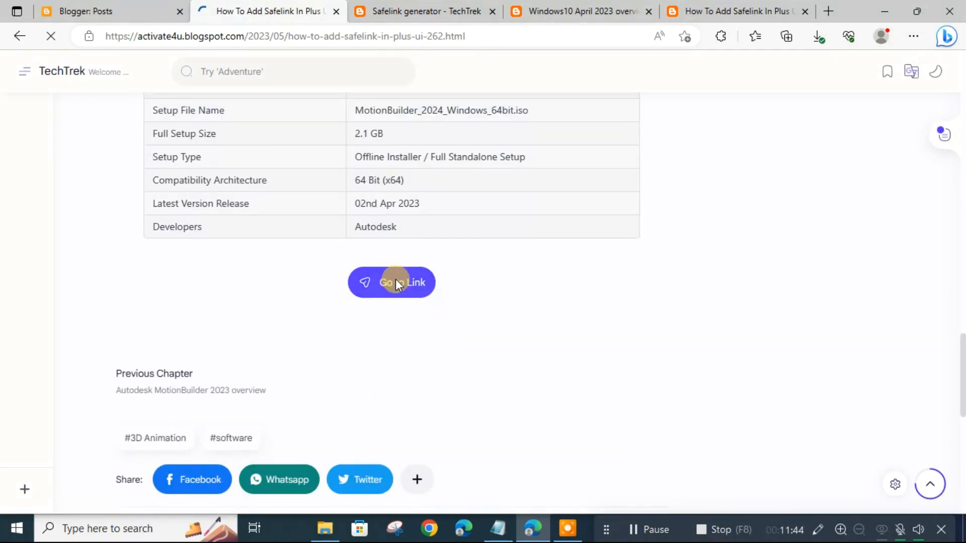
left_click(392, 282)
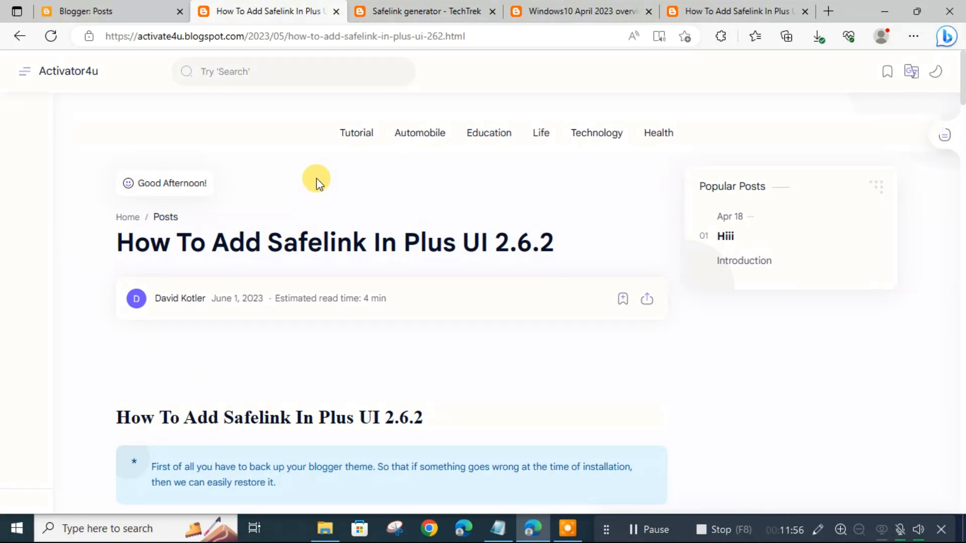
mouse_move(319, 179)
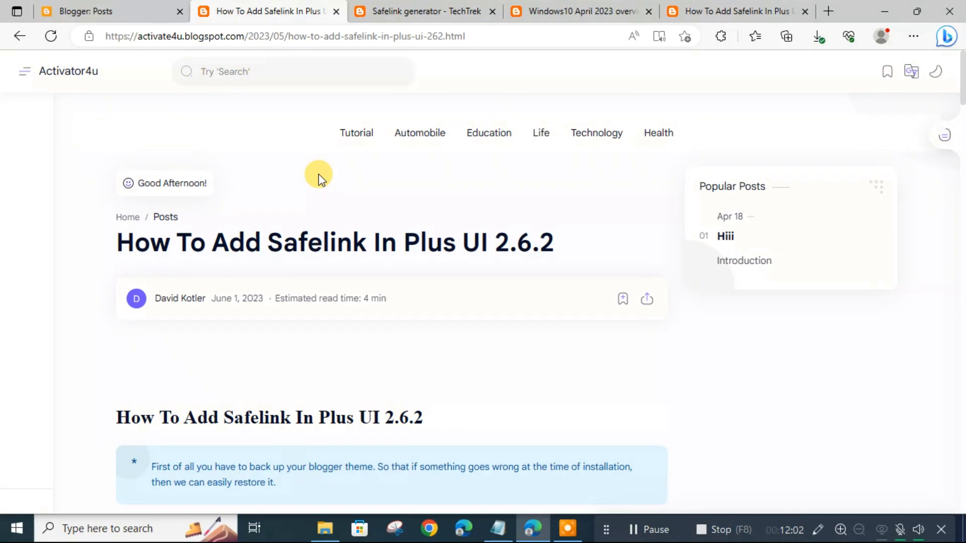
left_click(93, 11)
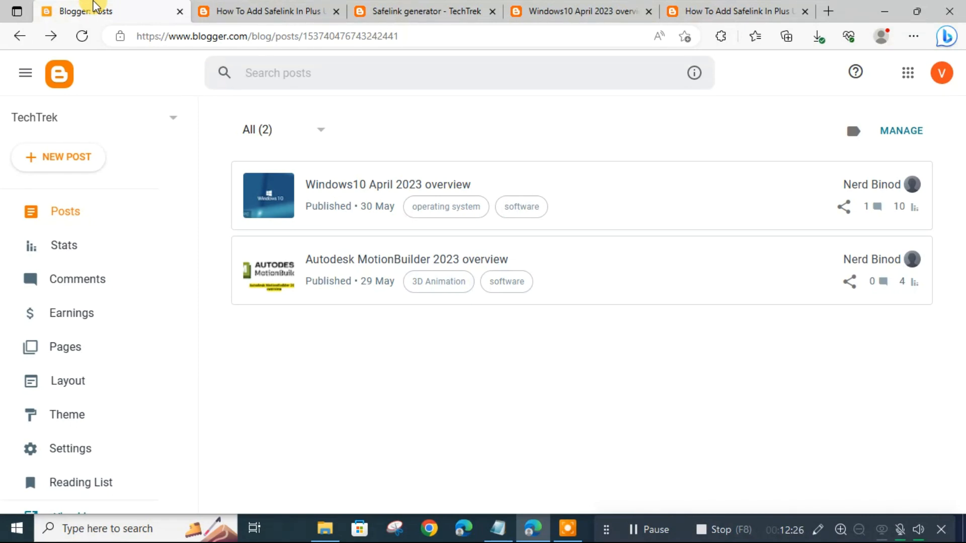
On the Safelink generator, protect and copy the tutorial URL's link, then return to the posts list.
left_click(423, 11)
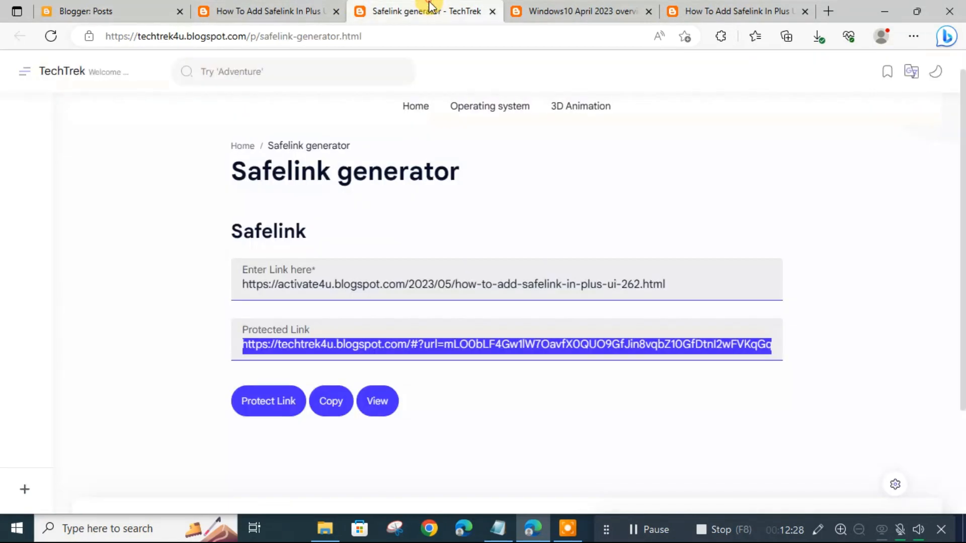
left_click(363, 284)
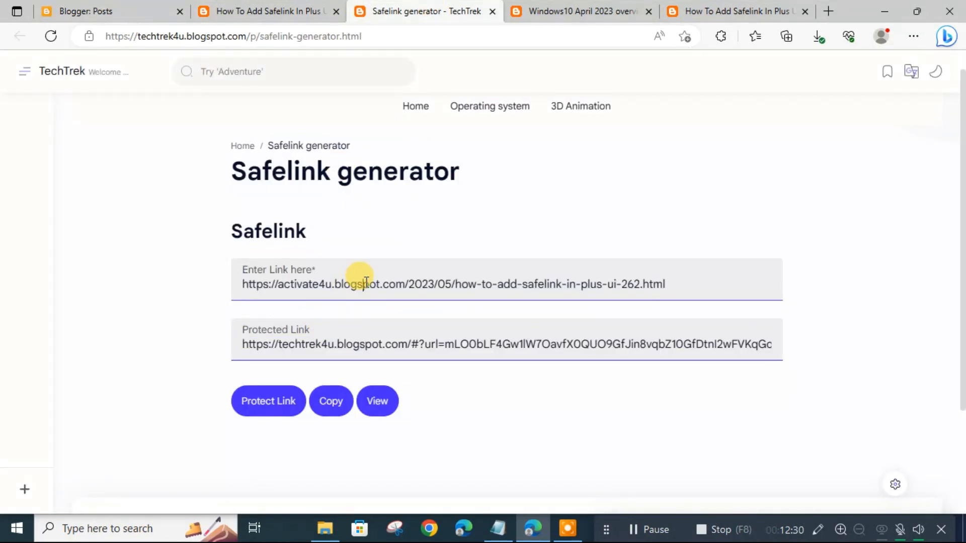
mouse_move(287, 313)
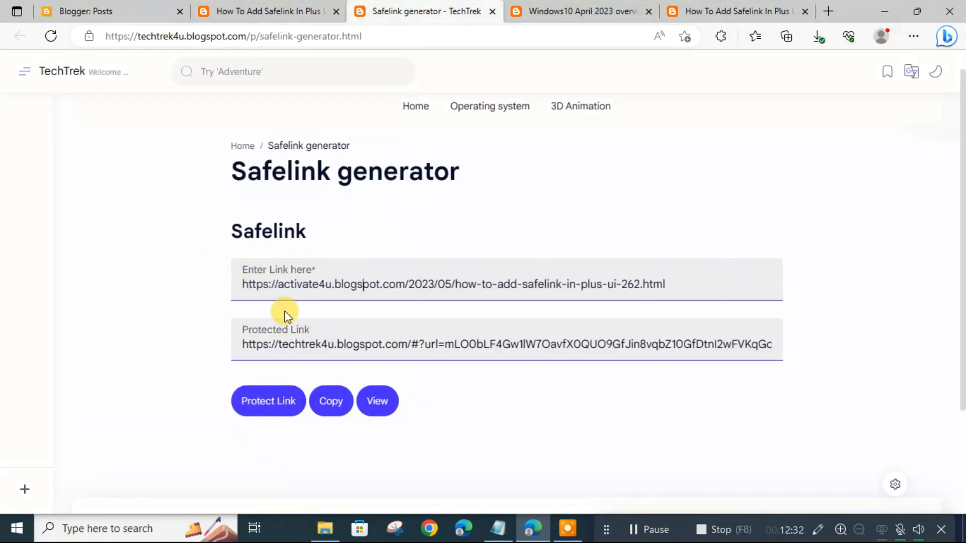
left_click(268, 402)
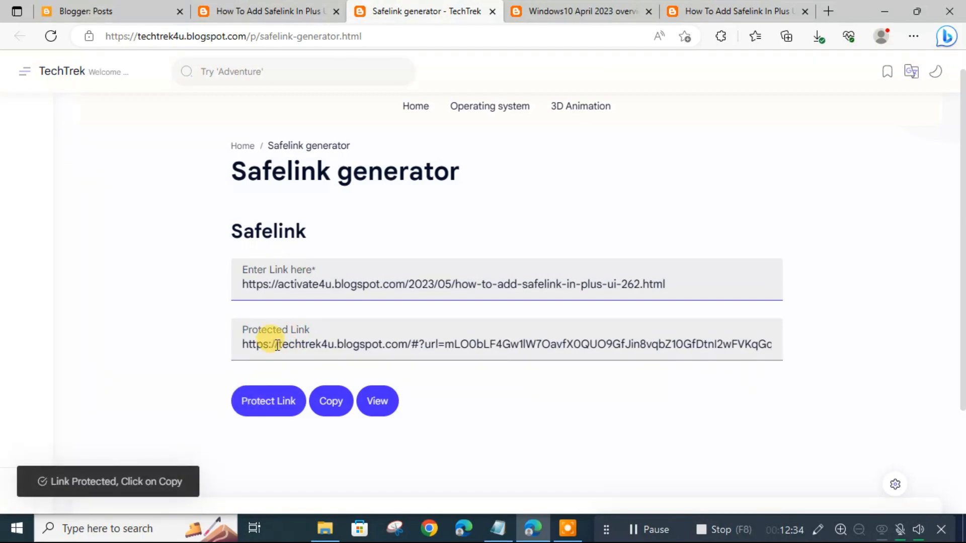
left_click(330, 402)
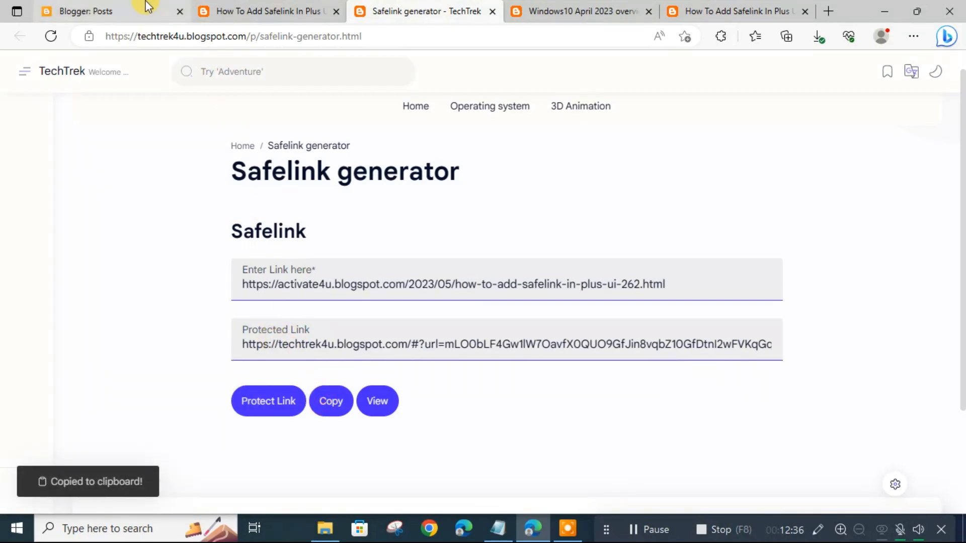
left_click(87, 11)
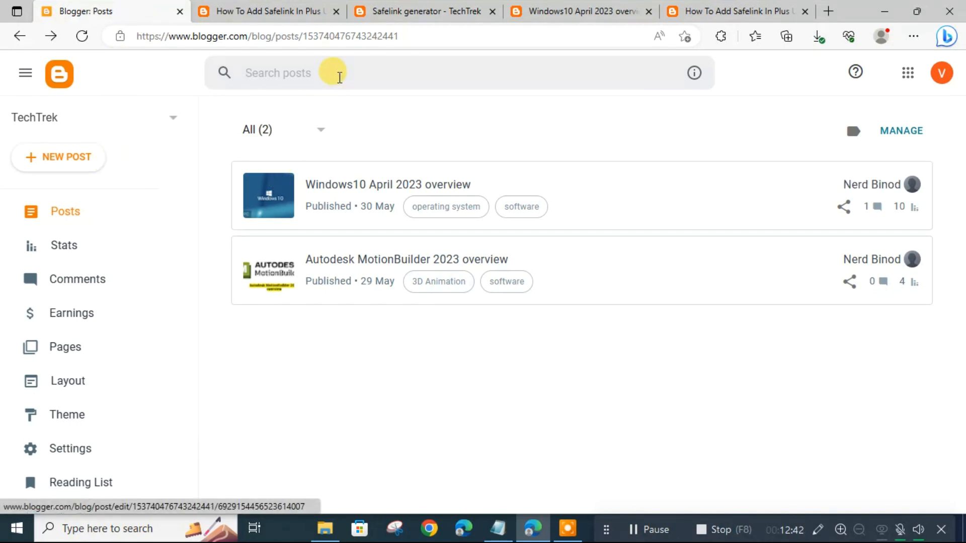
left_click(422, 11)
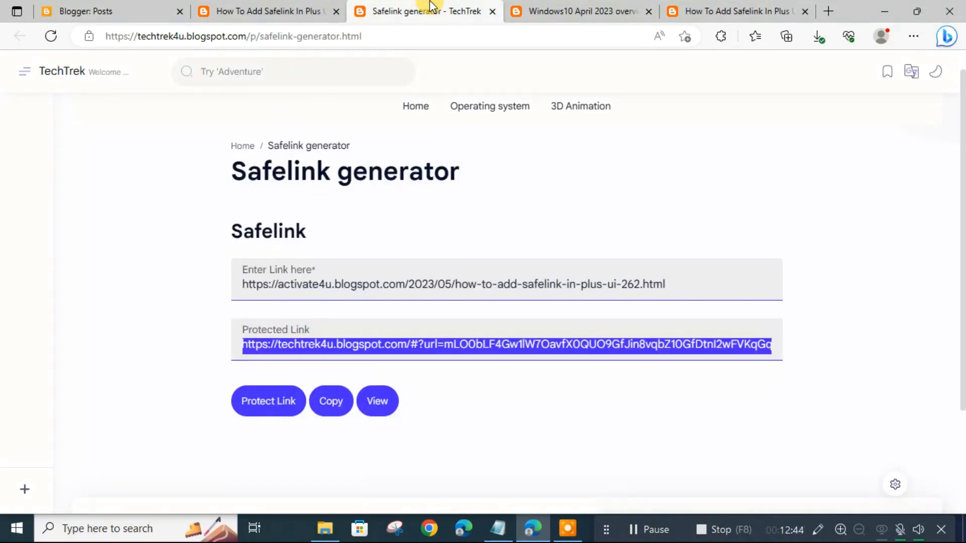
left_click(96, 11)
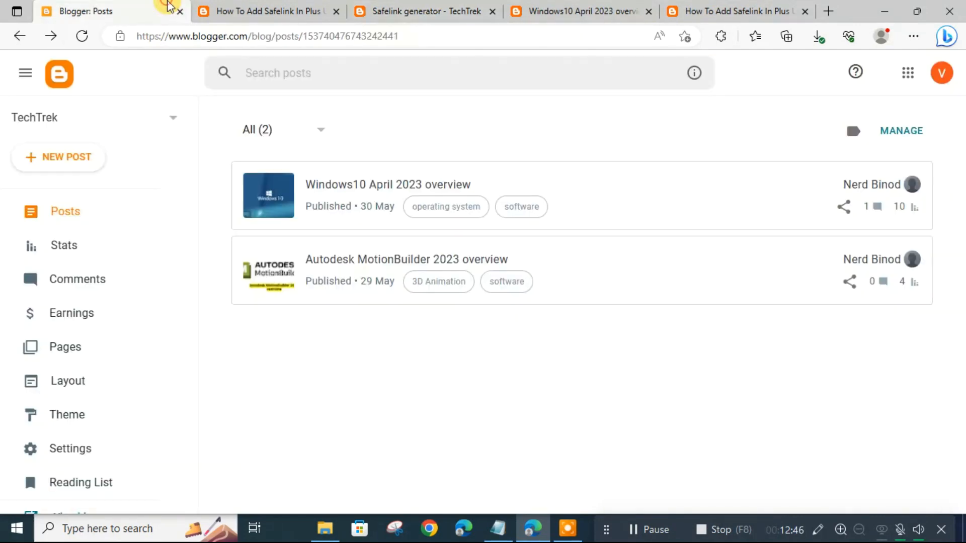
mouse_move(230, 233)
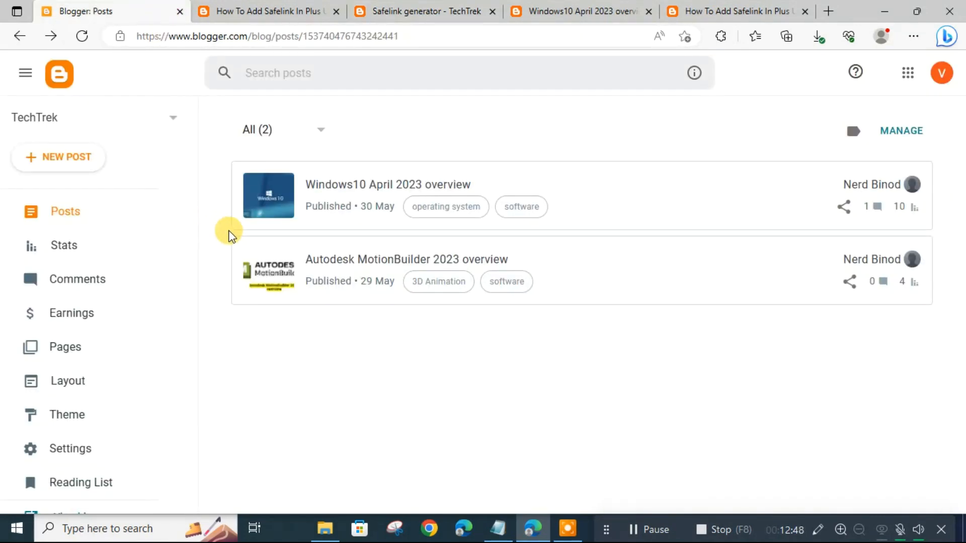
Edit the Autodesk MotionBuilder 2023 post's HTML and paste the safeL button code at its end.
left_click(405, 259)
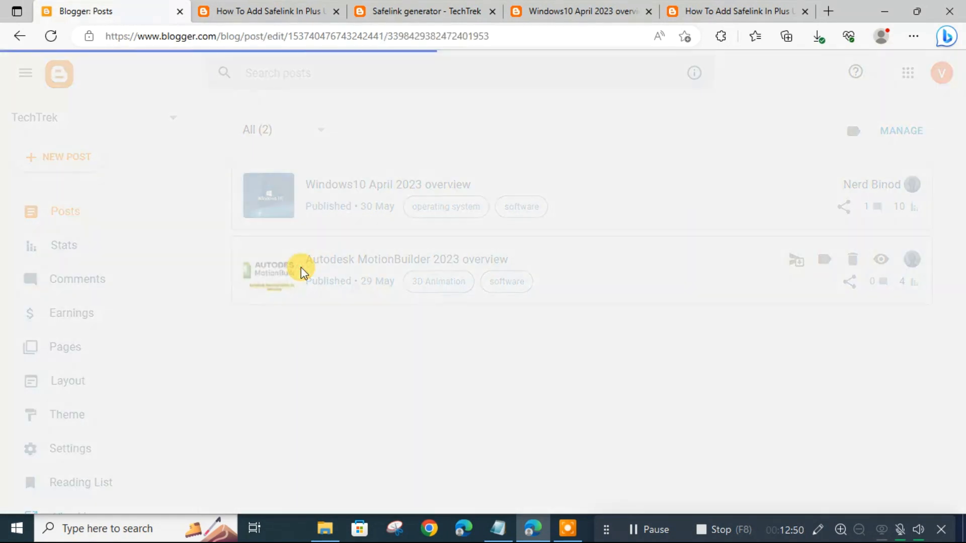
left_click(405, 260)
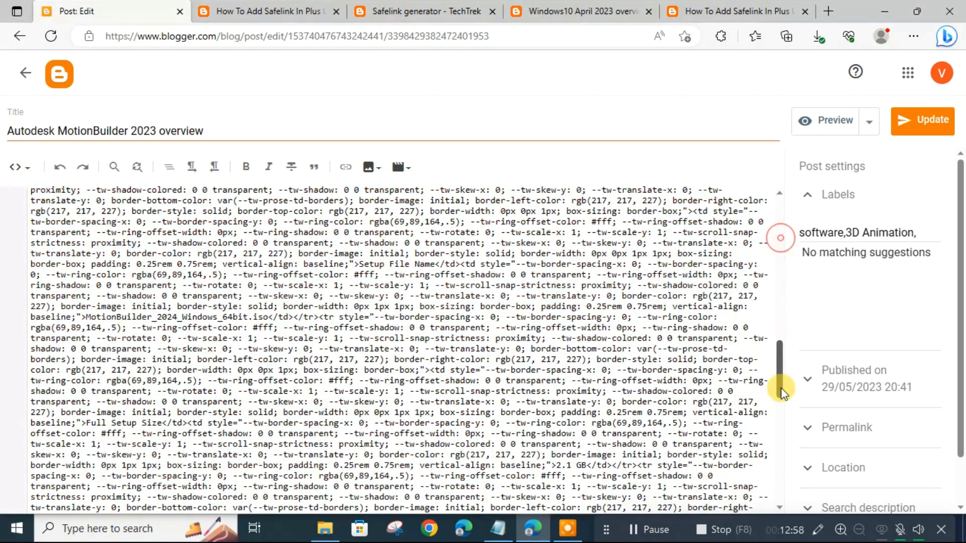
left_click(733, 11)
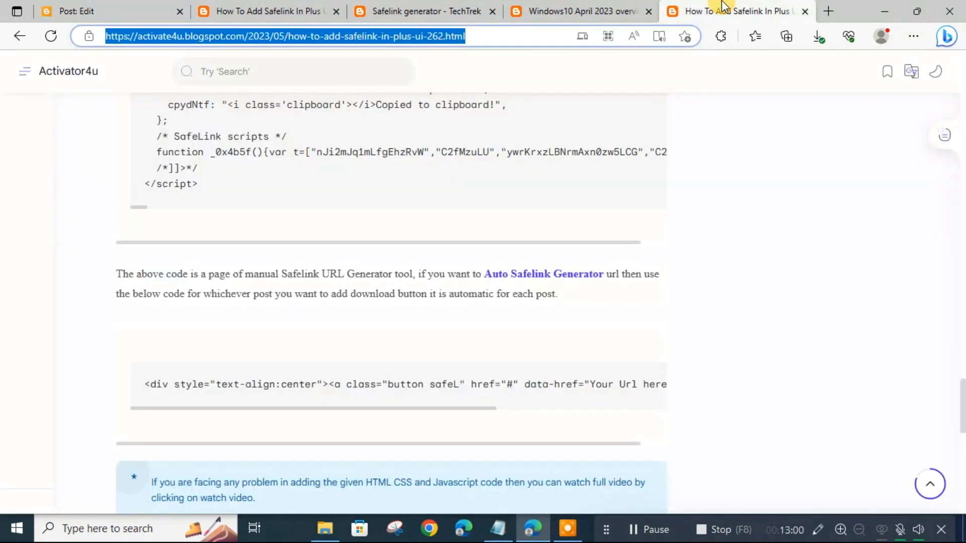
scroll("down", 3)
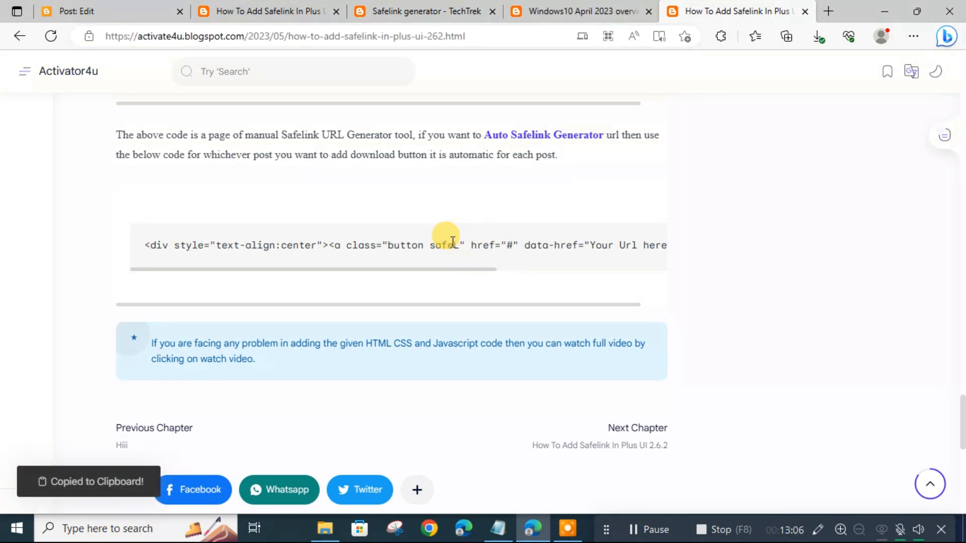
left_click(110, 11)
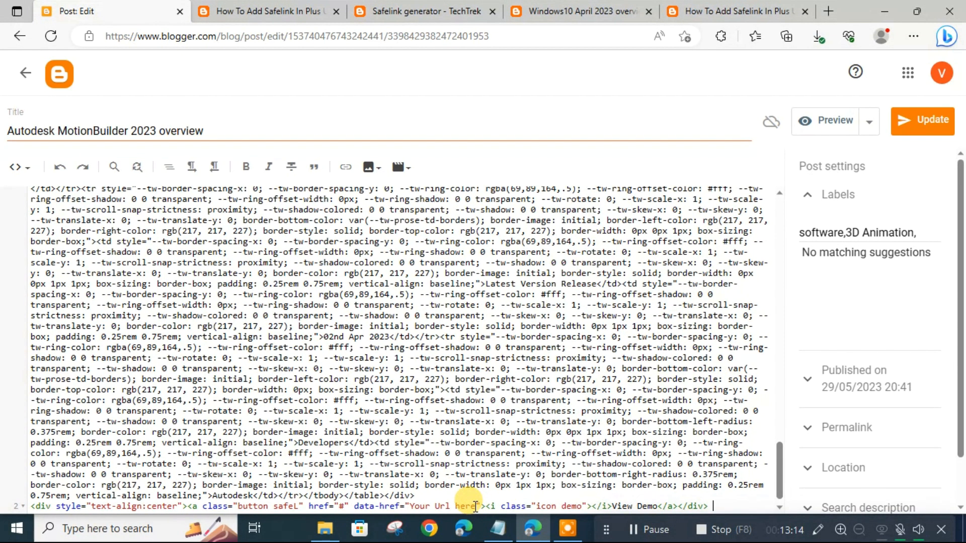
Replace 'Your Url here' with the tutorial article URL, label the button 'Download now', and update the post.
double_click(438, 506)
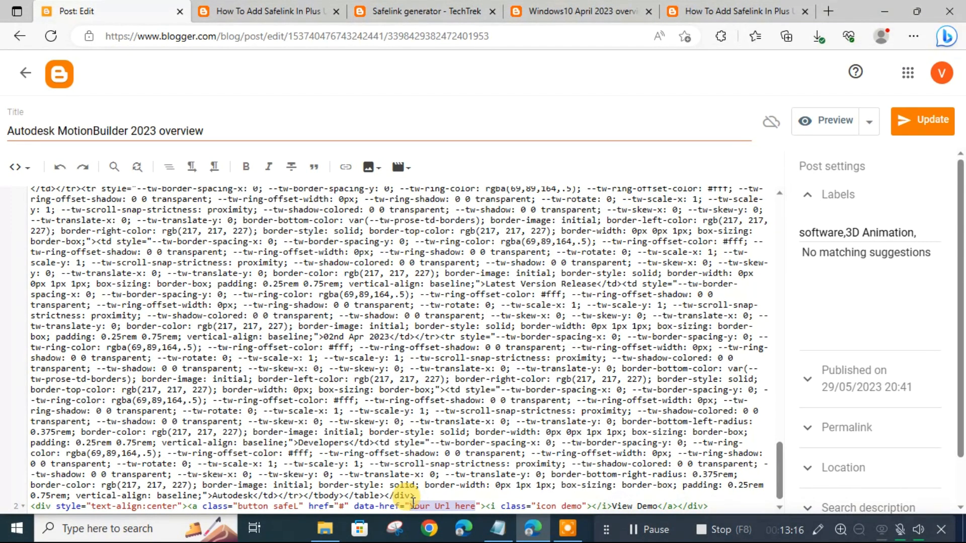
left_click(734, 11)
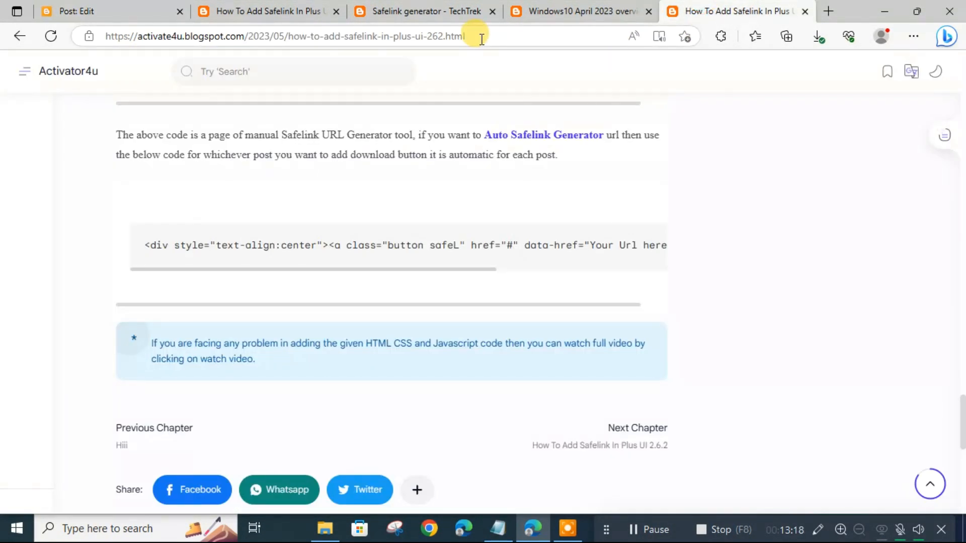
left_click(296, 36)
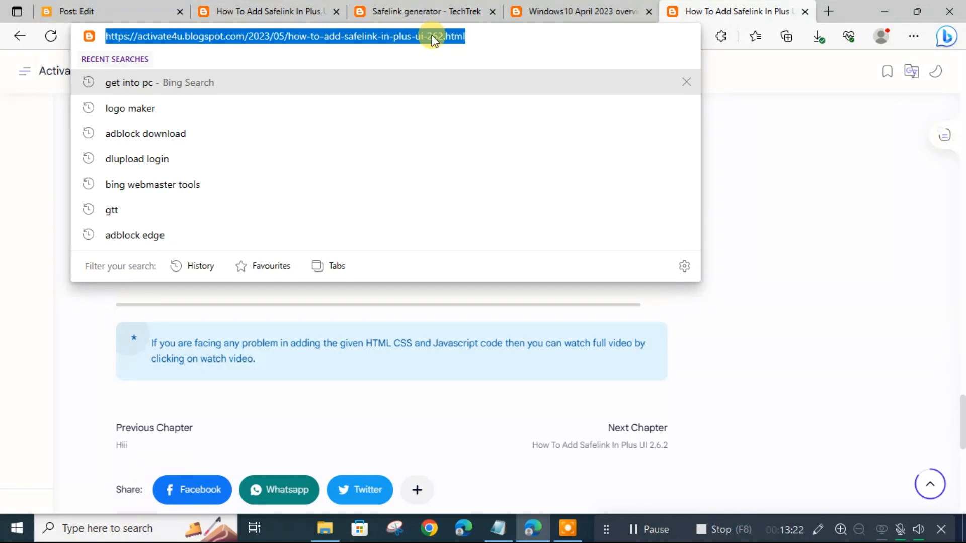
left_click(107, 11)
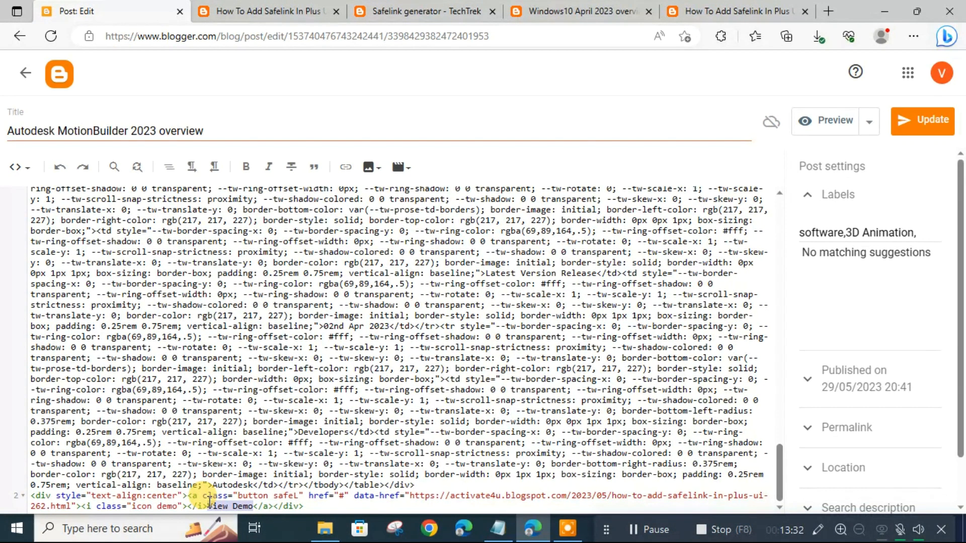
type("Download")
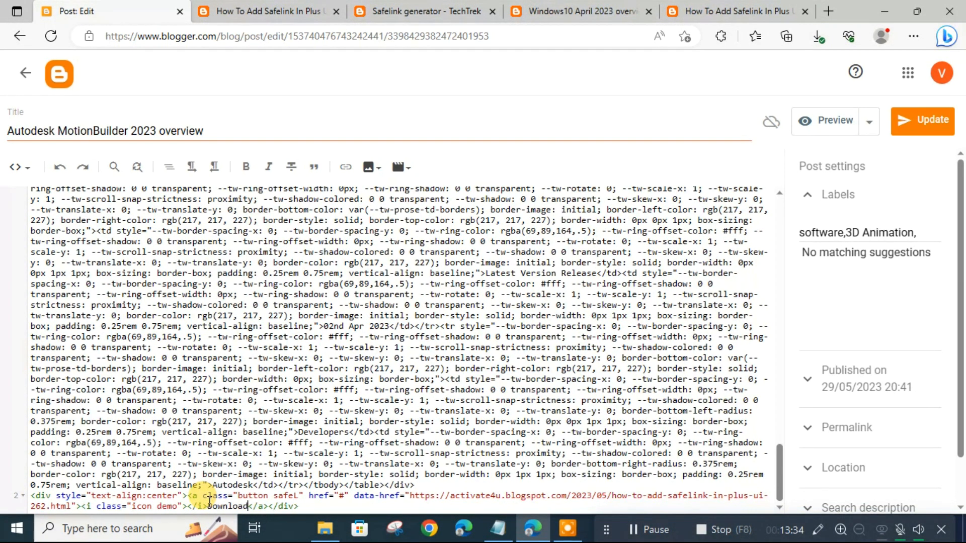
type("now")
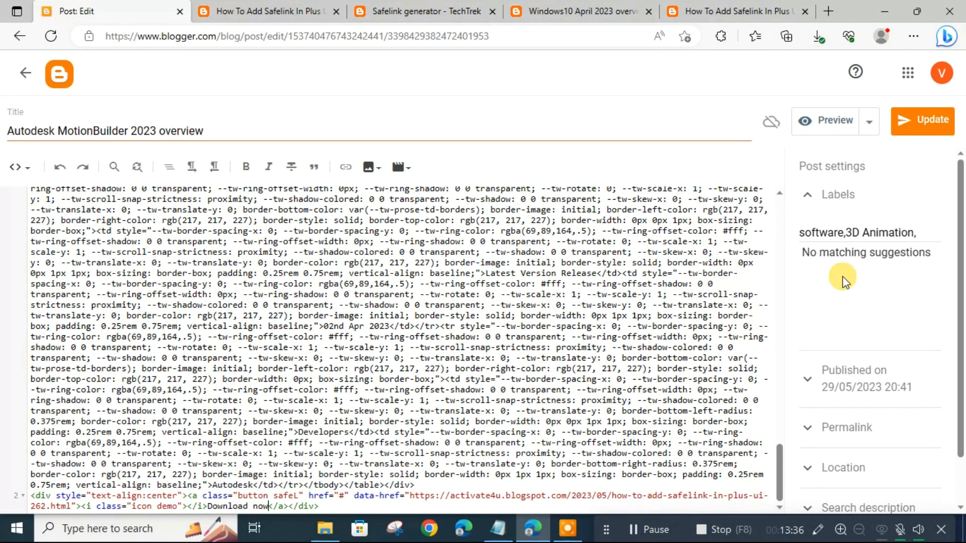
left_click(933, 120)
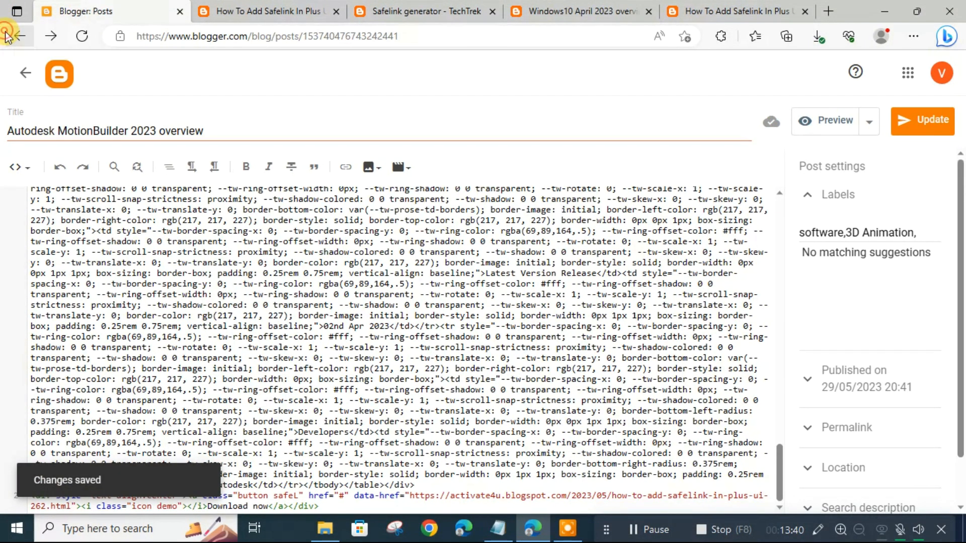
View the published Autodesk MotionBuilder 2023 post and scroll down to check its Download now button.
left_click(18, 36)
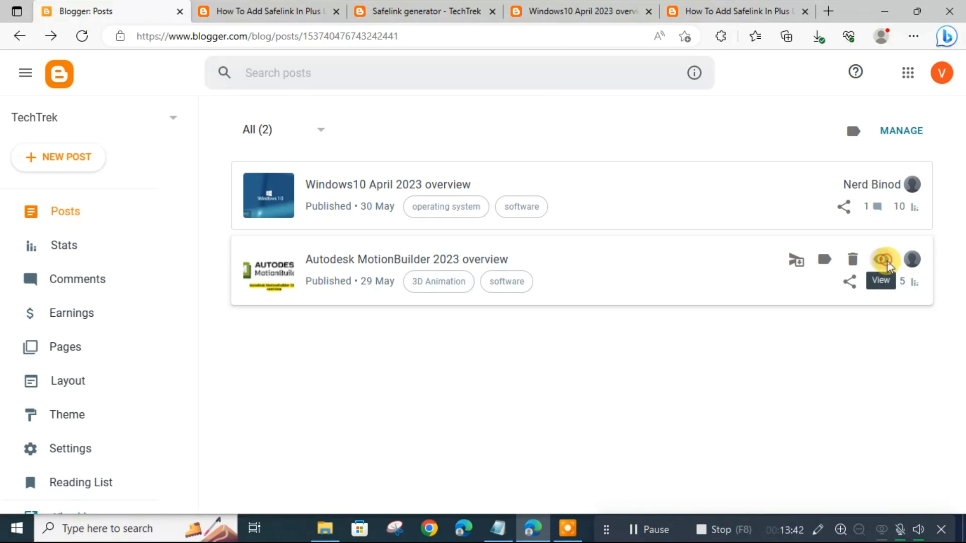
left_click(880, 259)
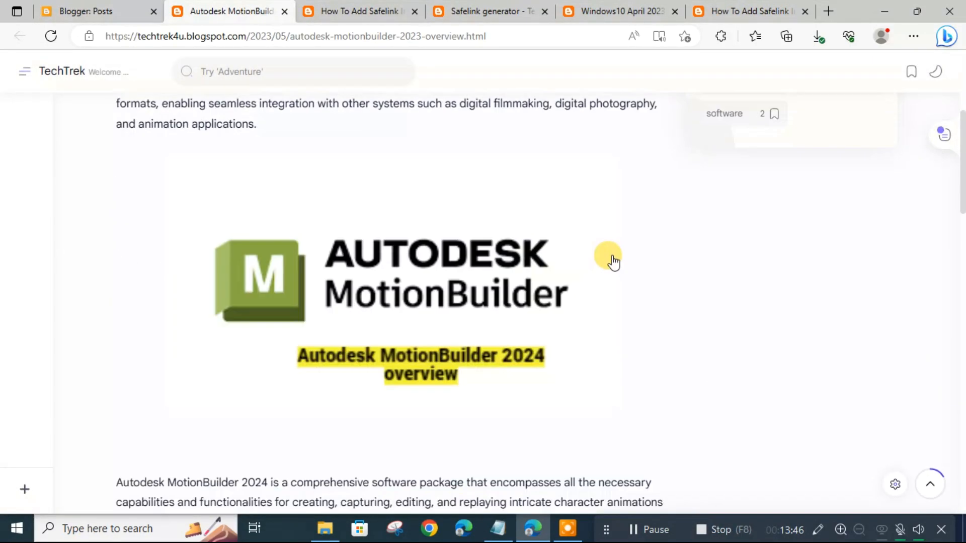
scroll("down", 3)
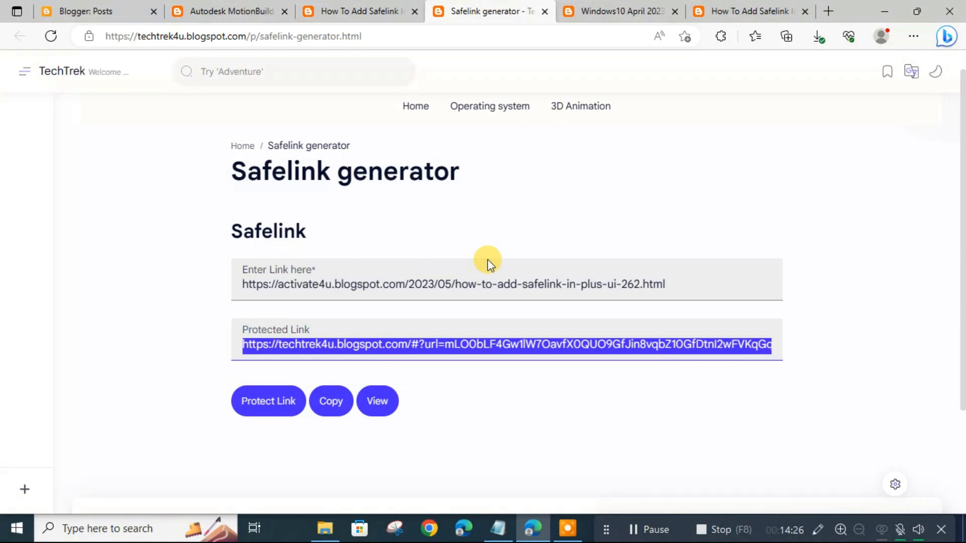
mouse_move(474, 206)
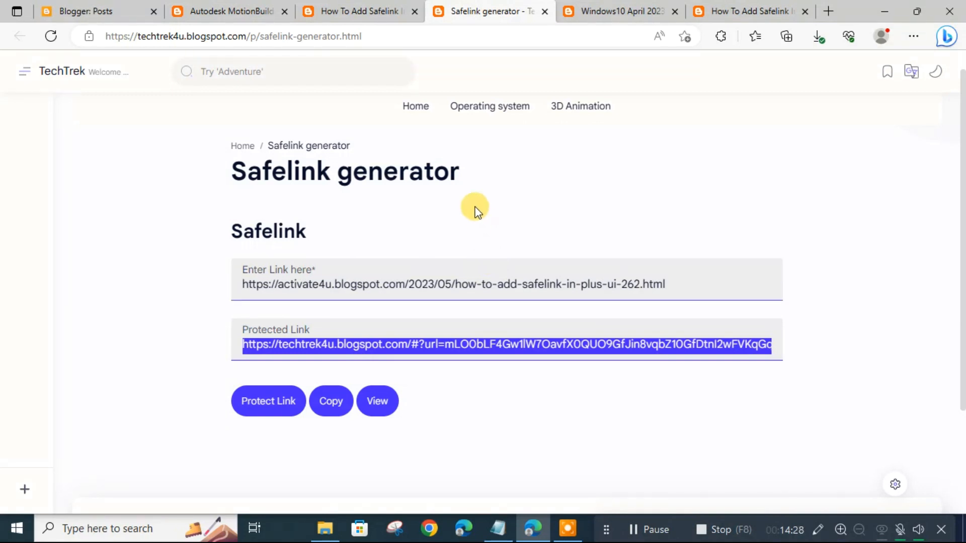